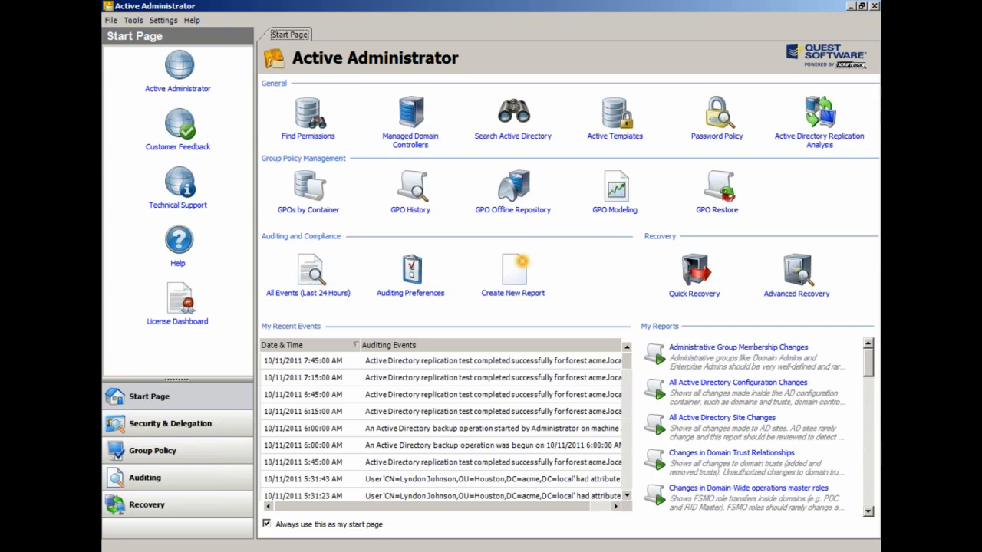
mouse_move(310, 353)
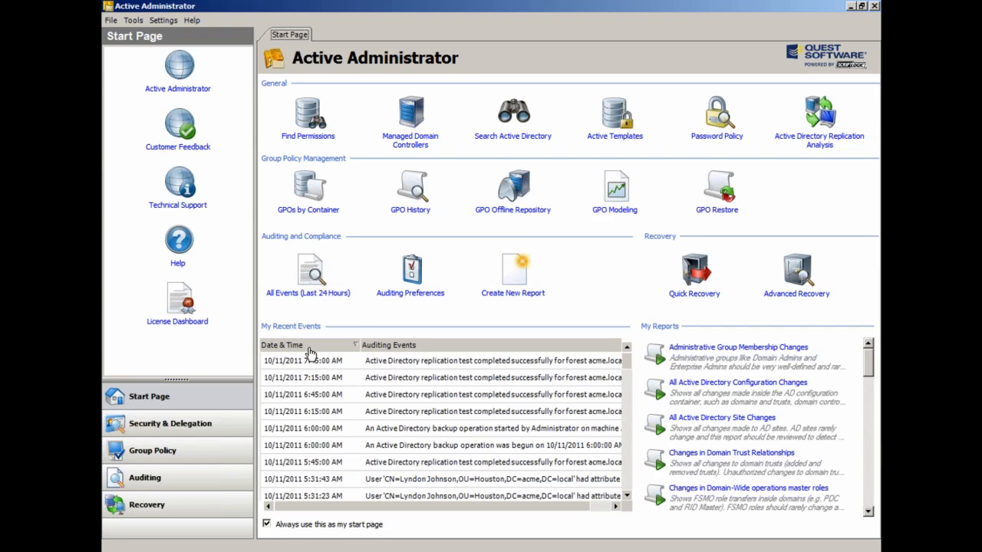
mouse_move(341, 356)
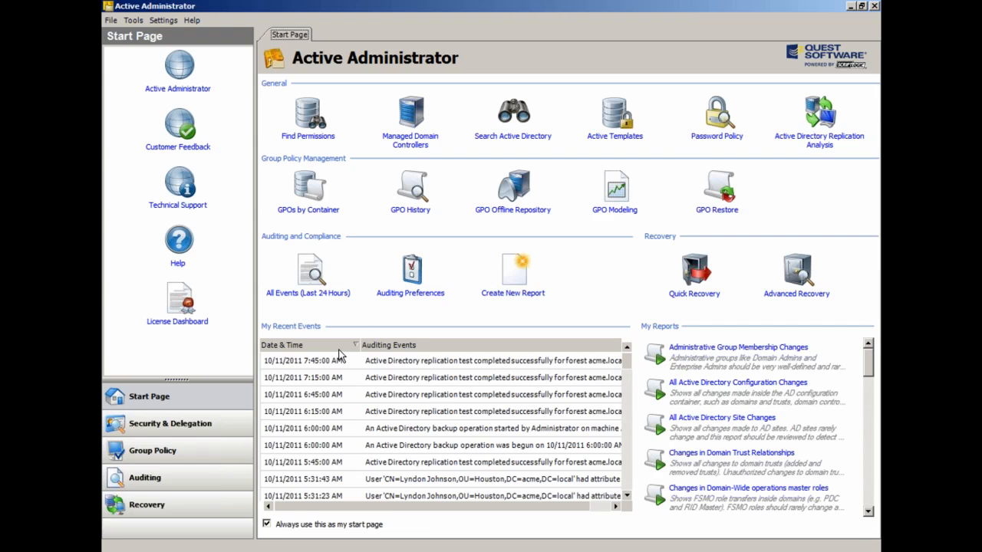
mouse_move(320, 352)
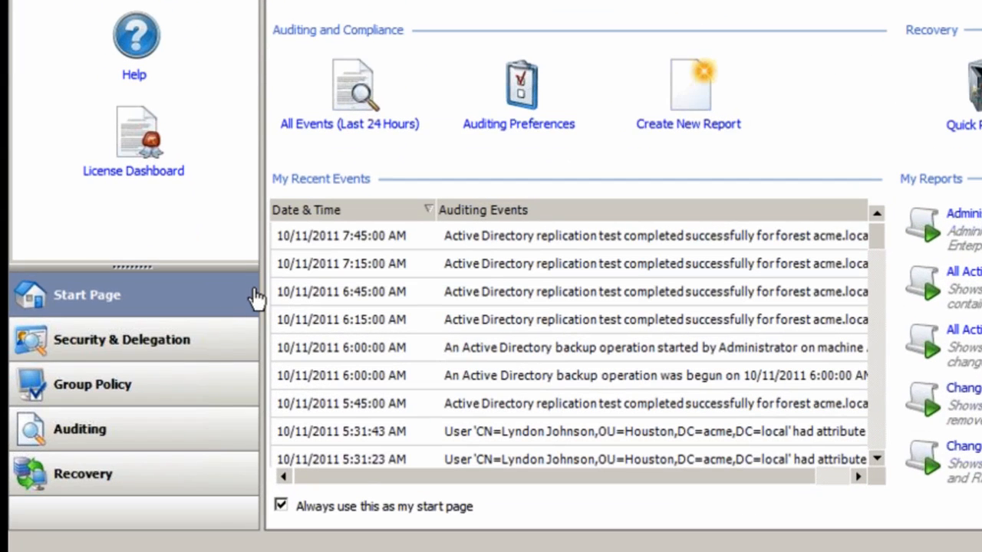
mouse_move(218, 352)
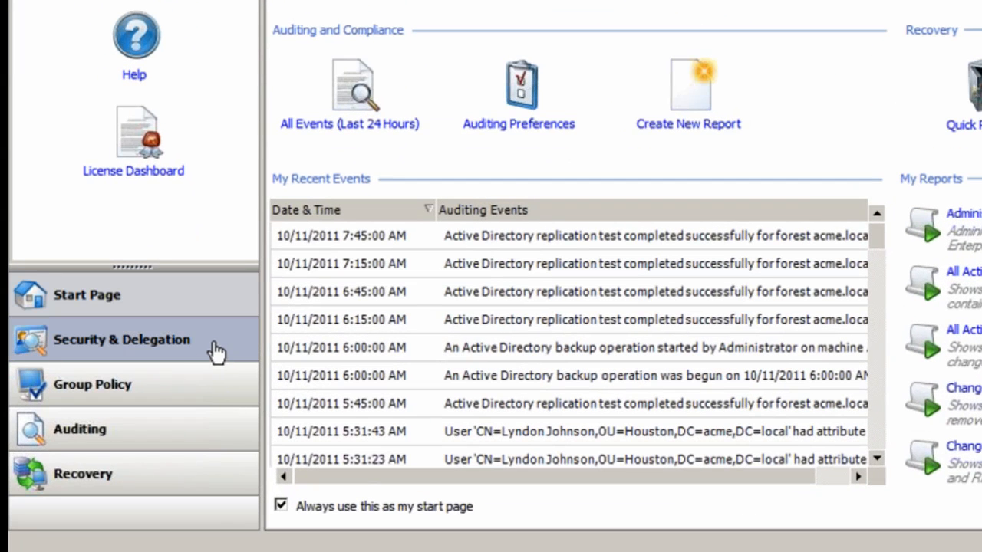
mouse_move(208, 441)
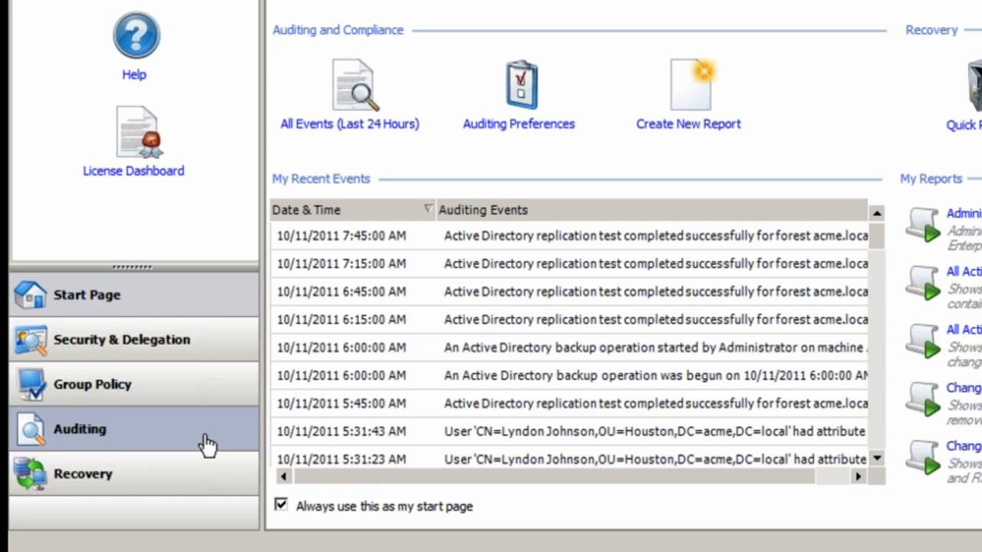
mouse_move(212, 359)
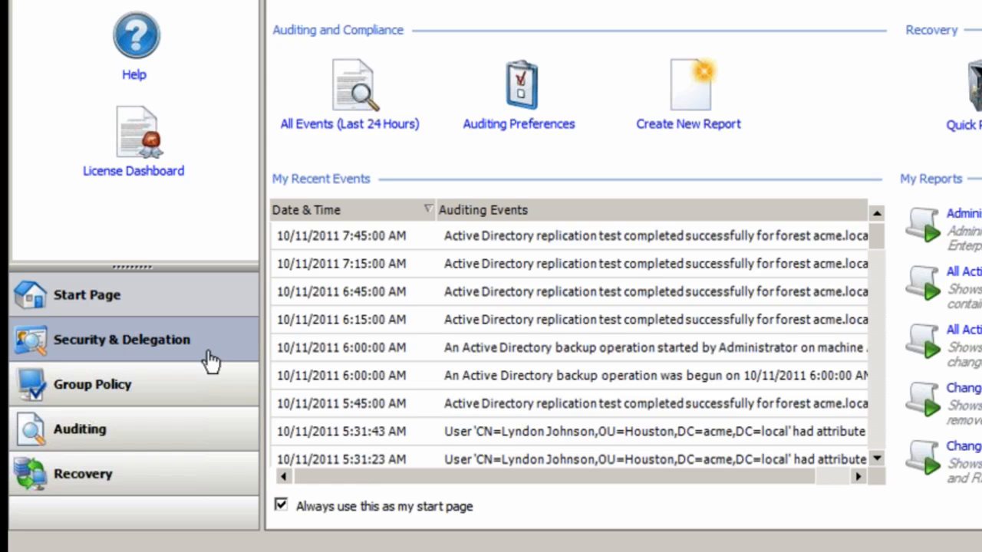
mouse_move(220, 356)
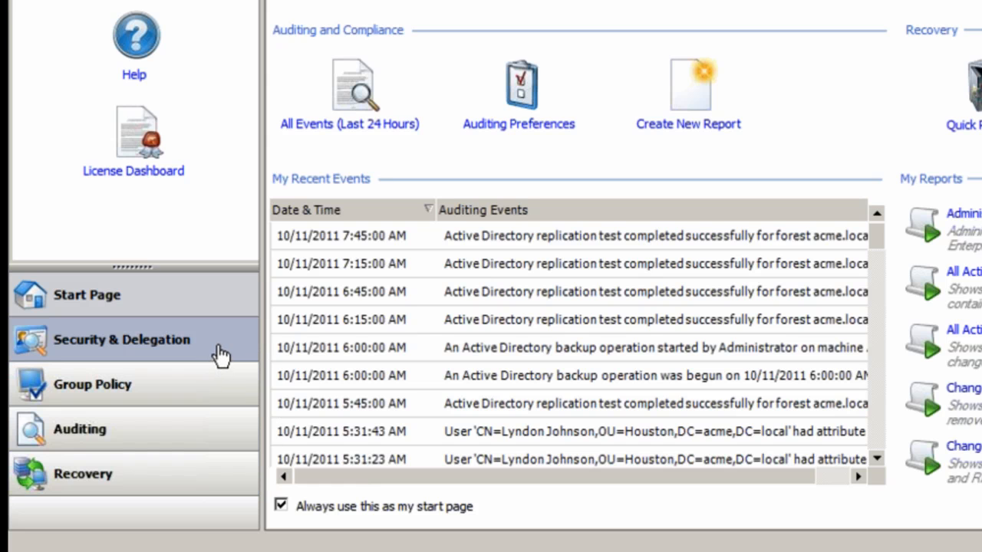
Show the Boston OU's Security tab with its members and native permissions in Security & Delegation.
scroll("up", 3)
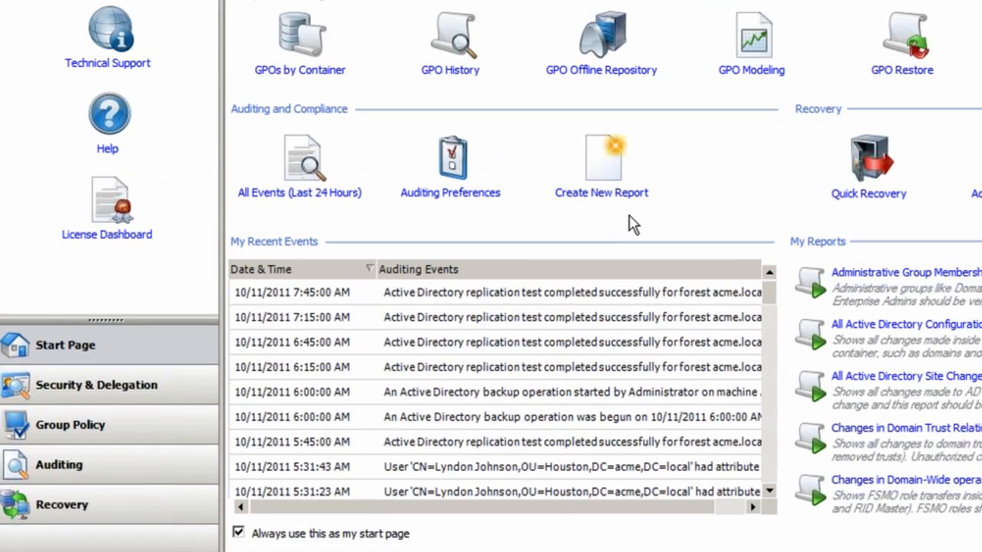
scroll("up", 3)
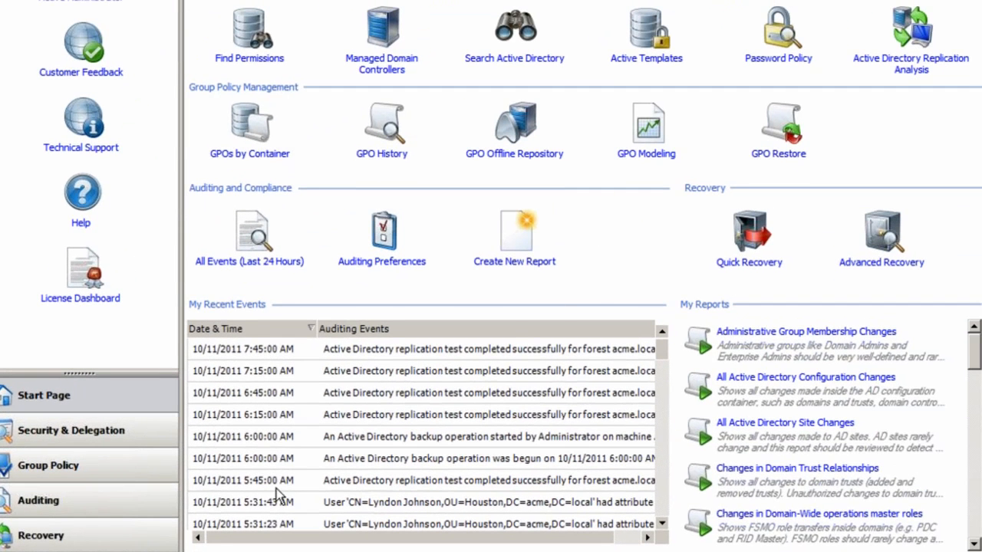
mouse_move(446, 391)
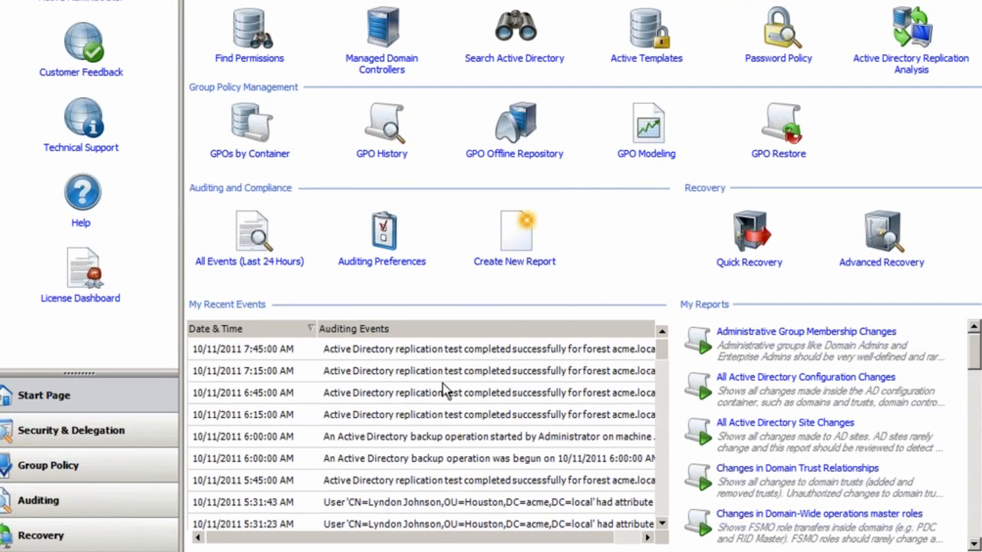
mouse_move(911, 58)
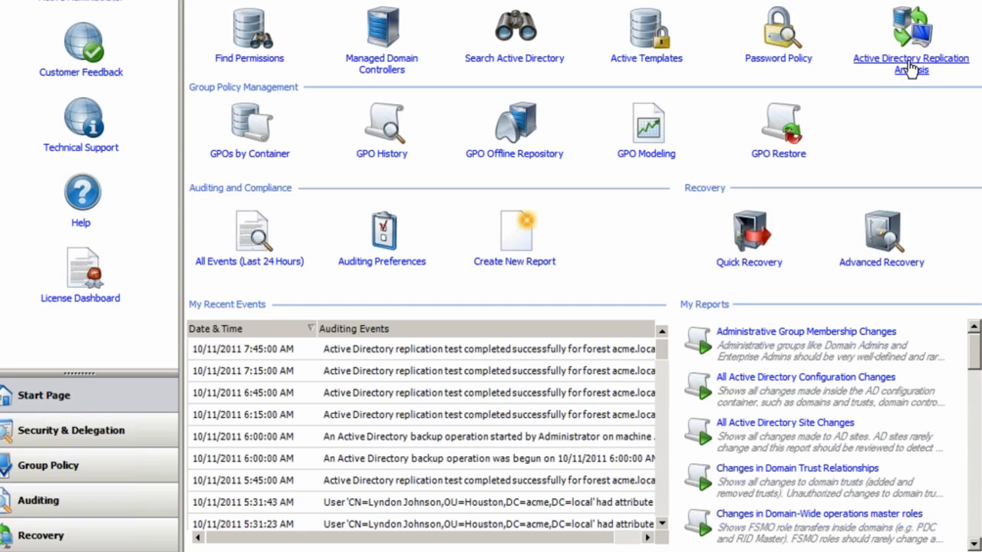
mouse_move(887, 104)
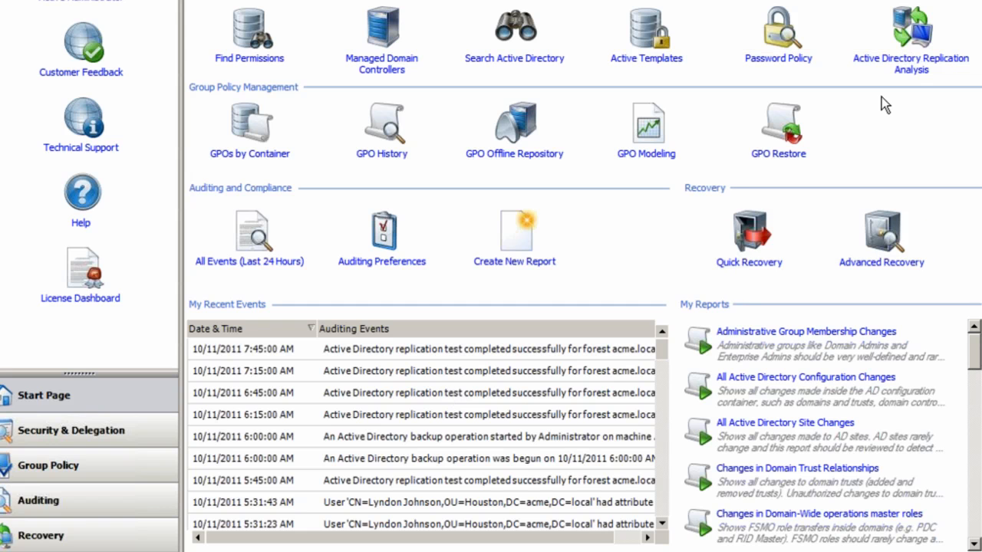
mouse_move(888, 101)
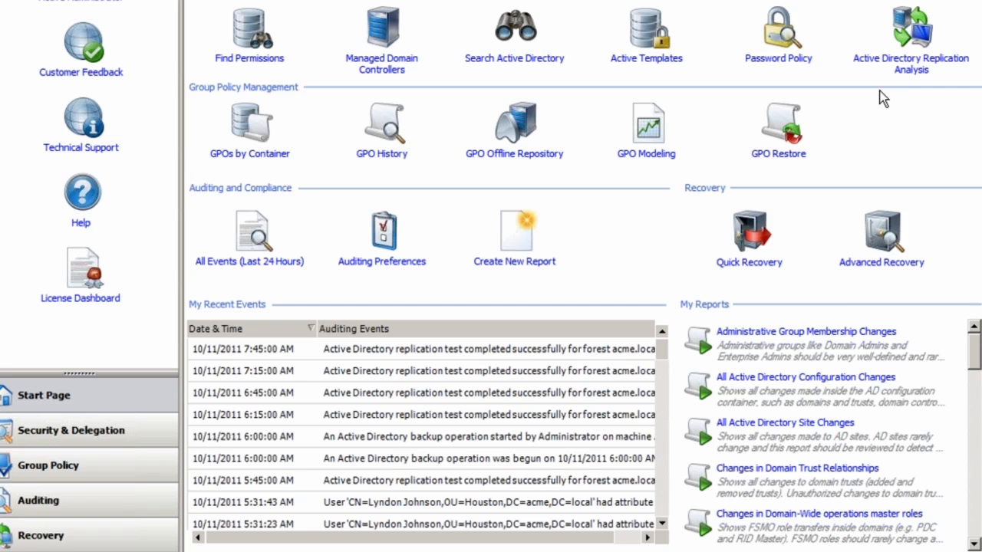
mouse_move(879, 100)
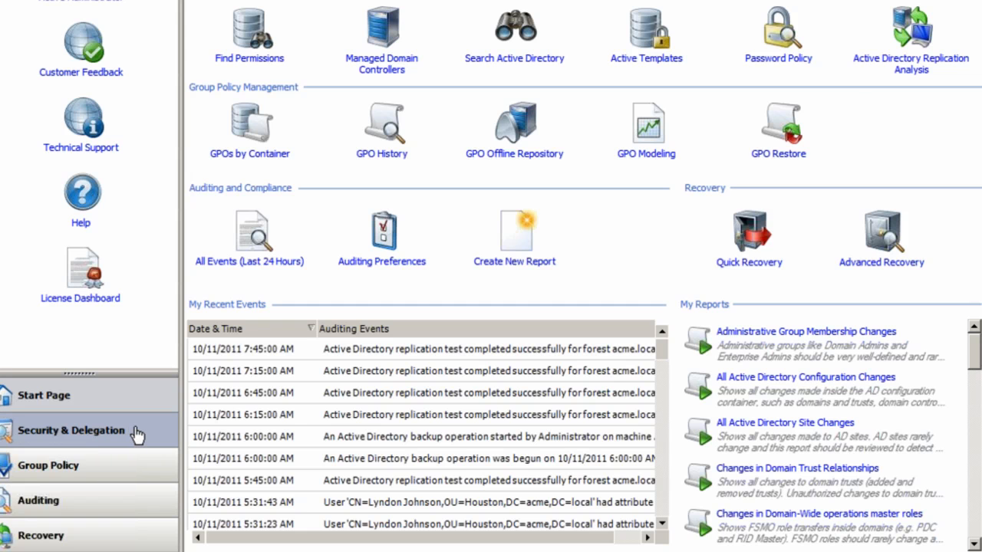
left_click(71, 429)
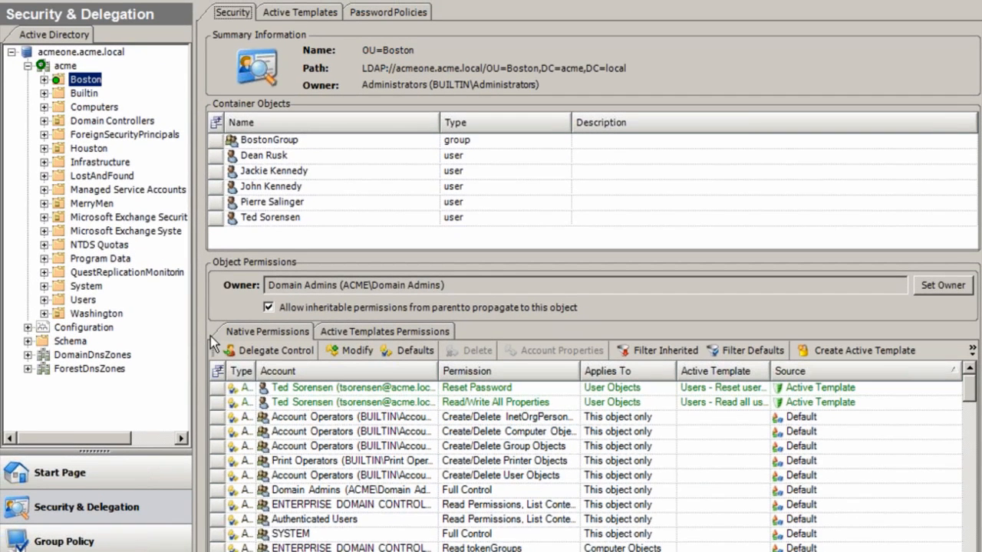
mouse_move(237, 338)
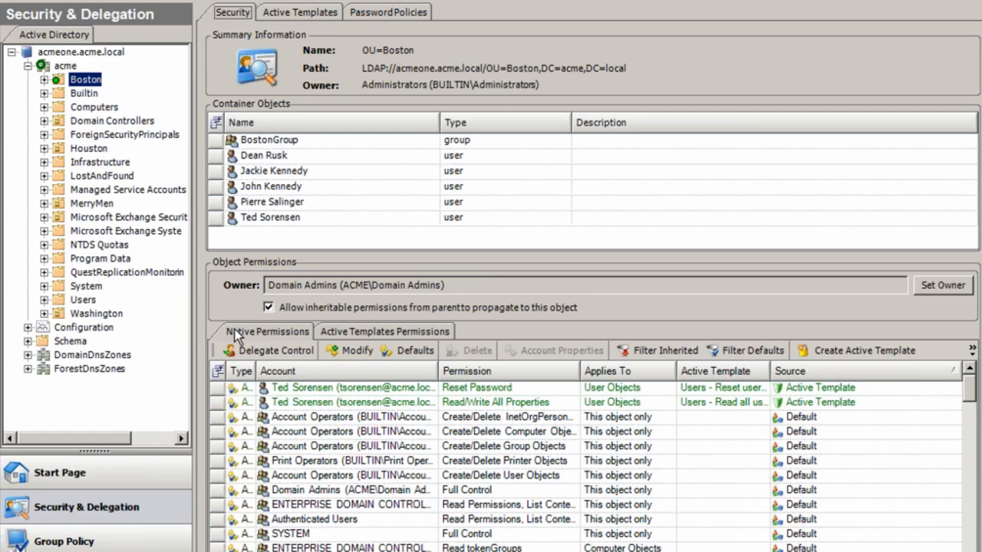
mouse_move(340, 344)
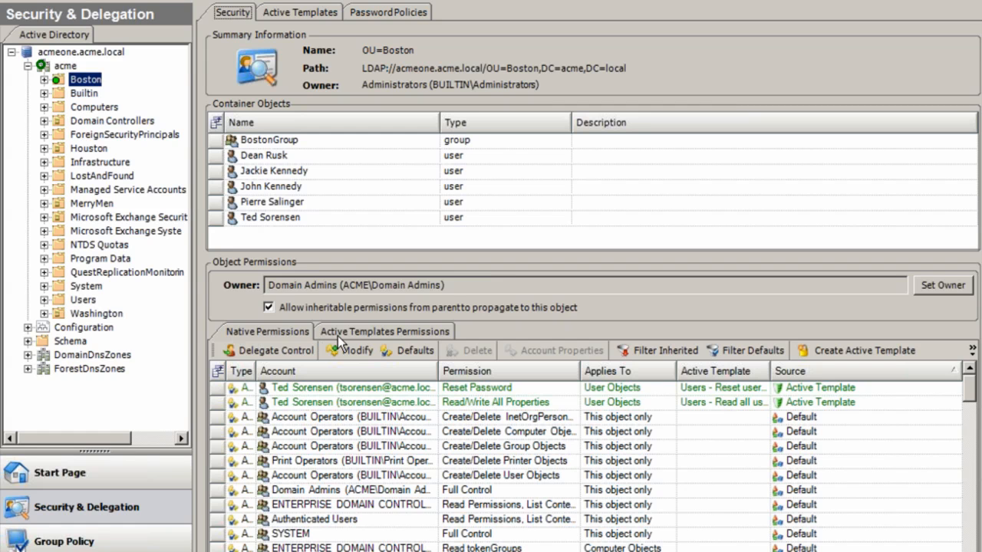
mouse_move(360, 316)
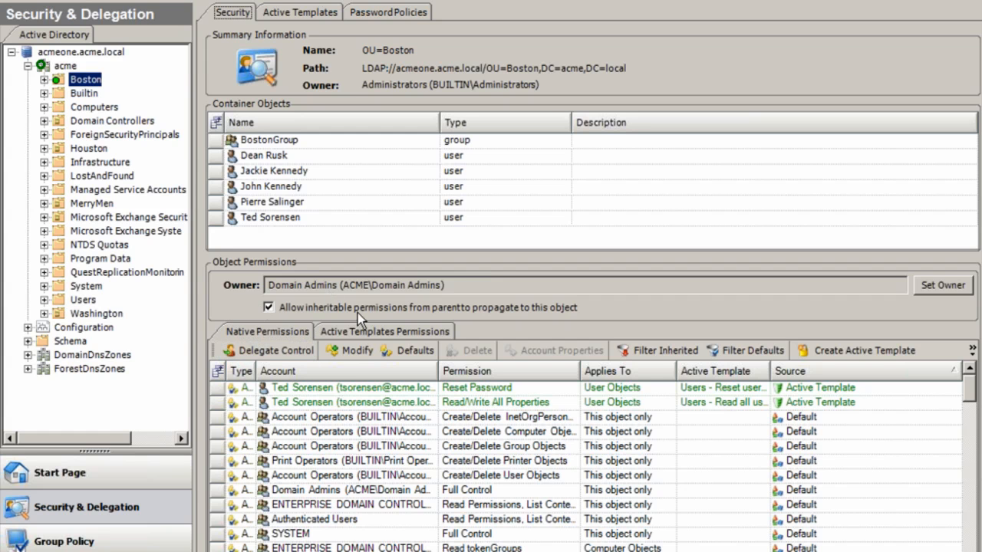
mouse_move(104, 325)
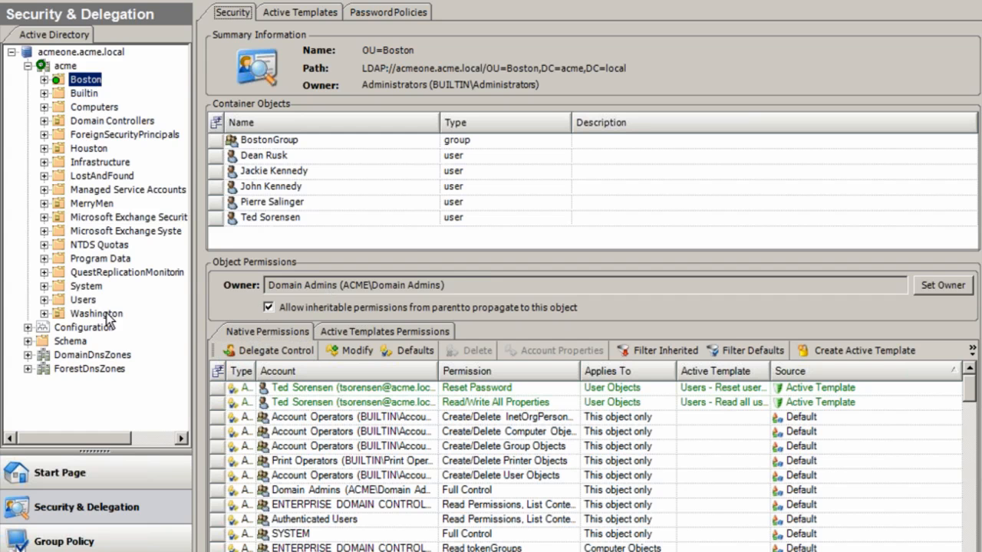
scroll("down", 3)
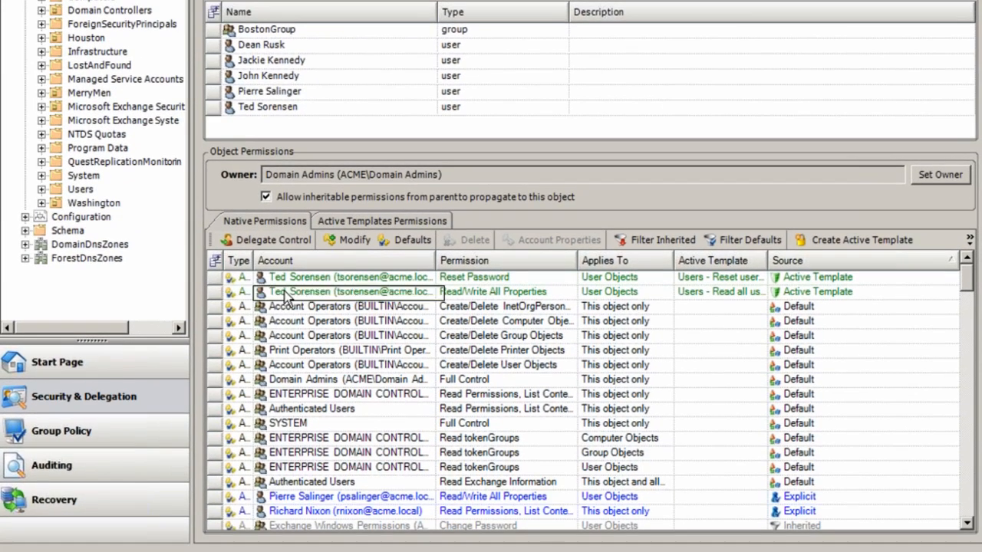
left_click(348, 334)
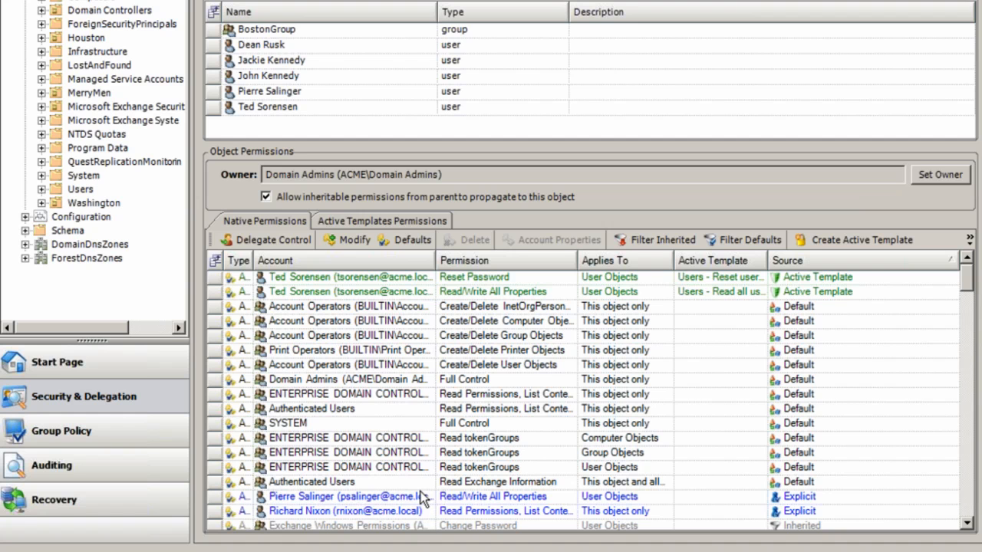
mouse_move(413, 303)
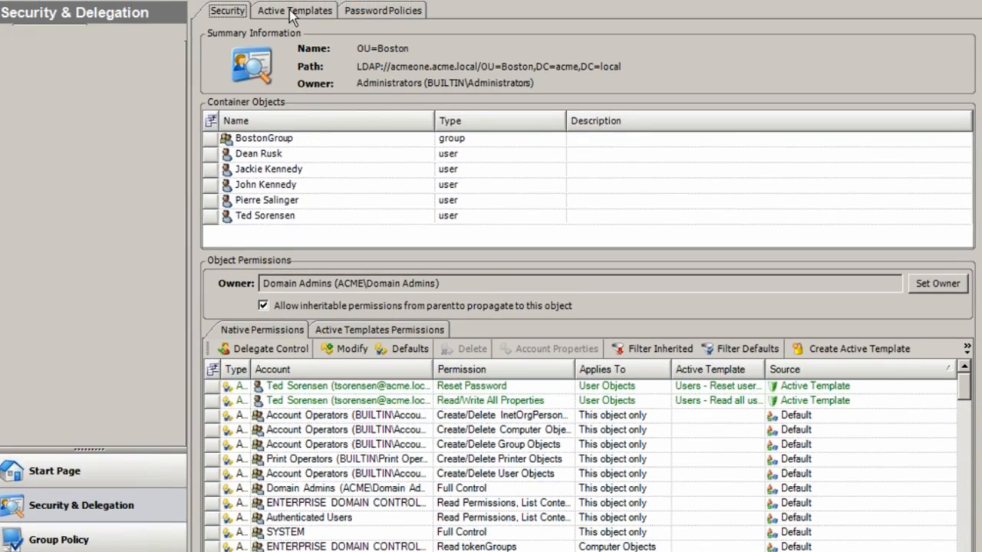
Show the Active Templates view listing Computers, Groups, OUs and Users categories.
left_click(295, 9)
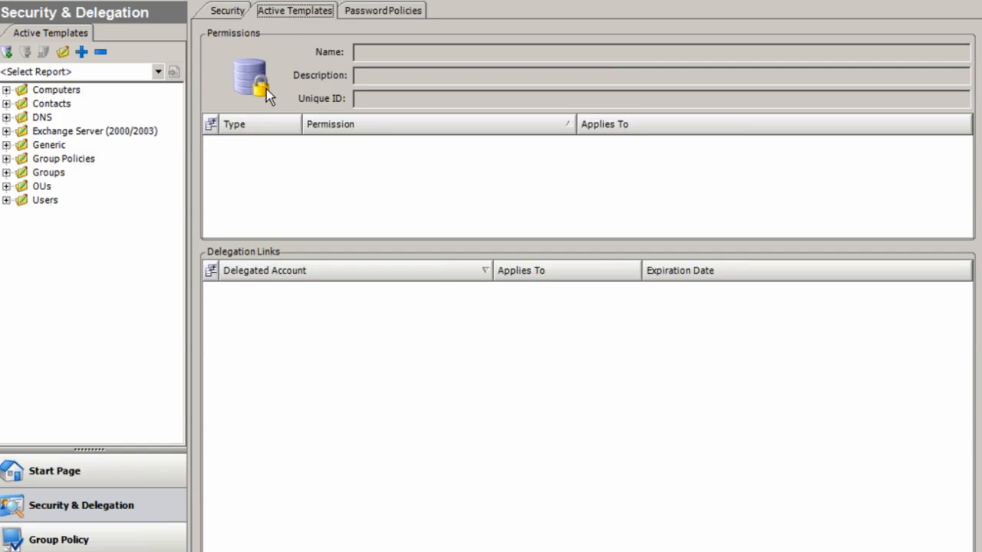
mouse_move(294, 86)
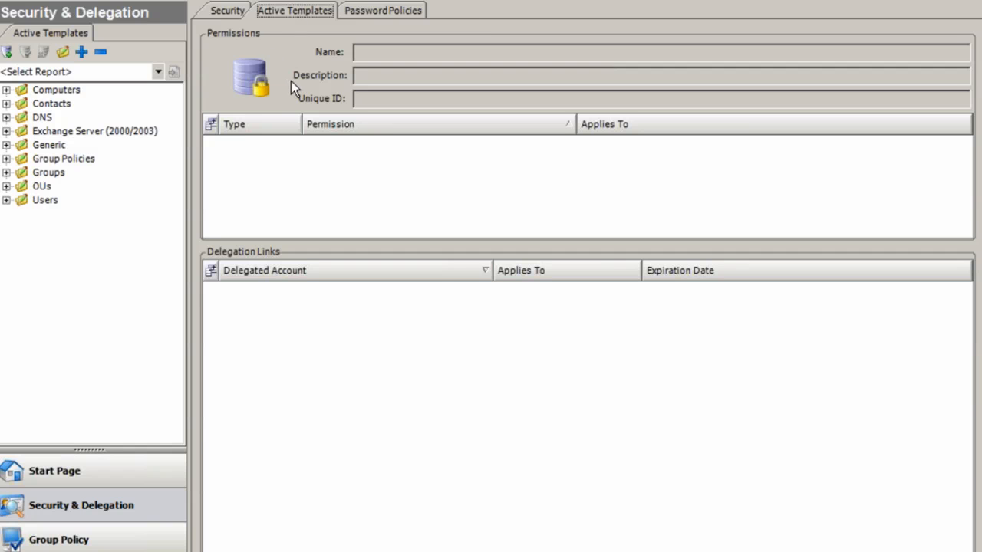
mouse_move(288, 88)
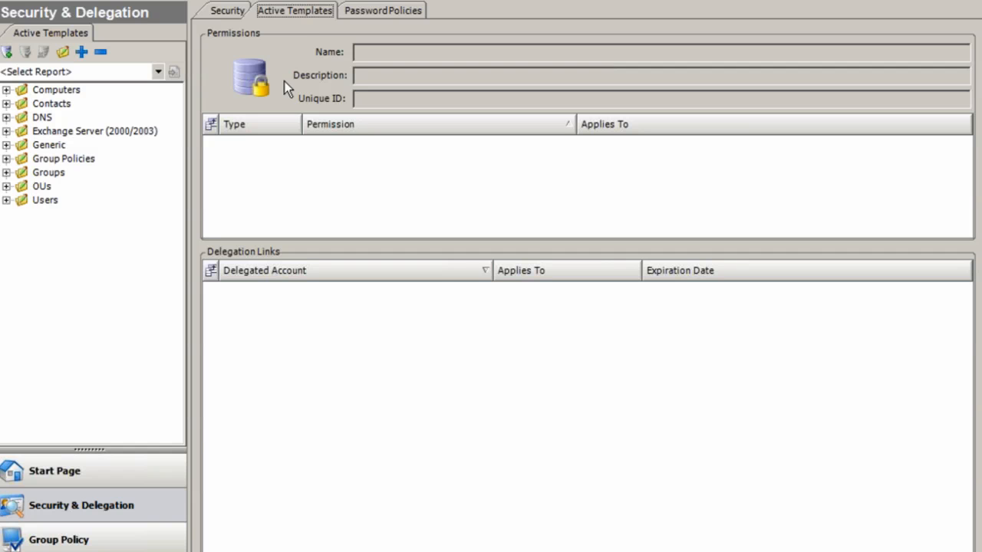
mouse_move(258, 85)
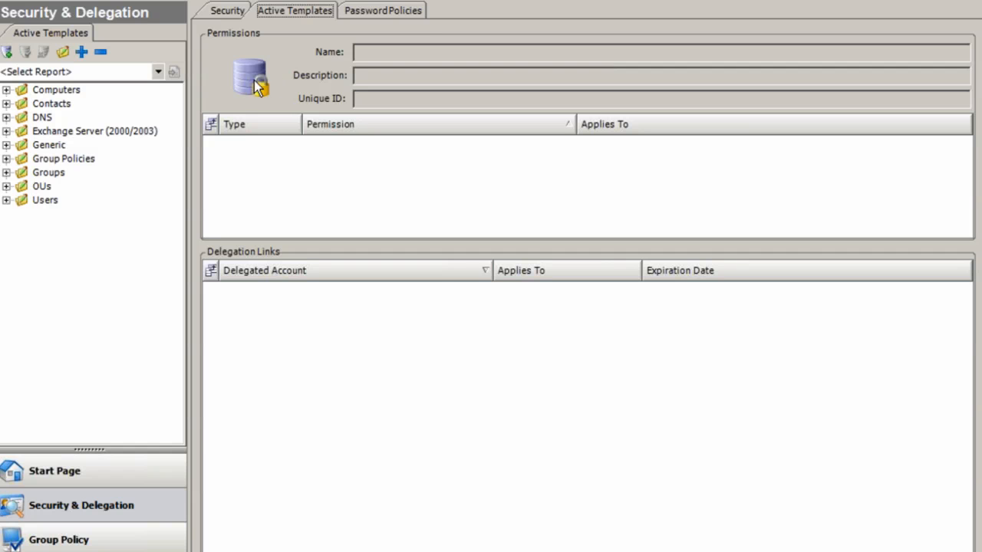
mouse_move(156, 140)
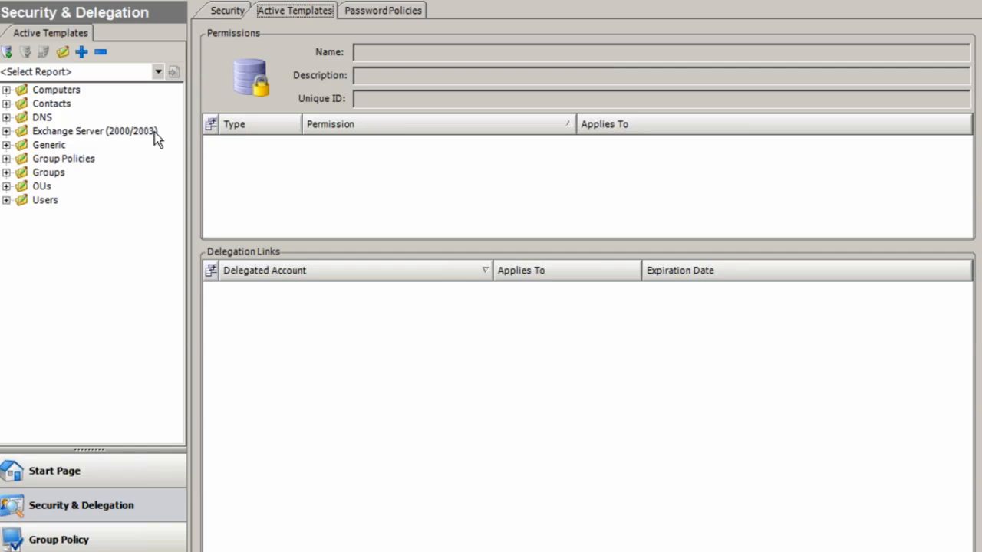
mouse_move(119, 144)
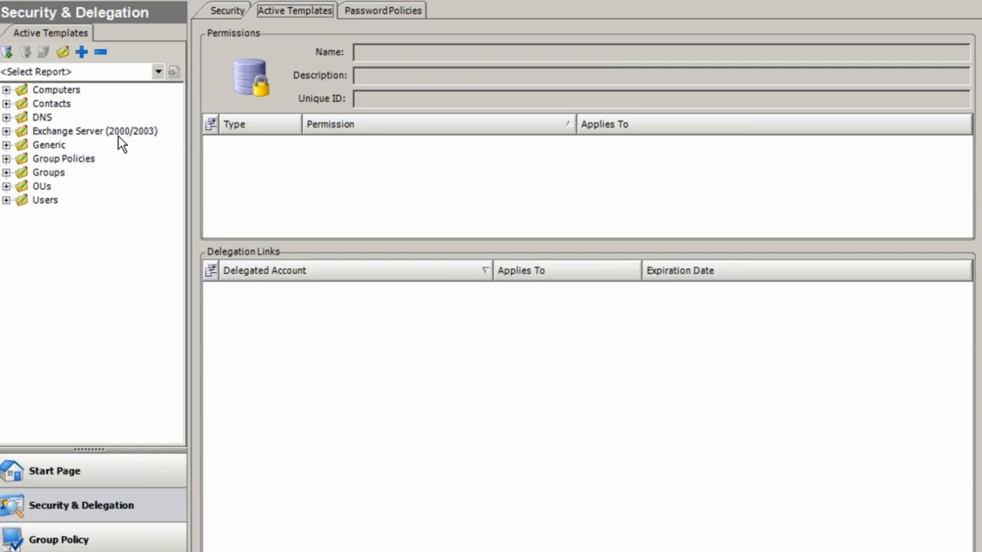
mouse_move(111, 153)
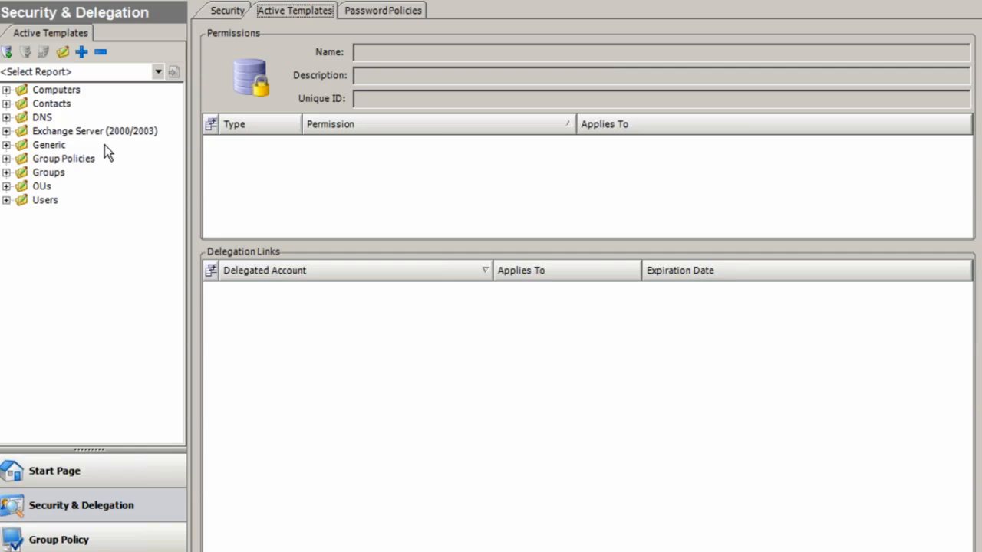
mouse_move(89, 157)
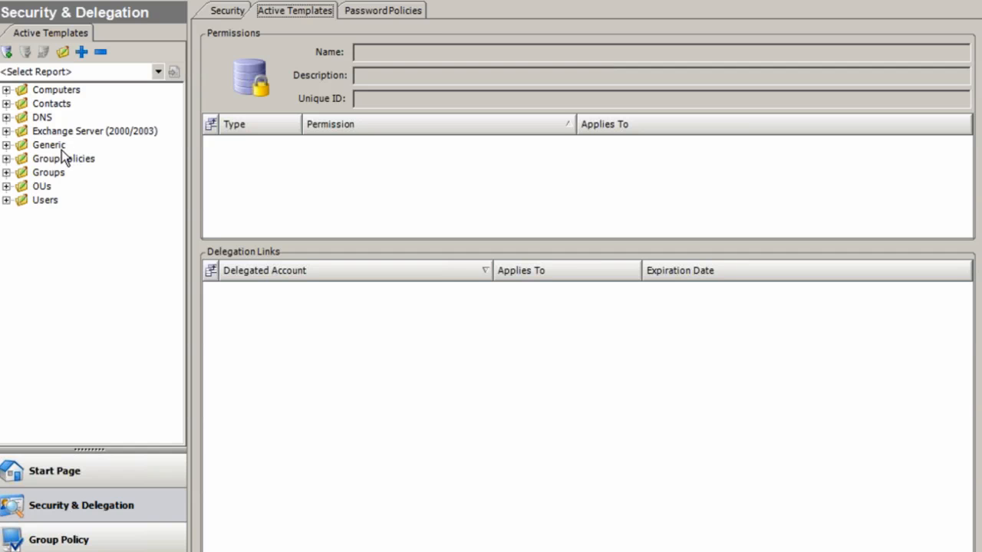
mouse_move(61, 156)
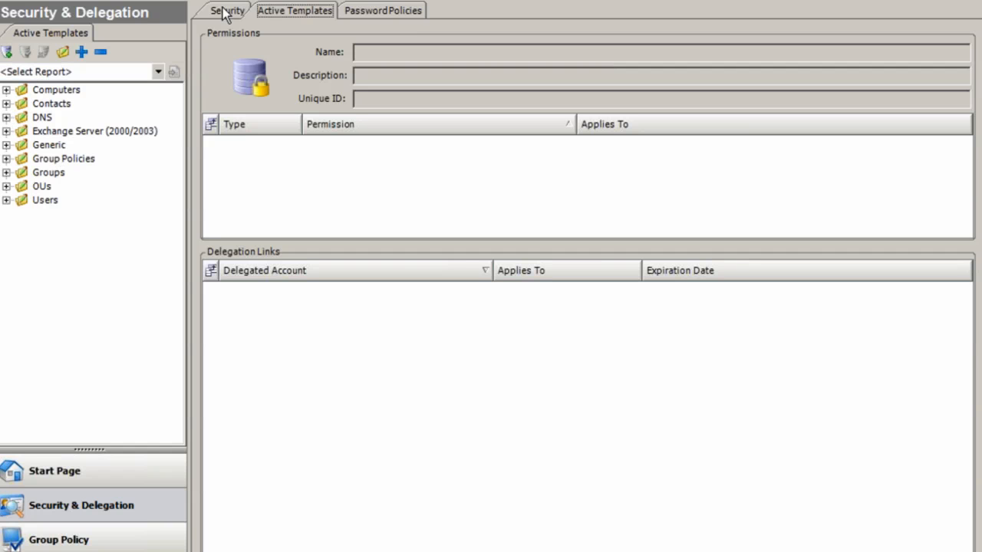
left_click(227, 9)
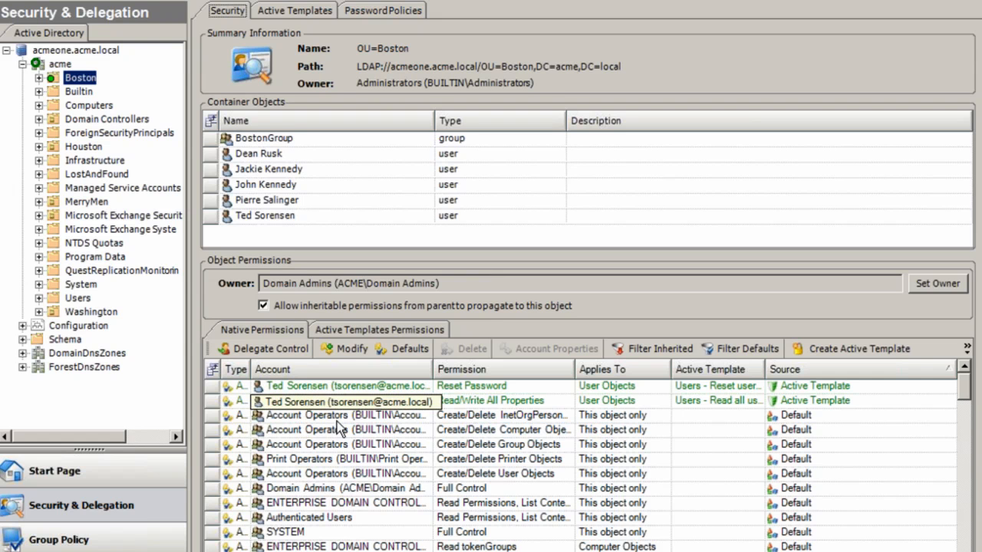
left_click(345, 386)
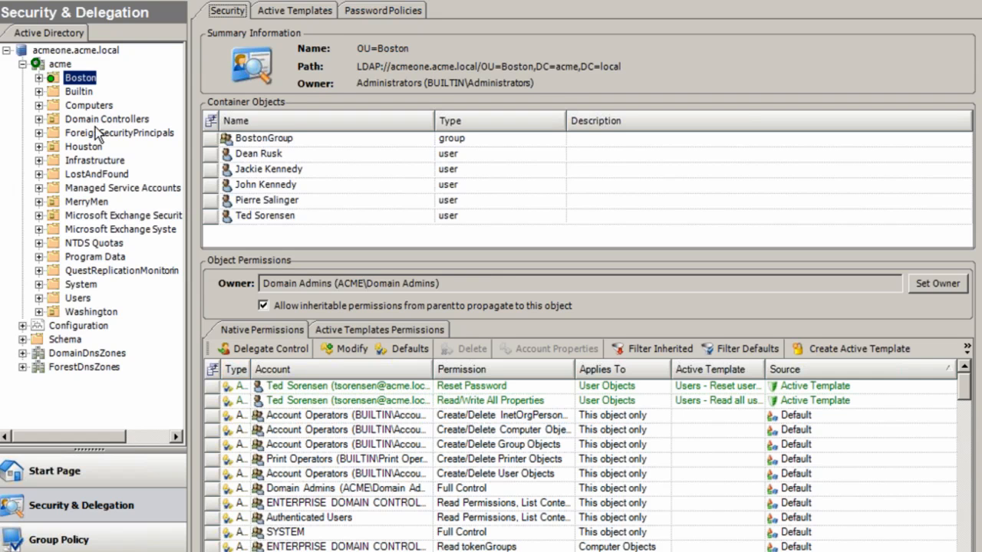
mouse_move(58, 86)
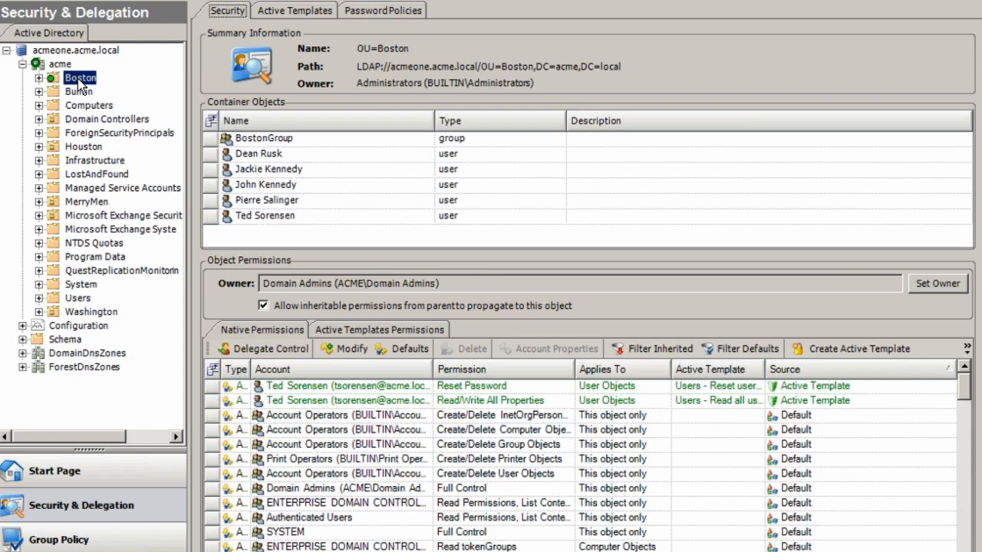
mouse_move(120, 190)
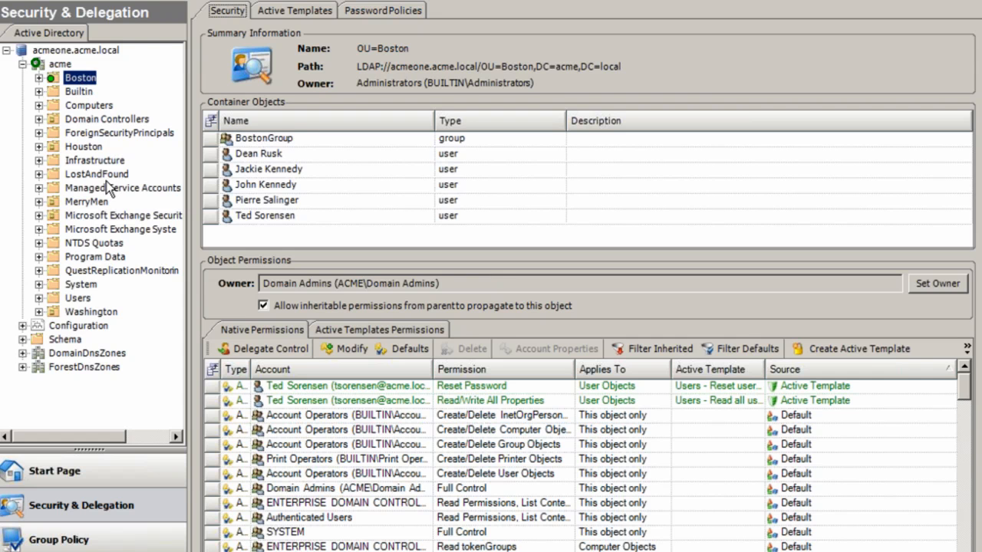
mouse_move(131, 218)
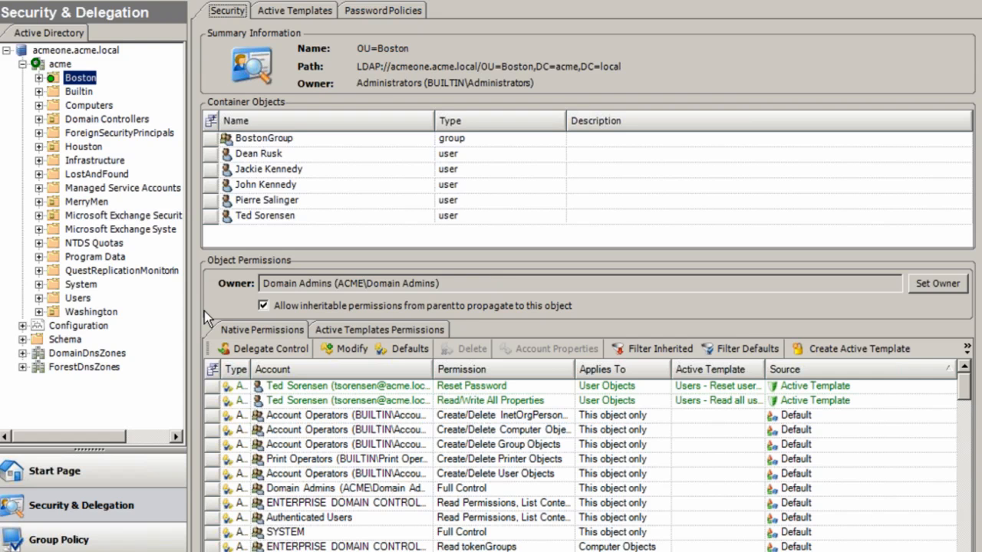
mouse_move(220, 299)
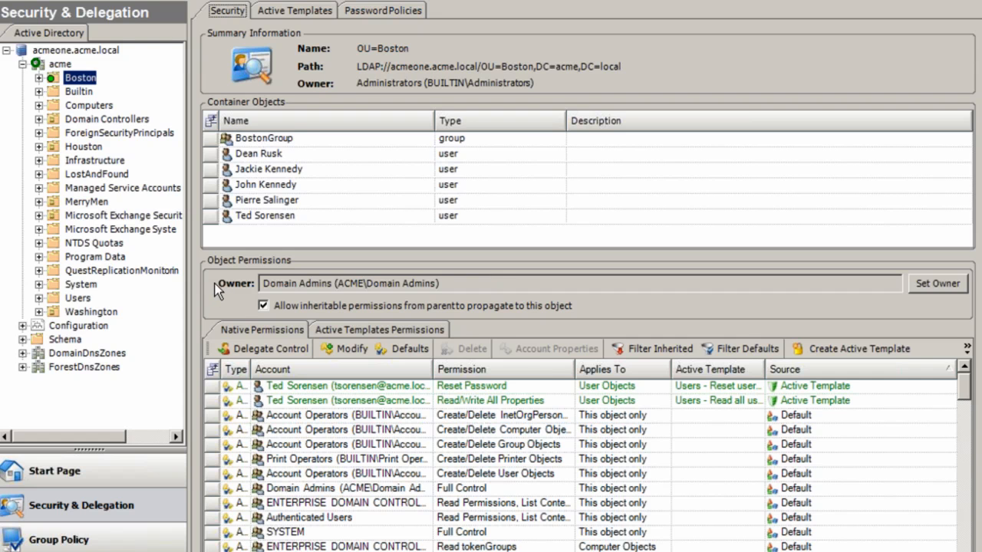
mouse_move(223, 313)
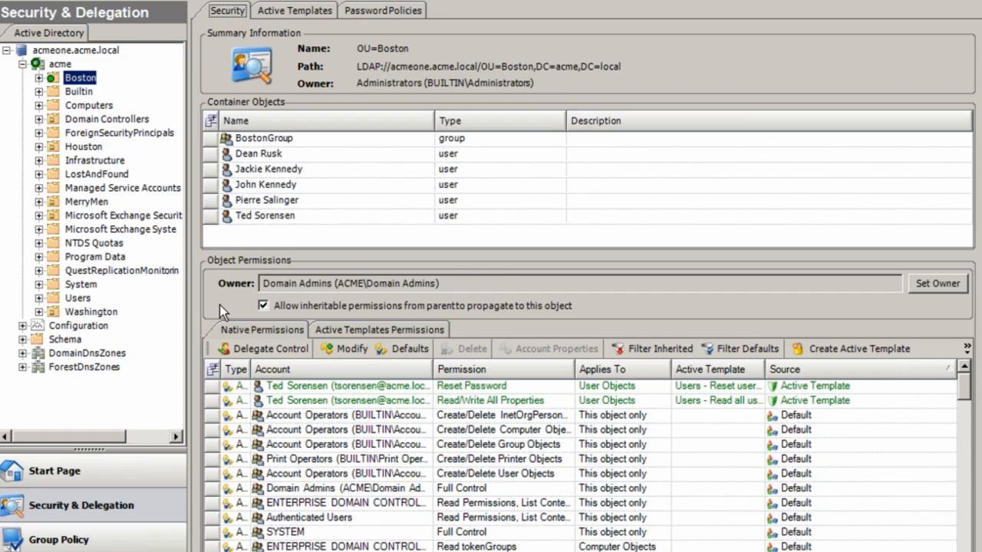
mouse_move(230, 292)
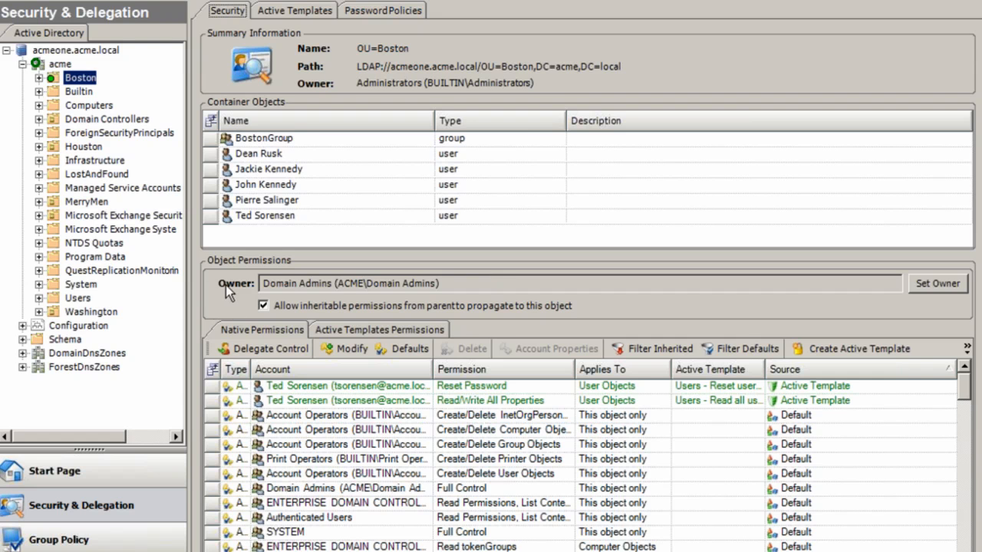
mouse_move(244, 298)
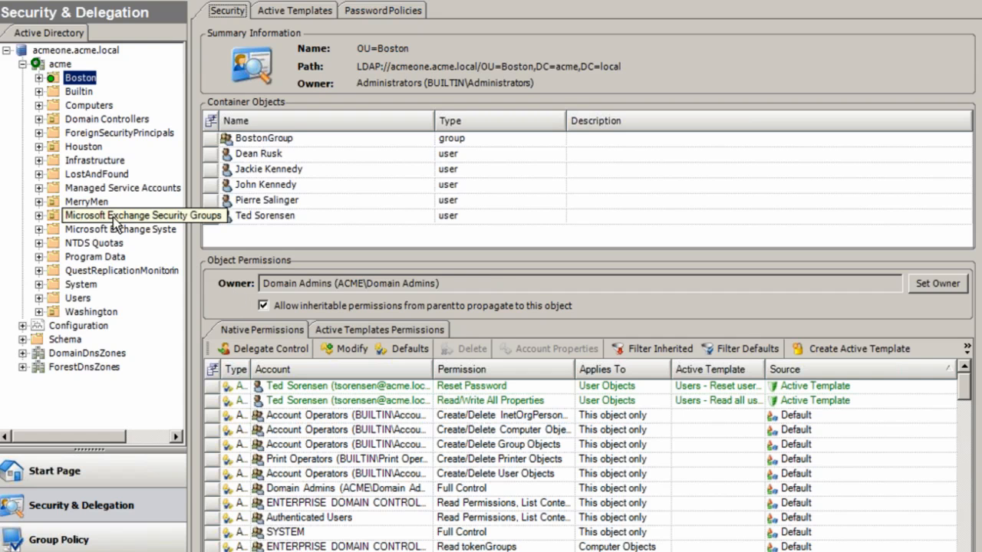
Bring up the Boston OU's context actions to reach its Reports options.
right_click(80, 77)
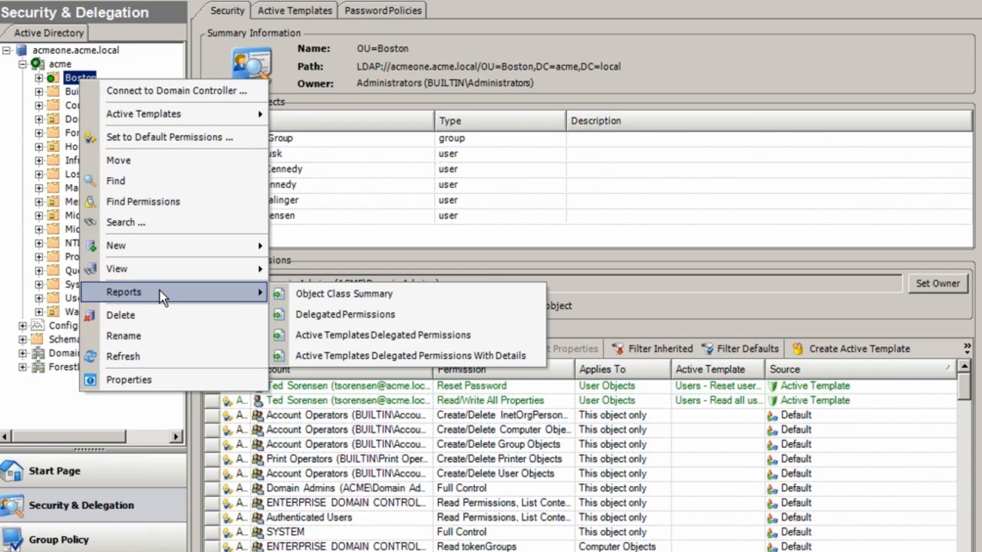
mouse_move(396, 314)
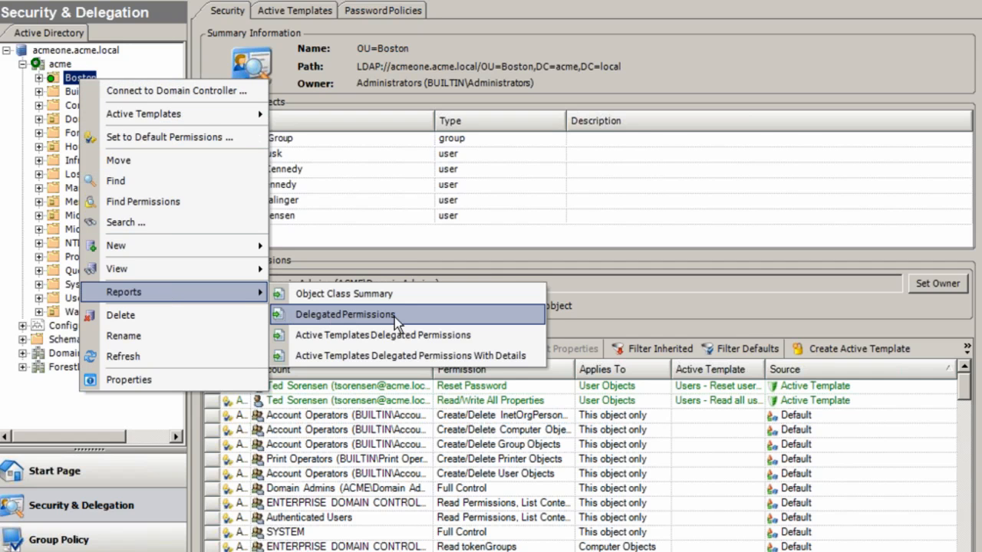
mouse_move(435, 319)
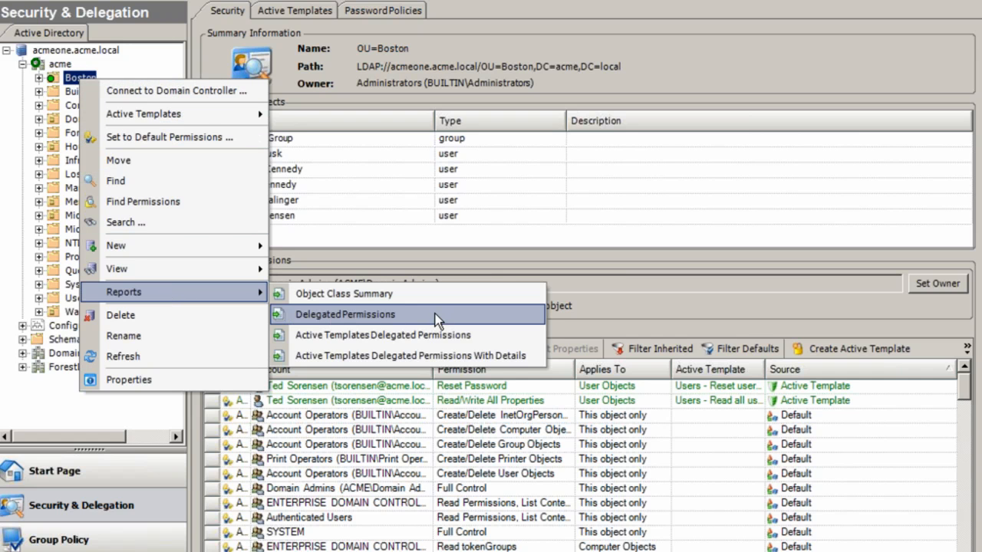
mouse_move(376, 356)
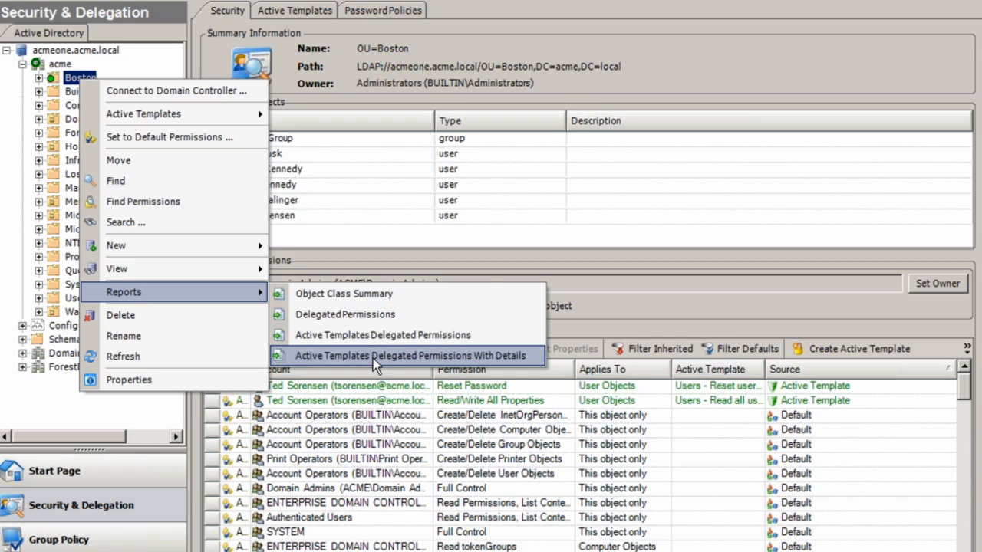
mouse_move(503, 362)
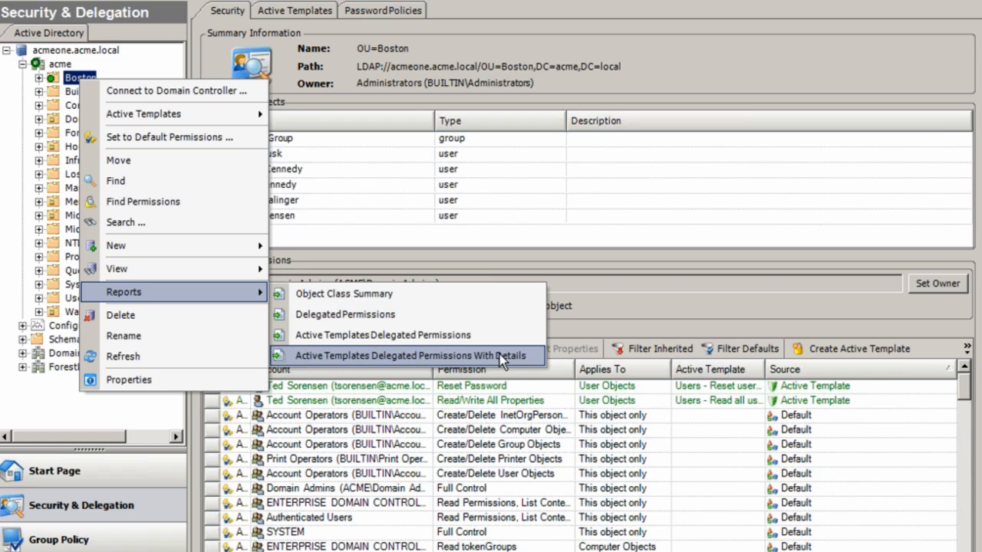
Generate the Active Templates Delegated Permissions With Details report for Boston, maximized, and peek at its export formats.
left_click(411, 356)
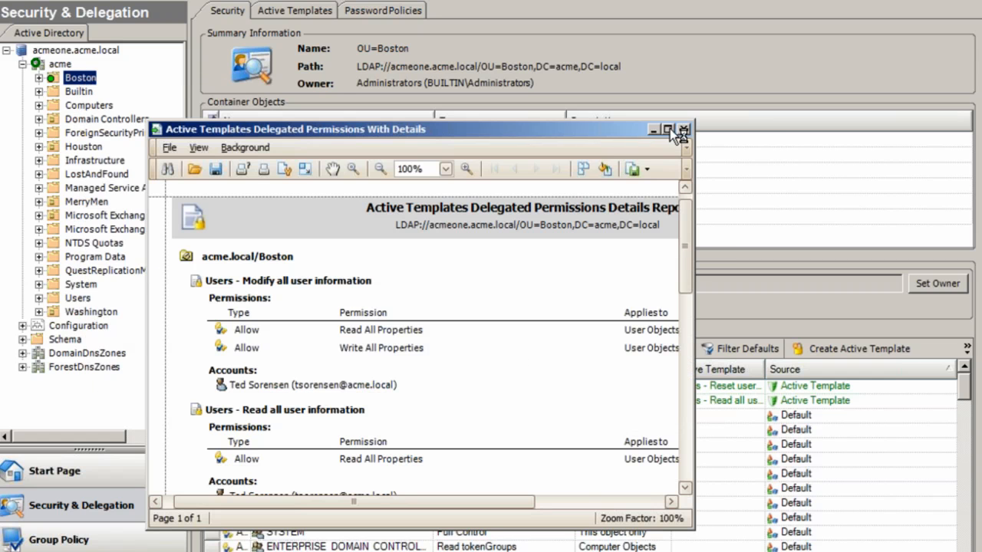
left_click(666, 128)
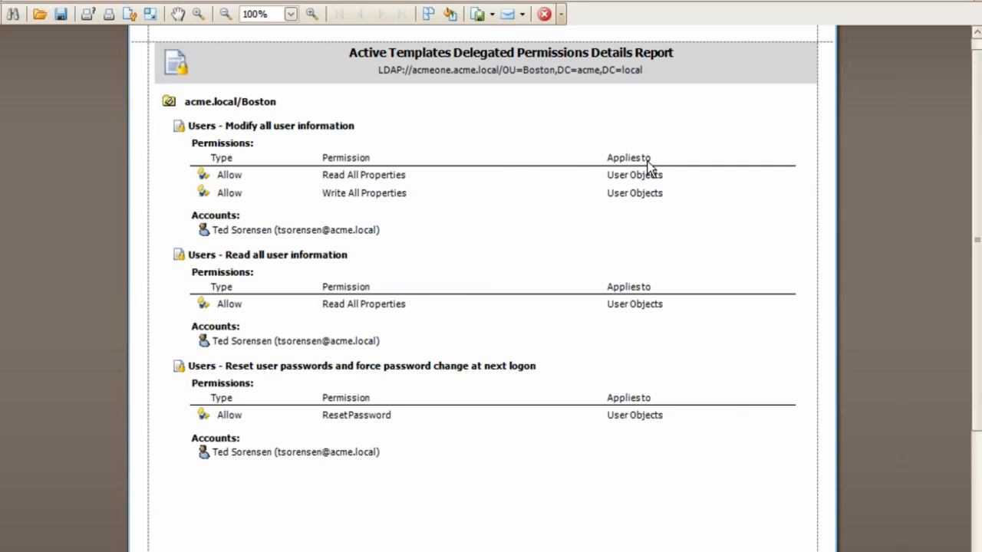
mouse_move(503, 239)
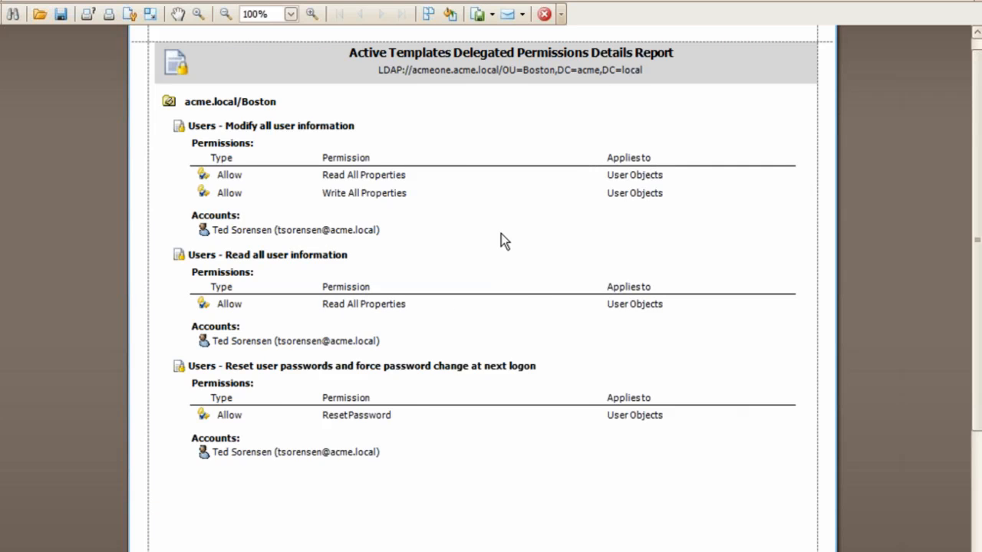
mouse_move(479, 175)
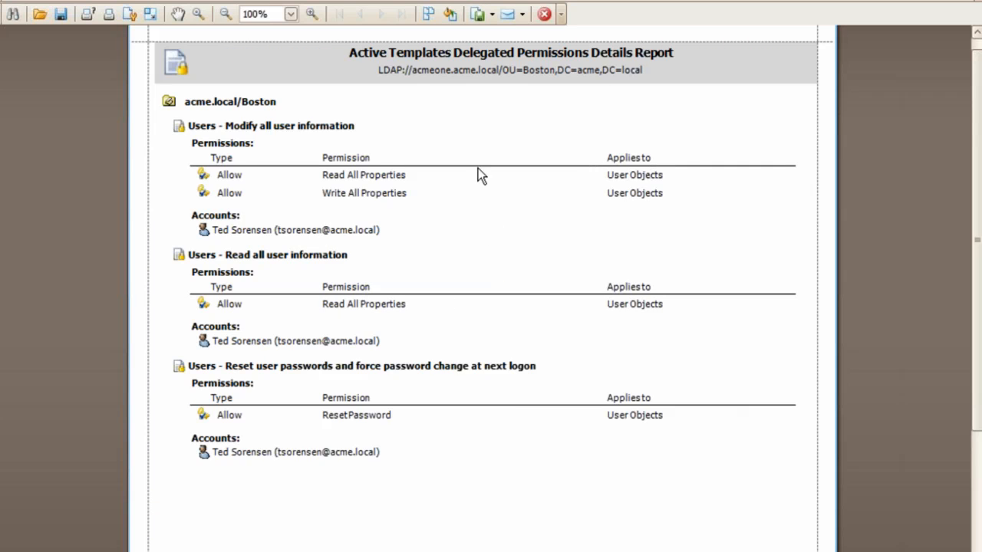
left_click(478, 13)
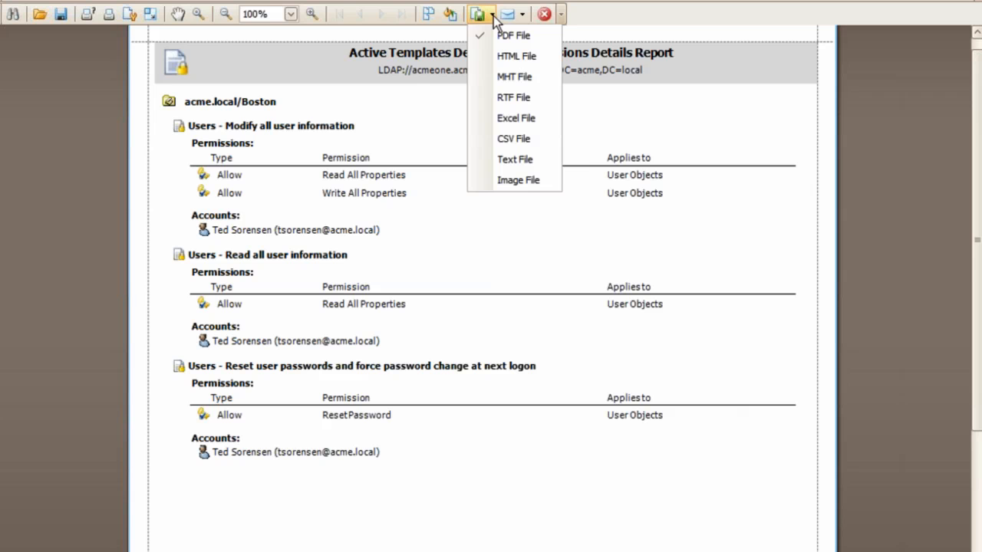
mouse_move(513, 77)
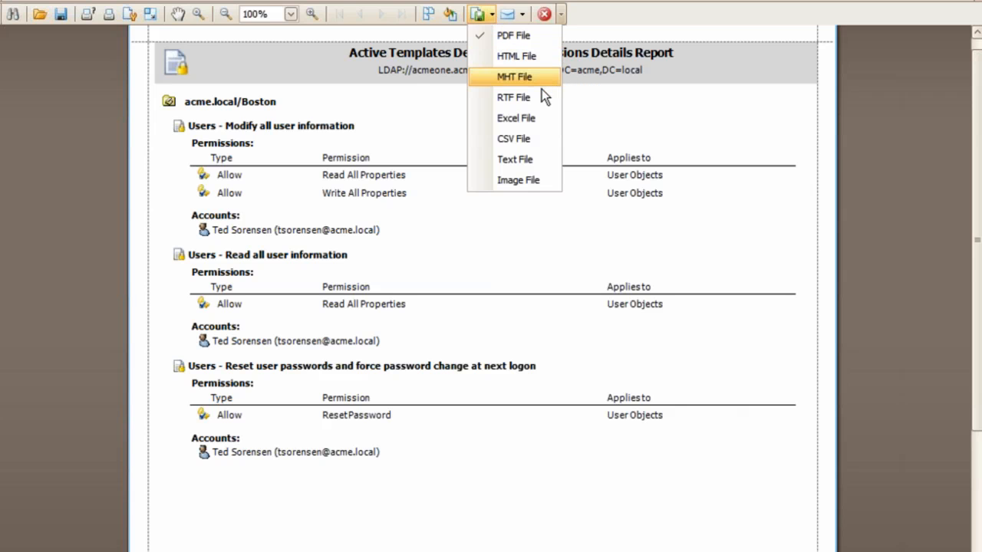
mouse_move(512, 138)
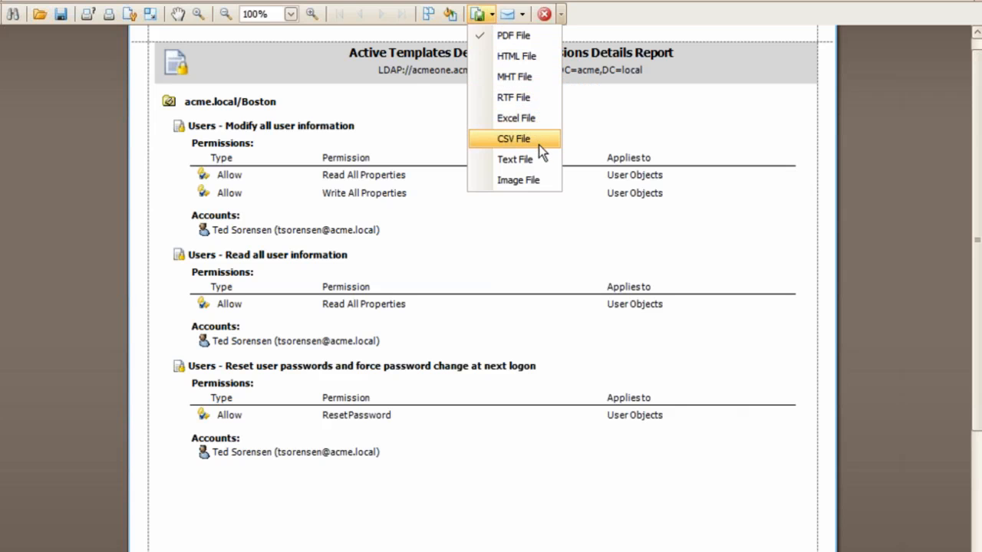
mouse_move(525, 3)
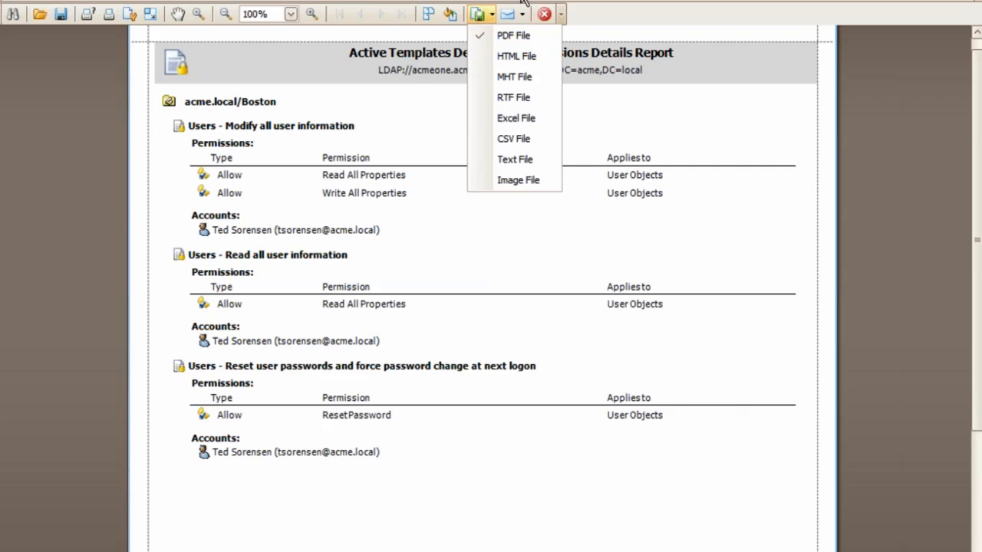
left_click(545, 14)
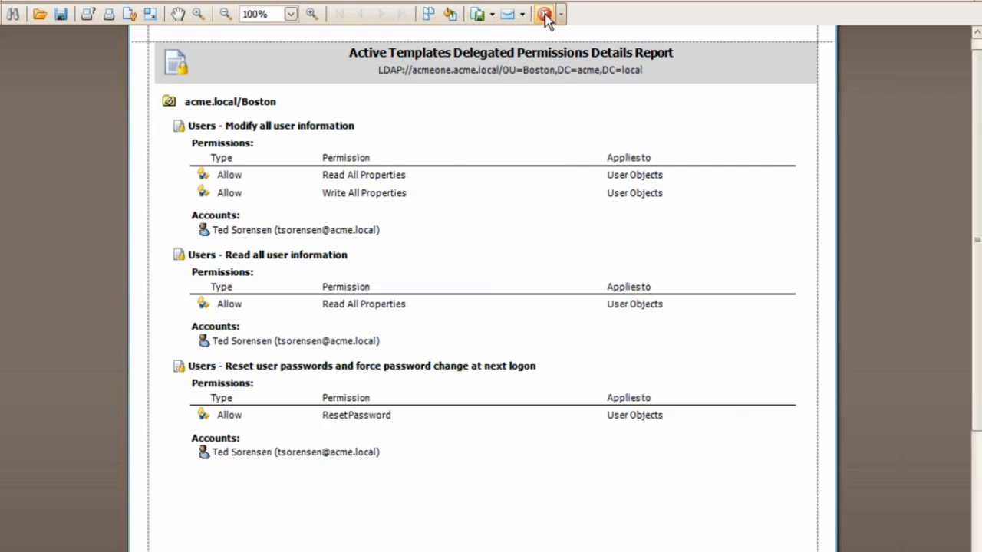
Close the report viewer, returning to the Boston OU's security details.
left_click(545, 14)
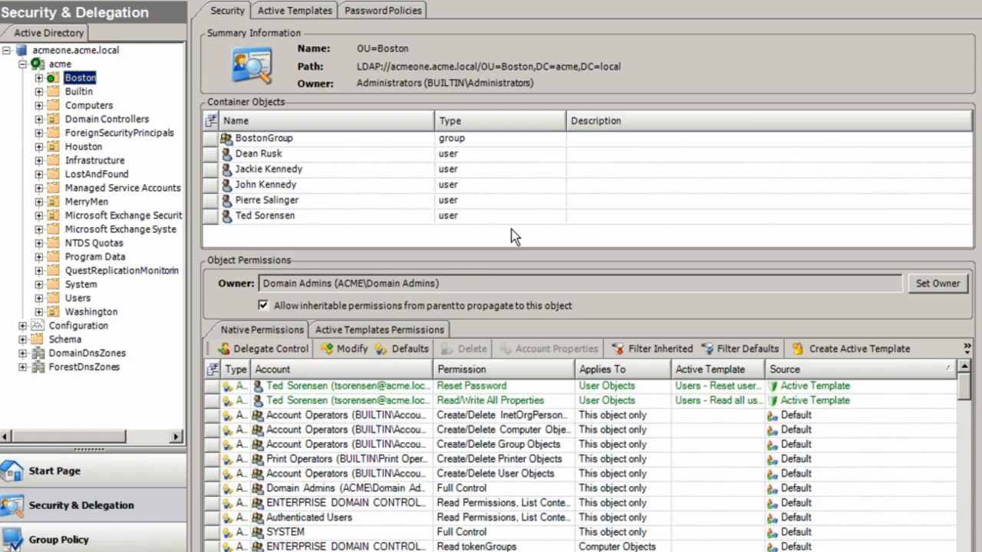
mouse_move(451, 234)
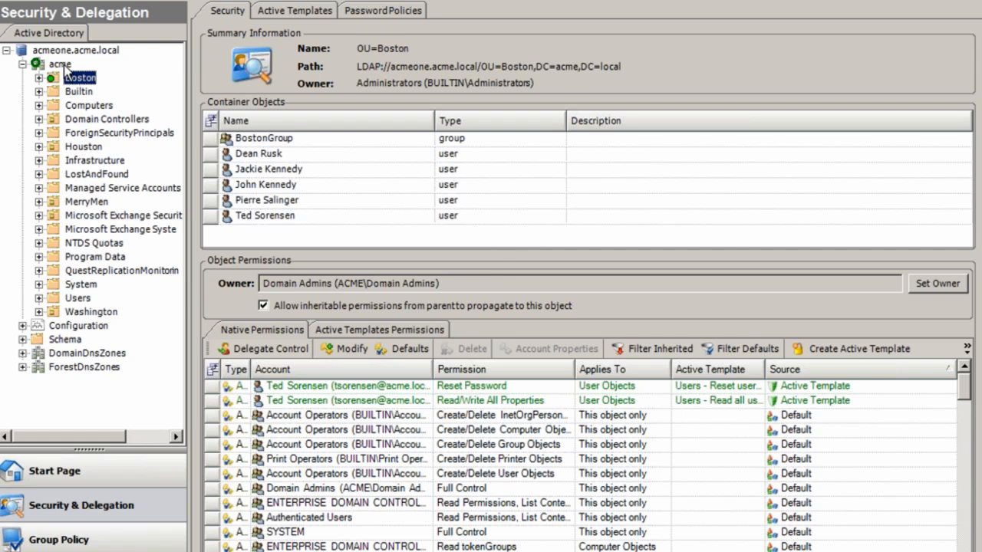
Search the acme domain for permissions held by user psalinger, listing three matching entries.
right_click(60, 63)
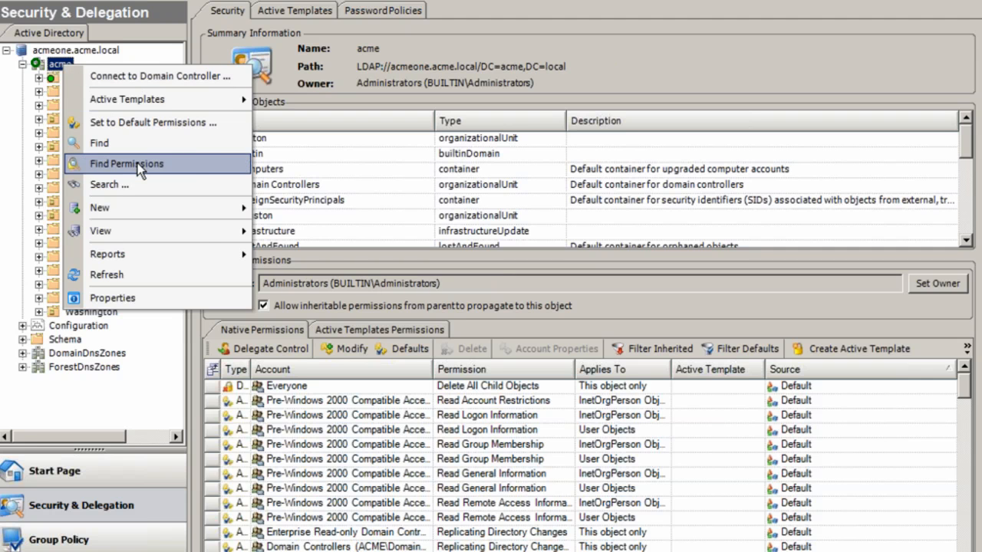
left_click(126, 163)
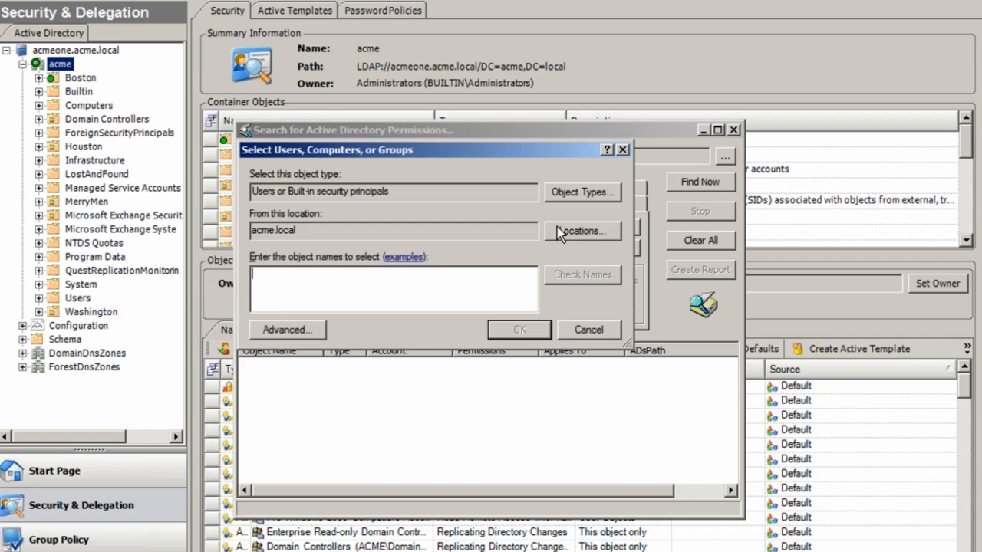
type("psalin")
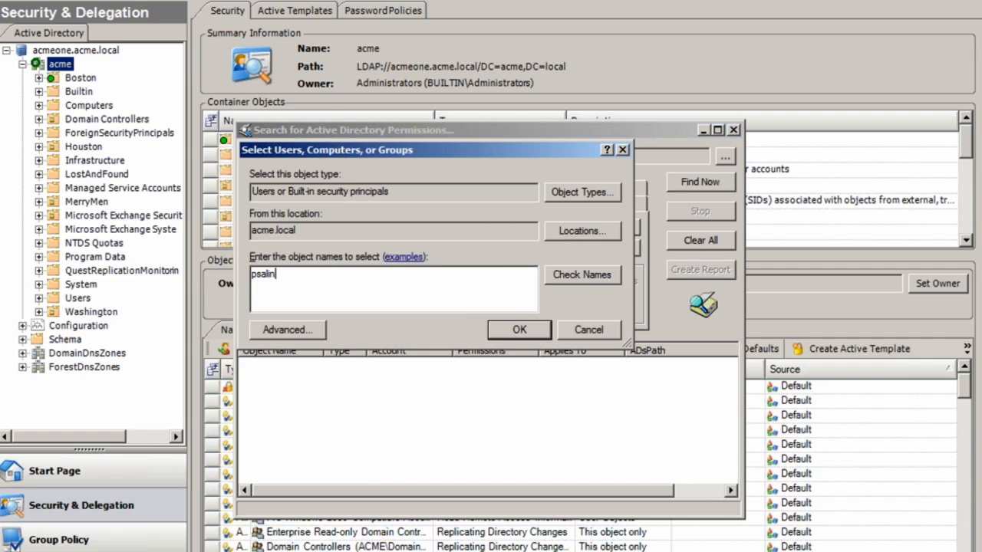
left_click(582, 275)
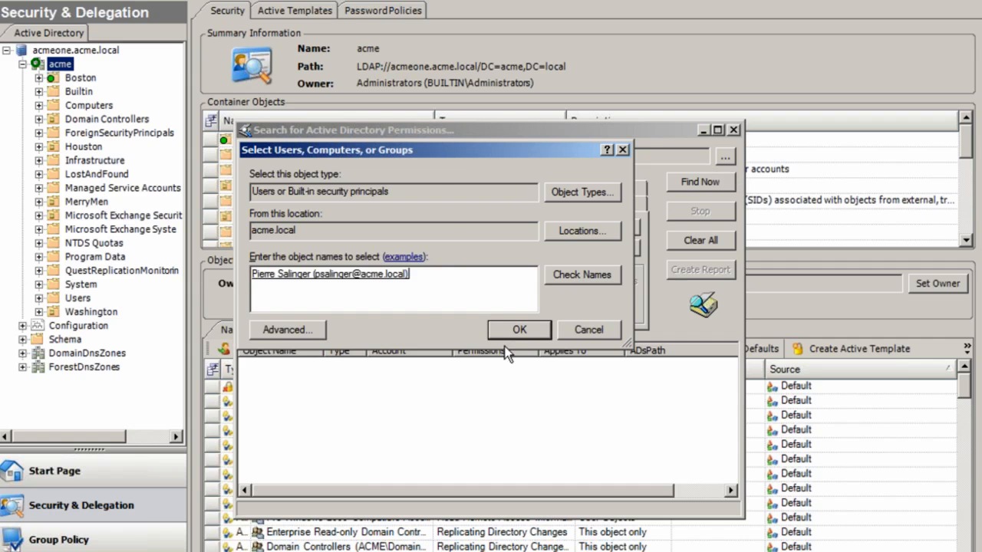
left_click(519, 329)
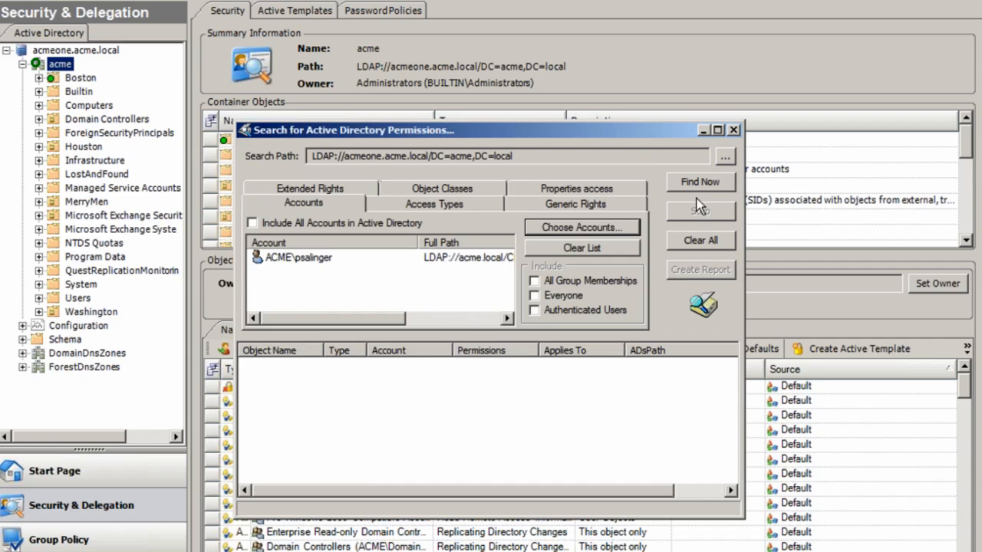
left_click(699, 181)
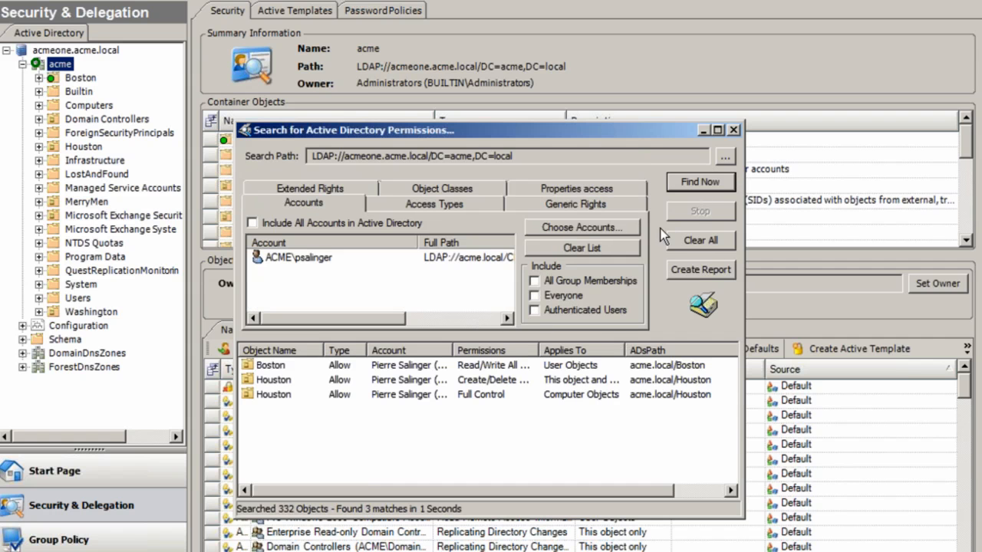
mouse_move(483, 264)
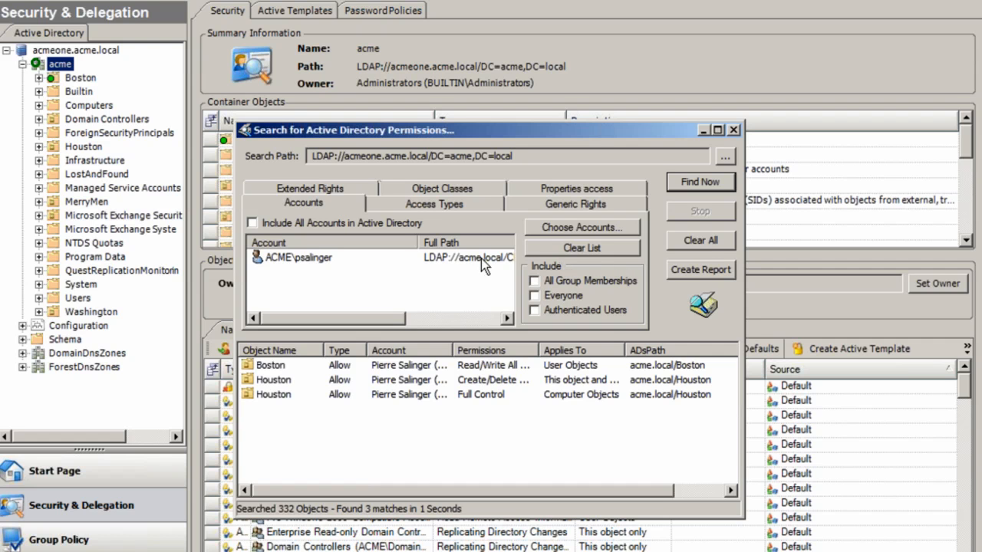
mouse_move(566, 314)
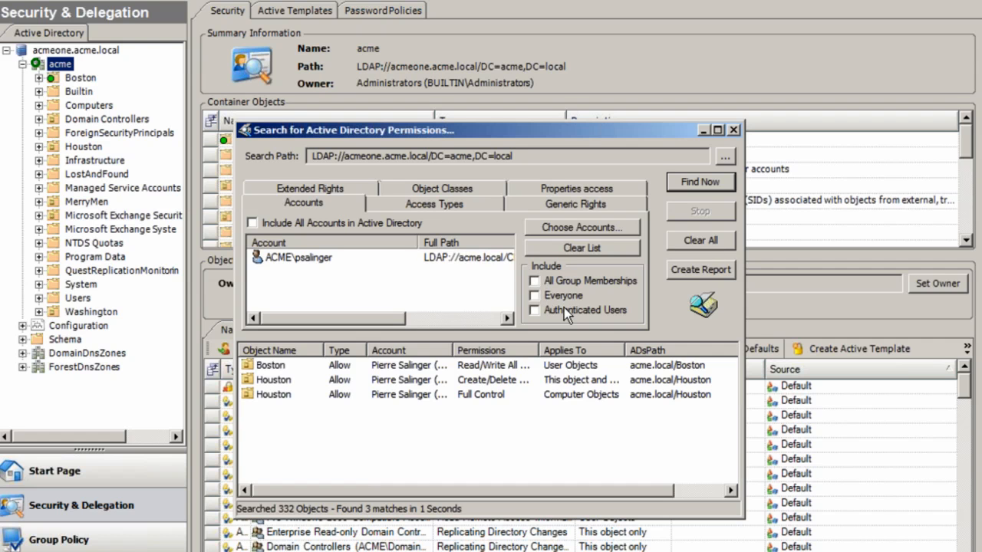
mouse_move(444, 217)
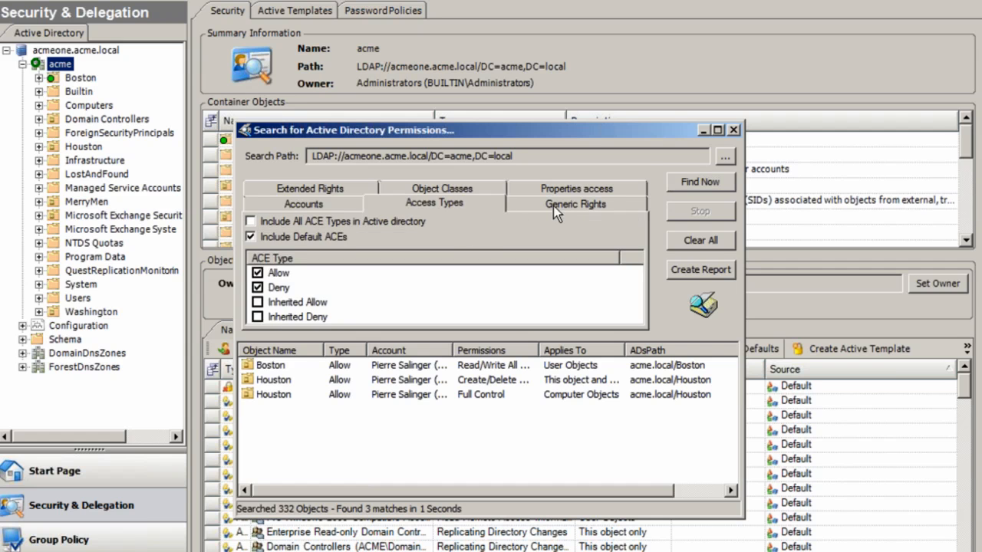
Review the Generic Rights, Object Classes and Extended Rights criteria, then close the permissions search.
left_click(575, 203)
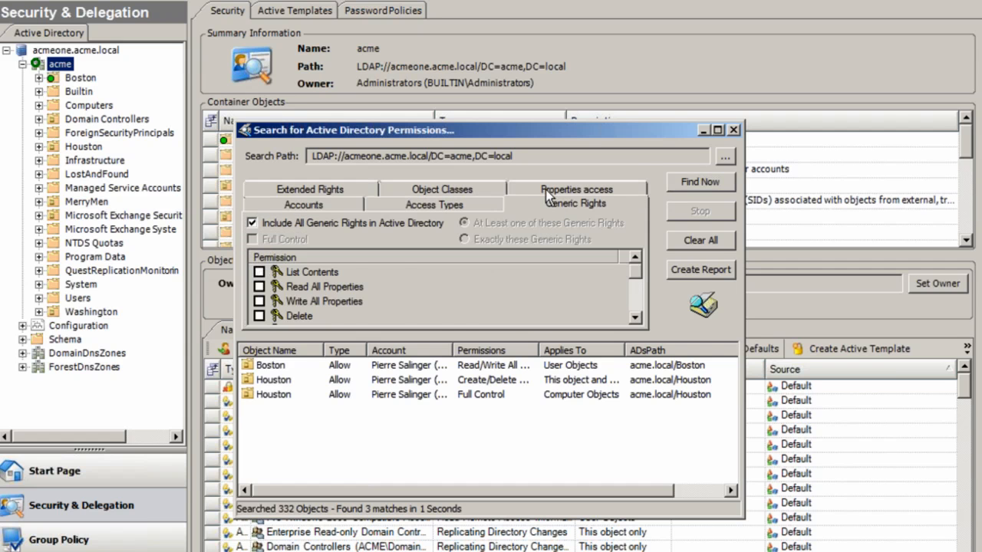
left_click(442, 202)
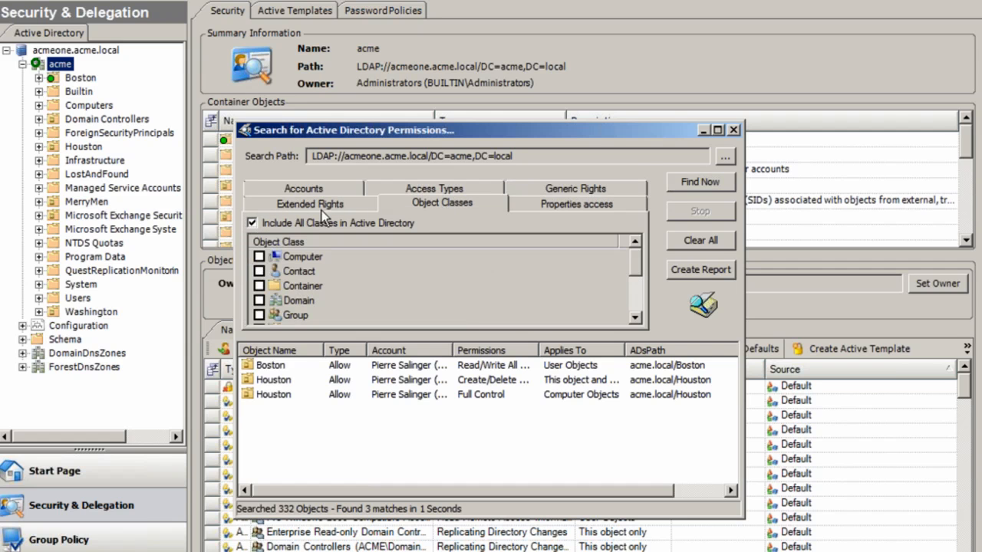
left_click(310, 202)
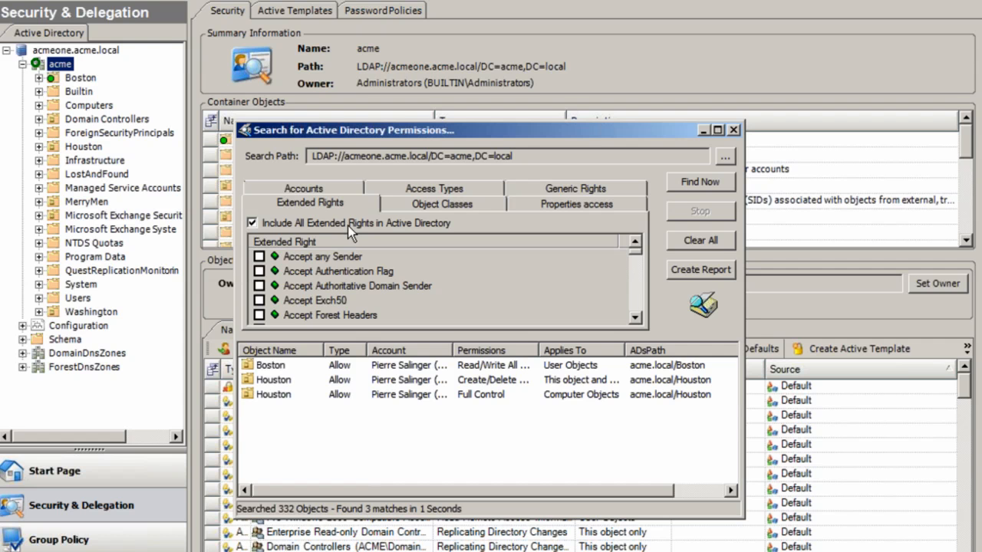
mouse_move(361, 233)
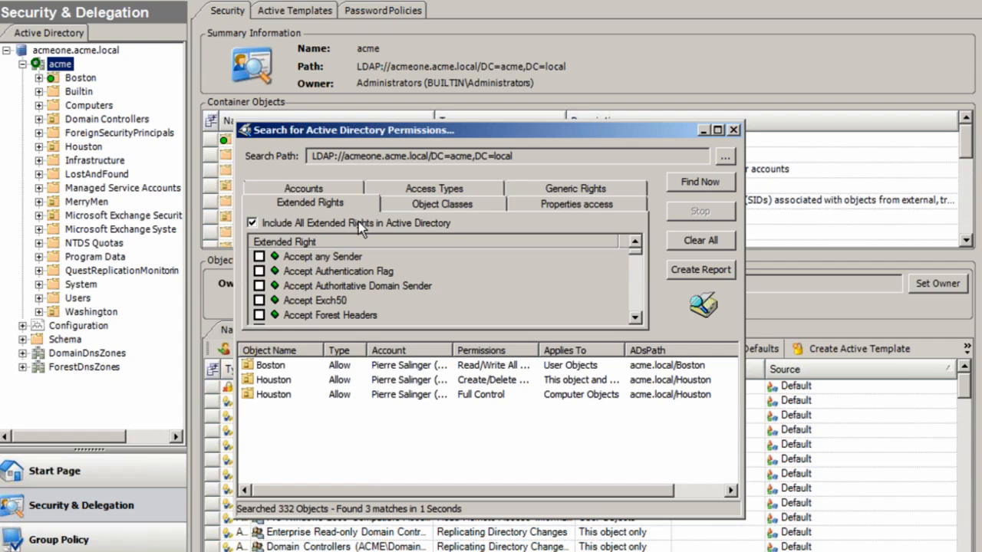
mouse_move(632, 224)
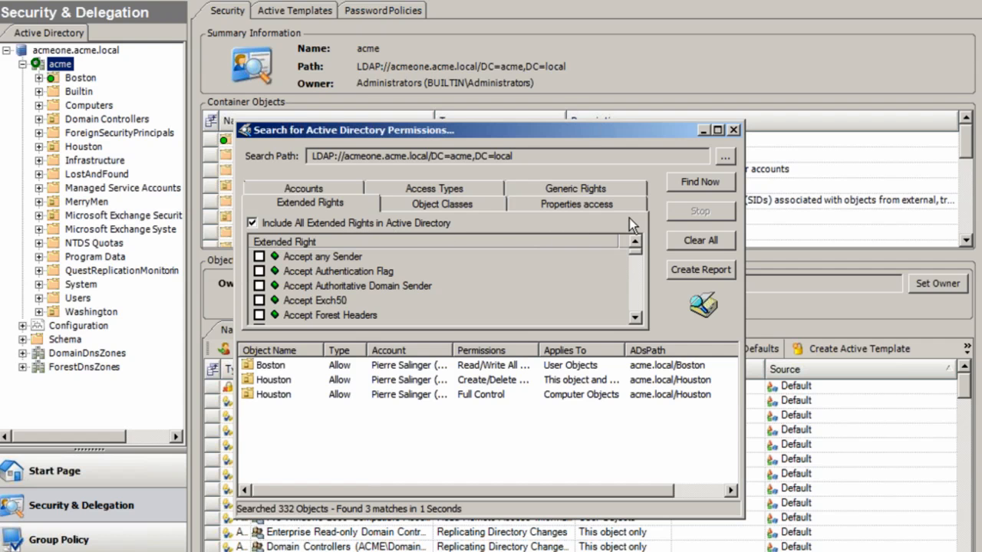
mouse_move(713, 277)
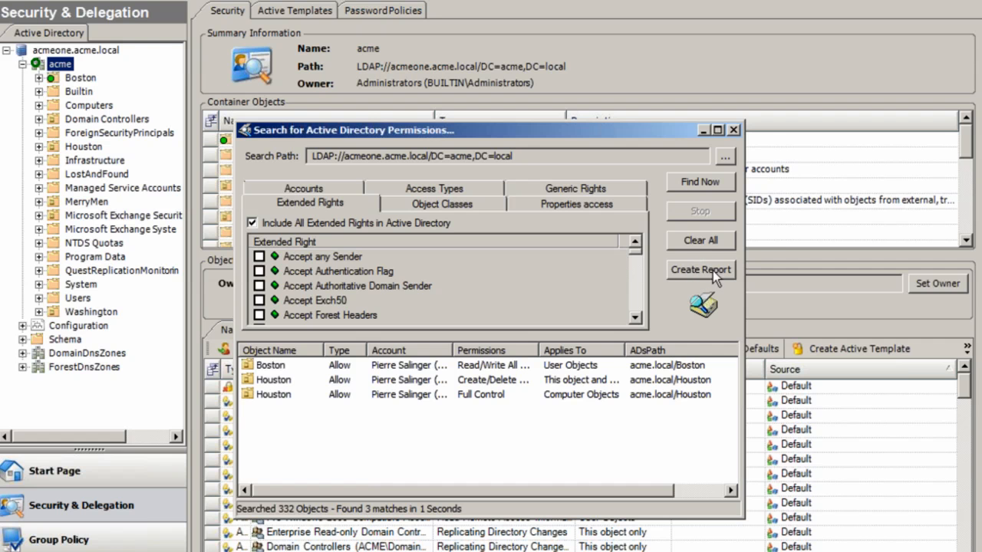
left_click(734, 129)
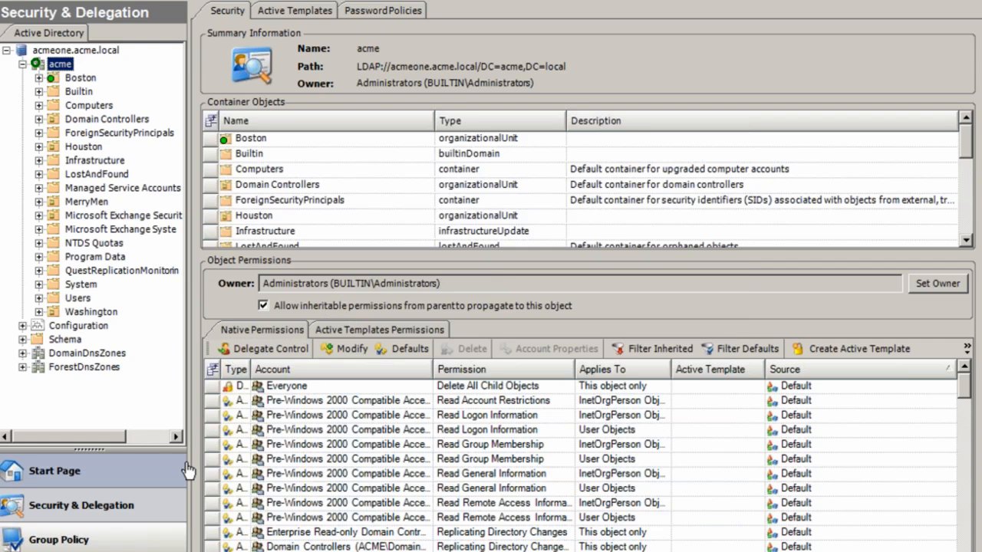
Switch to Group Policy management listing the acme domain's GPOs.
left_click(58, 540)
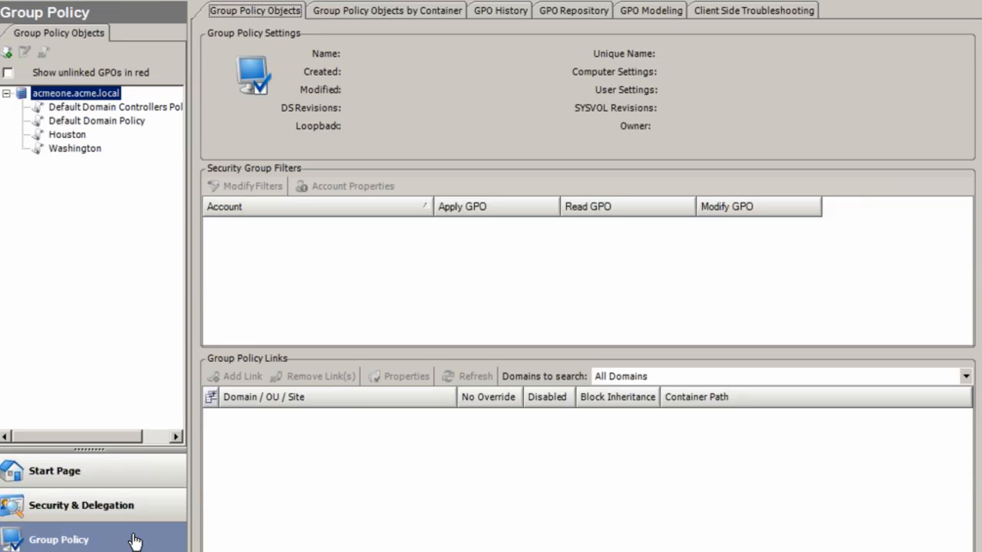
mouse_move(135, 533)
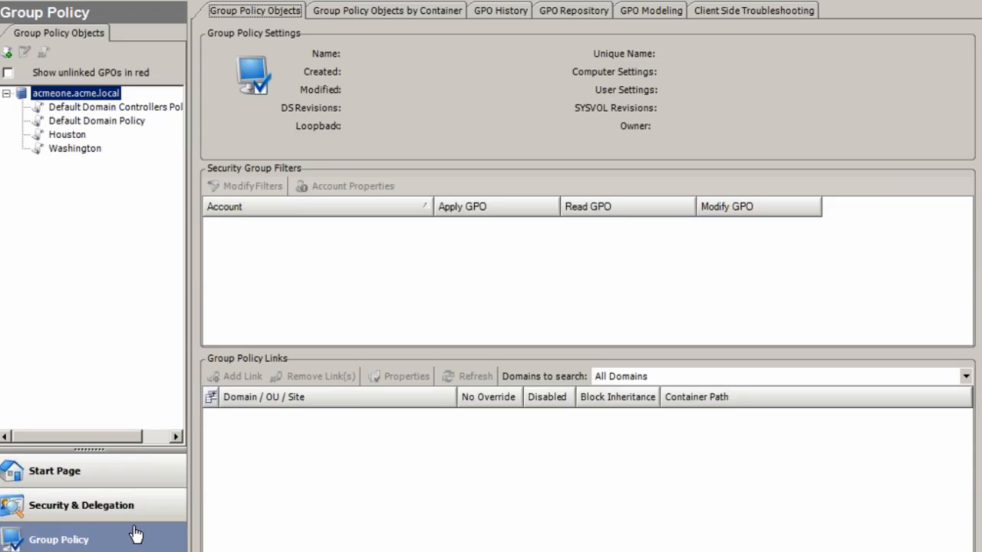
mouse_move(157, 389)
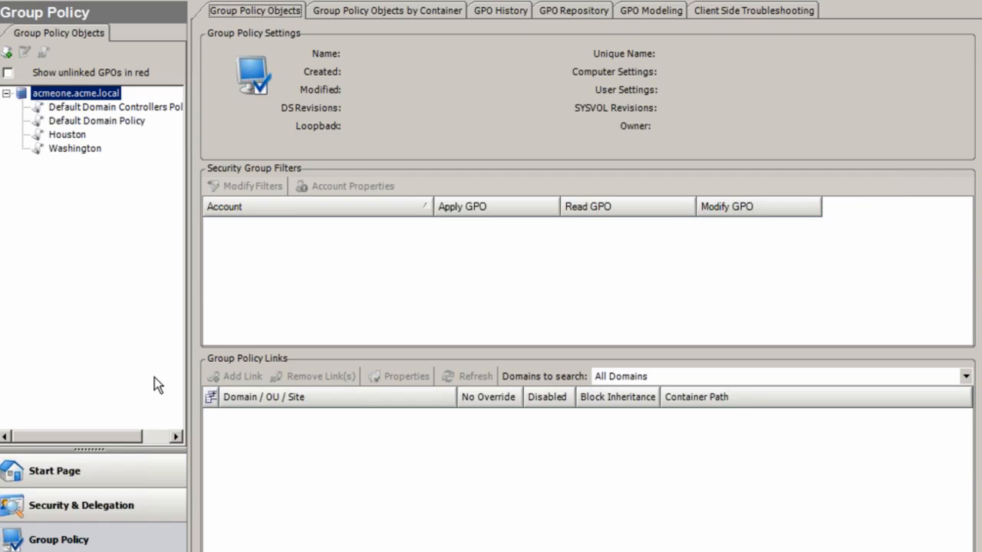
mouse_move(157, 341)
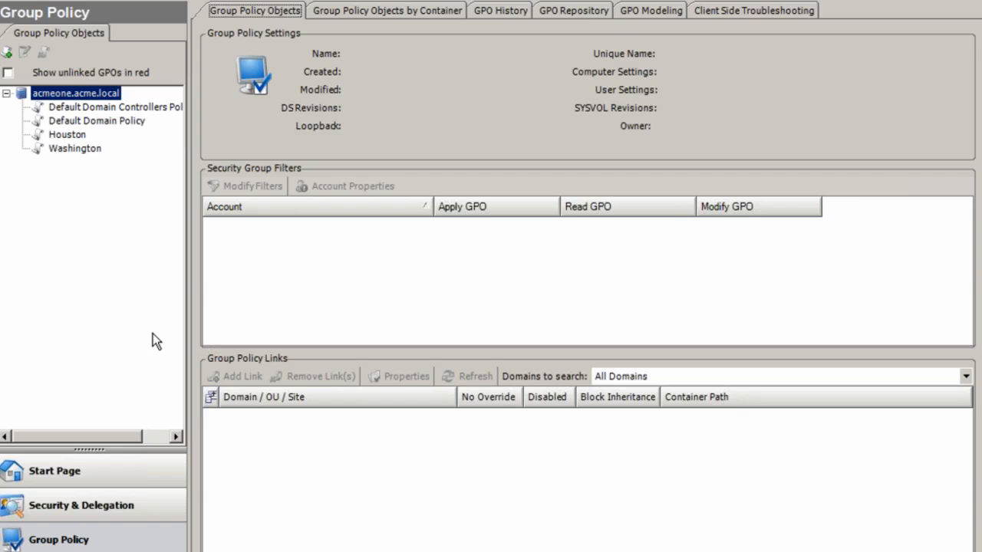
mouse_move(145, 193)
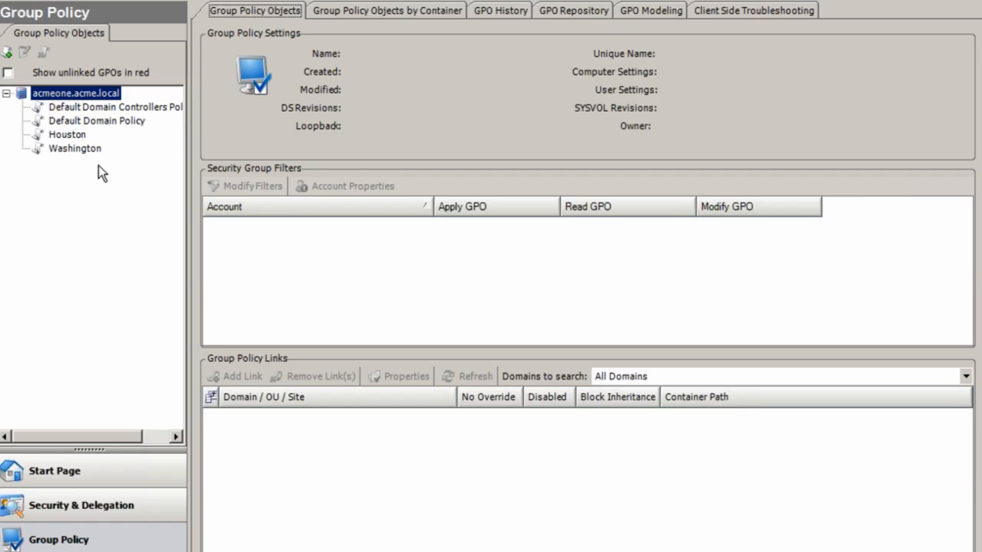
mouse_move(389, 11)
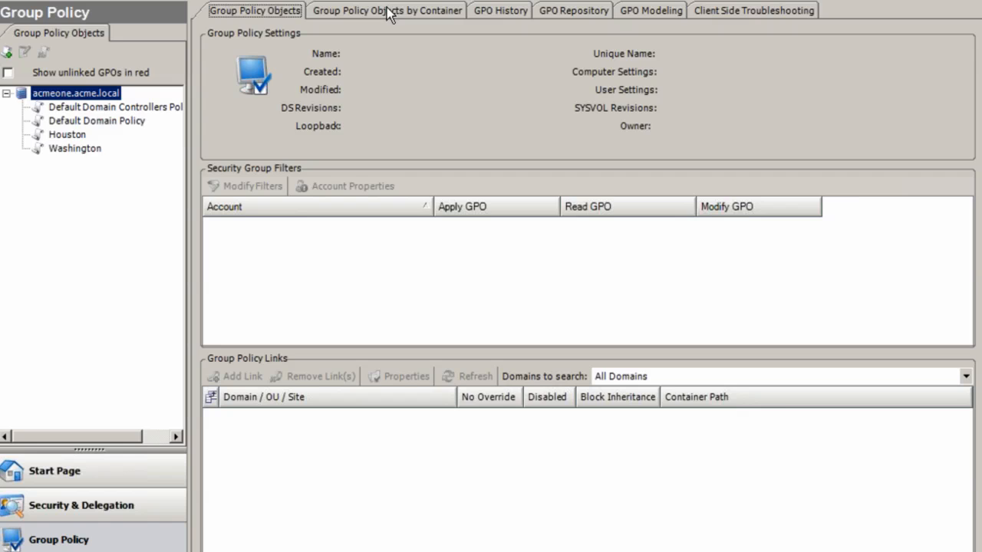
Show GPOs by container and select the Washington OU's link with its modeling results.
left_click(387, 9)
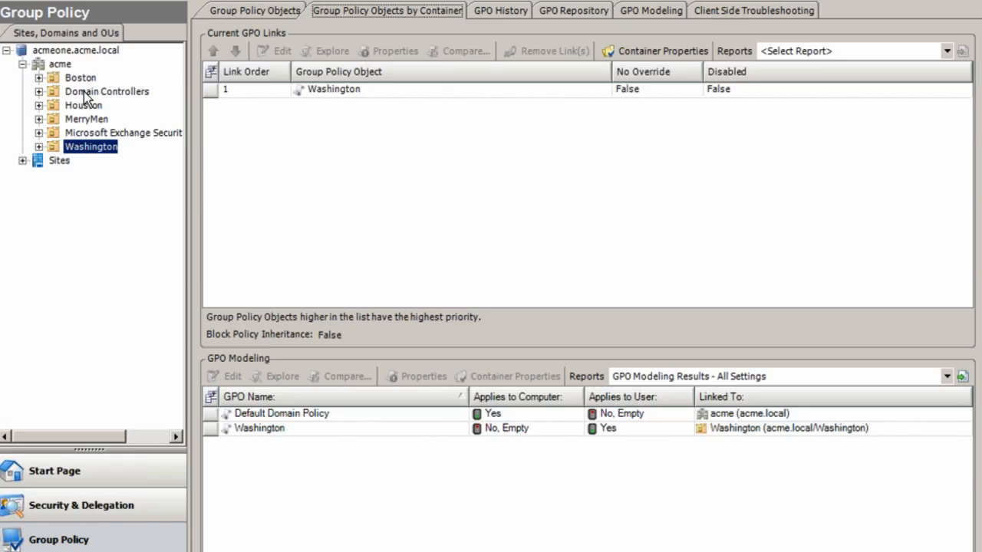
mouse_move(79, 91)
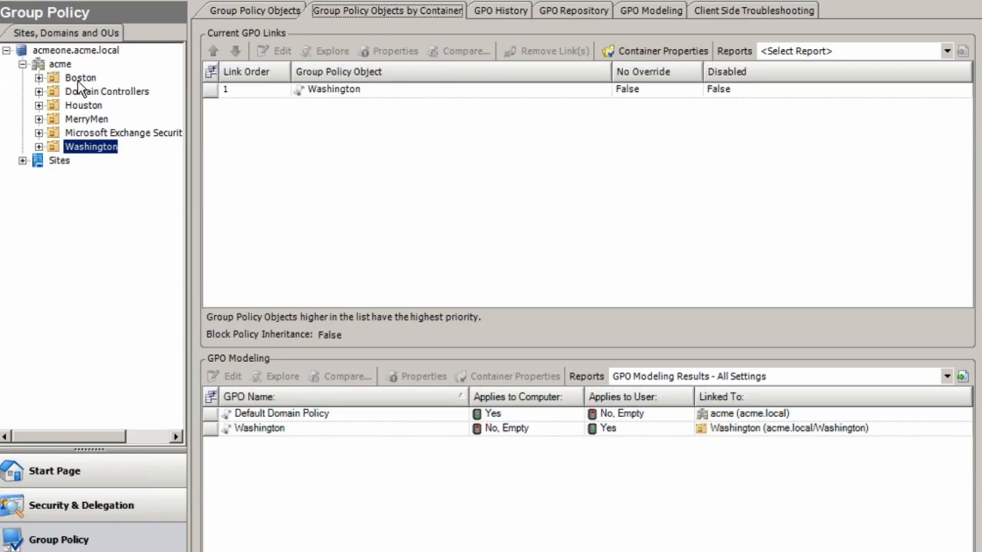
mouse_move(356, 98)
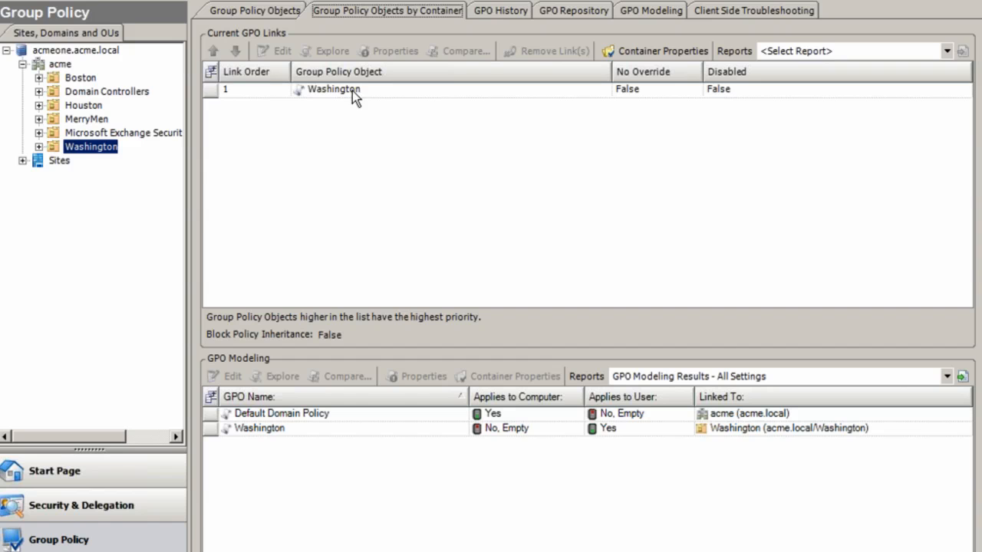
left_click(334, 89)
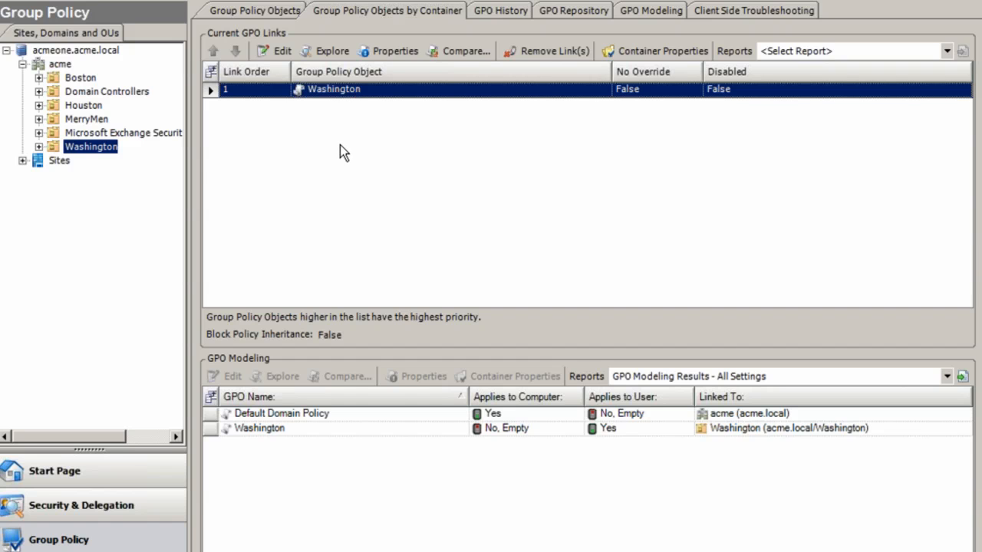
mouse_move(346, 92)
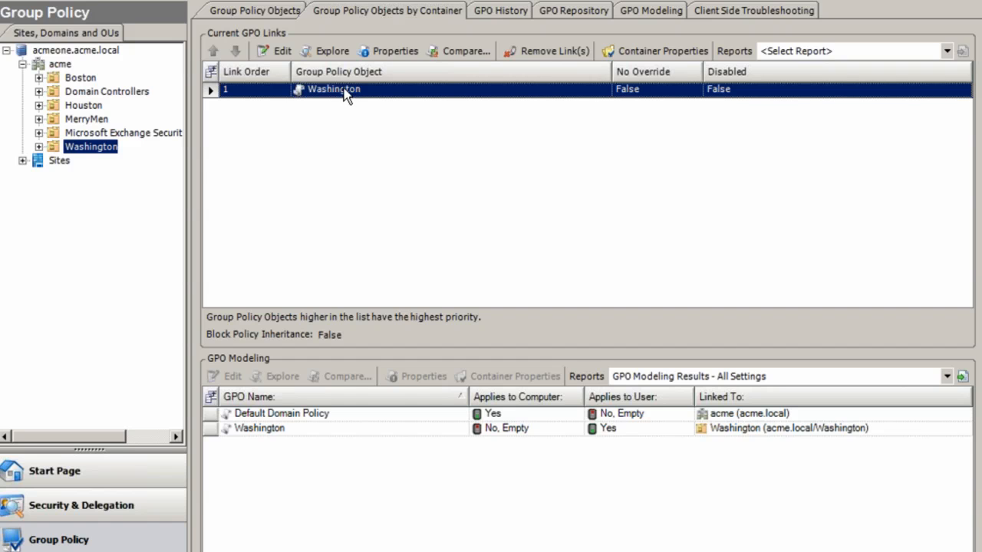
mouse_move(341, 92)
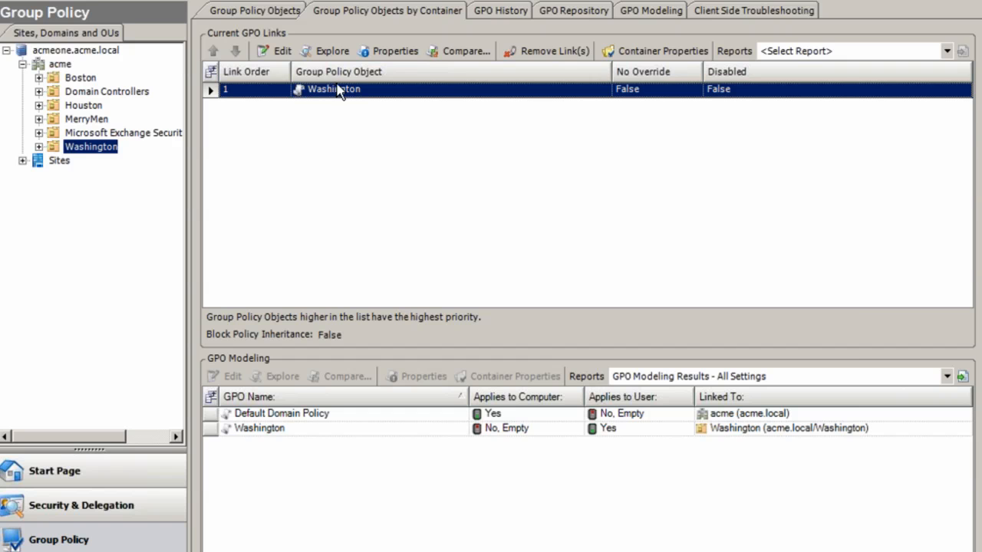
Compare the Washington GPO against Houston and review the 22-setting comparison report.
left_click(466, 51)
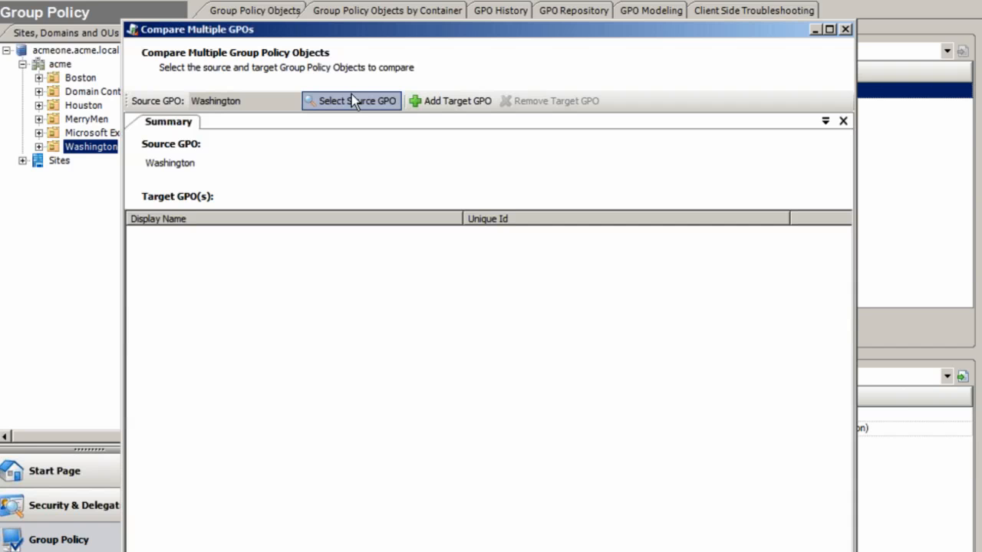
left_click(450, 102)
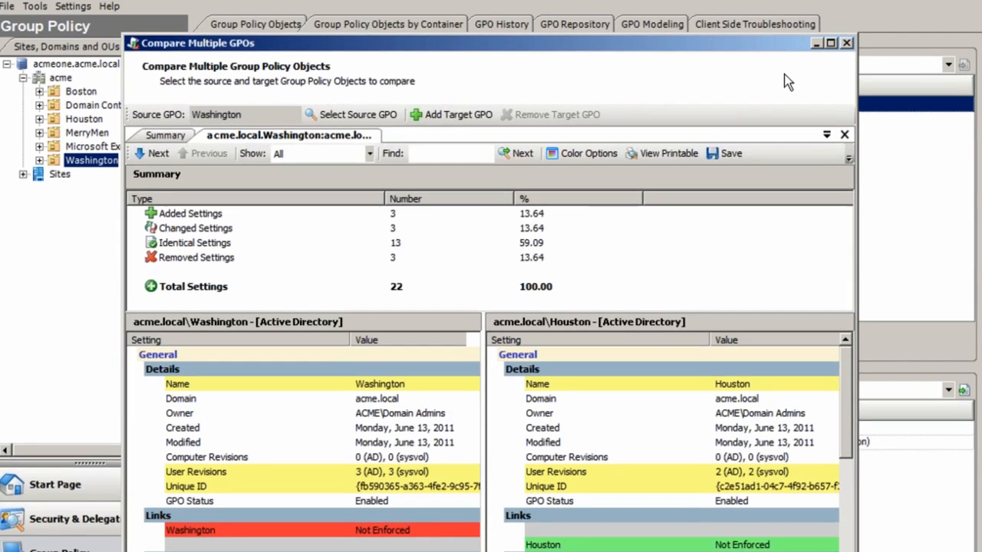
left_click(830, 43)
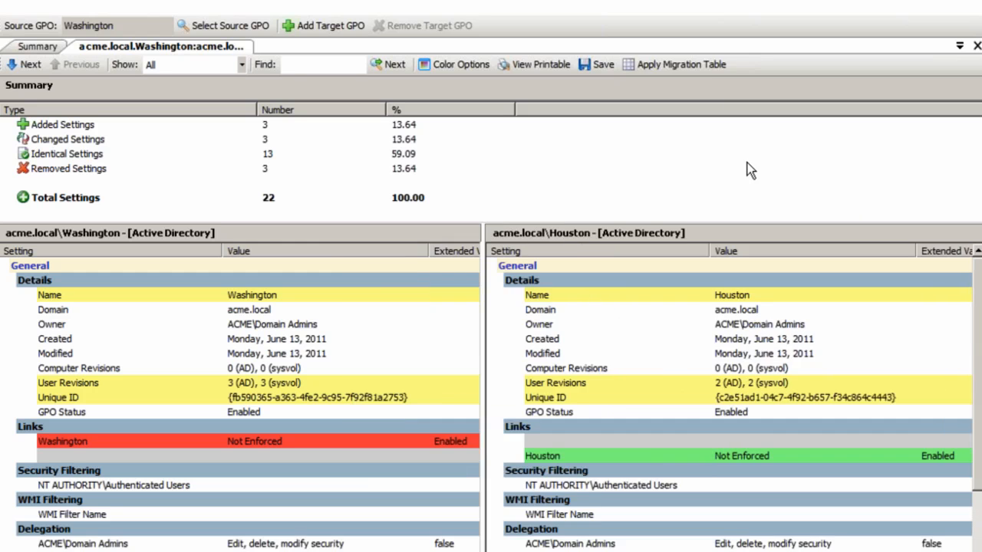
mouse_move(285, 228)
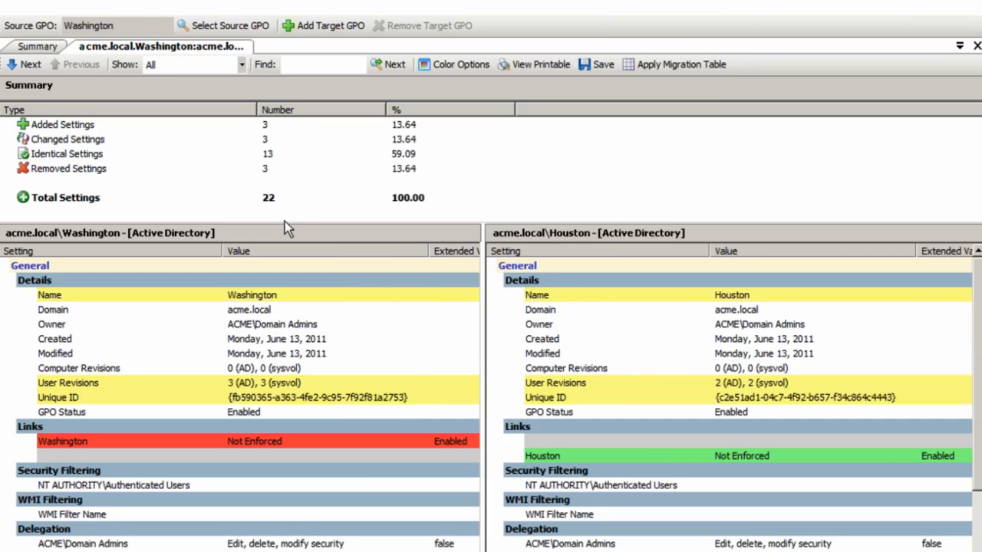
mouse_move(411, 365)
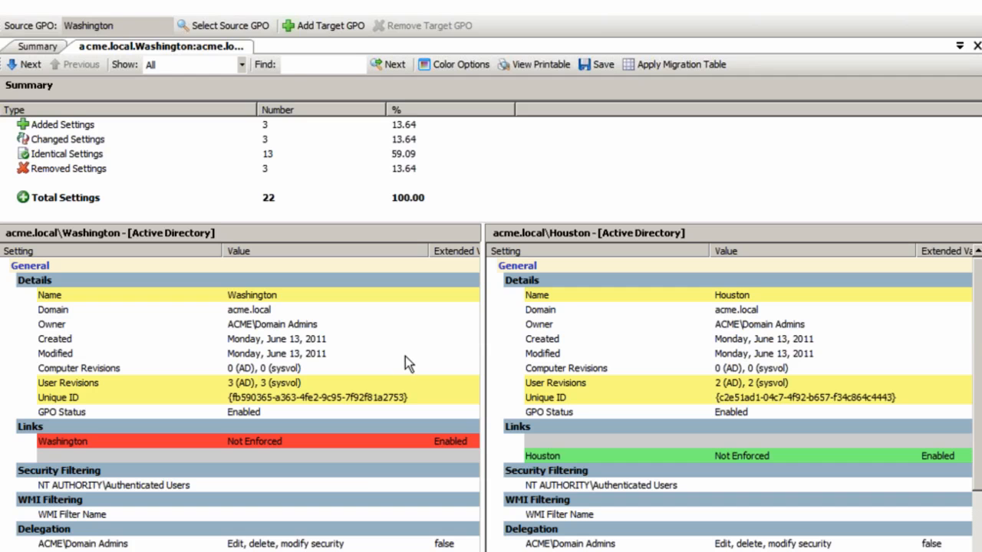
mouse_move(417, 362)
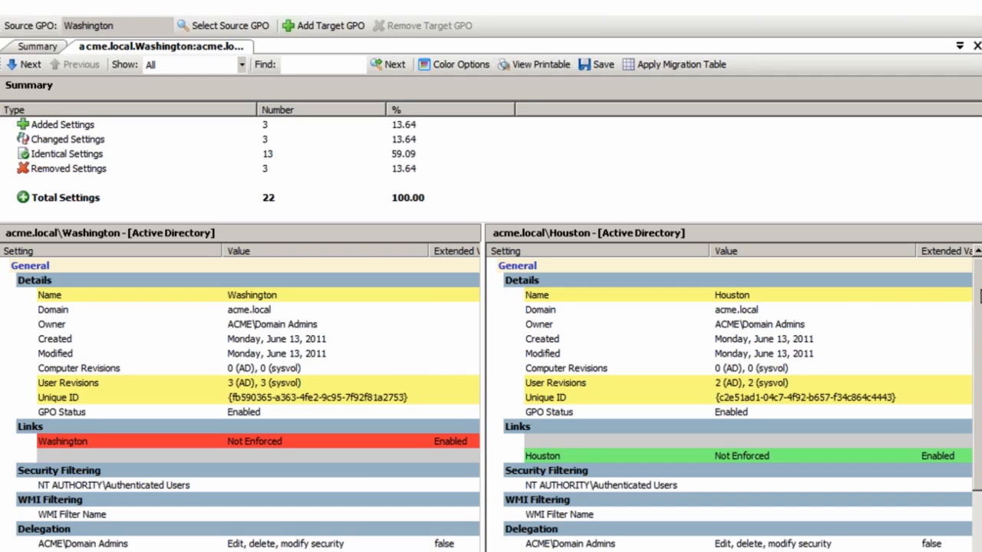
scroll("down", 3)
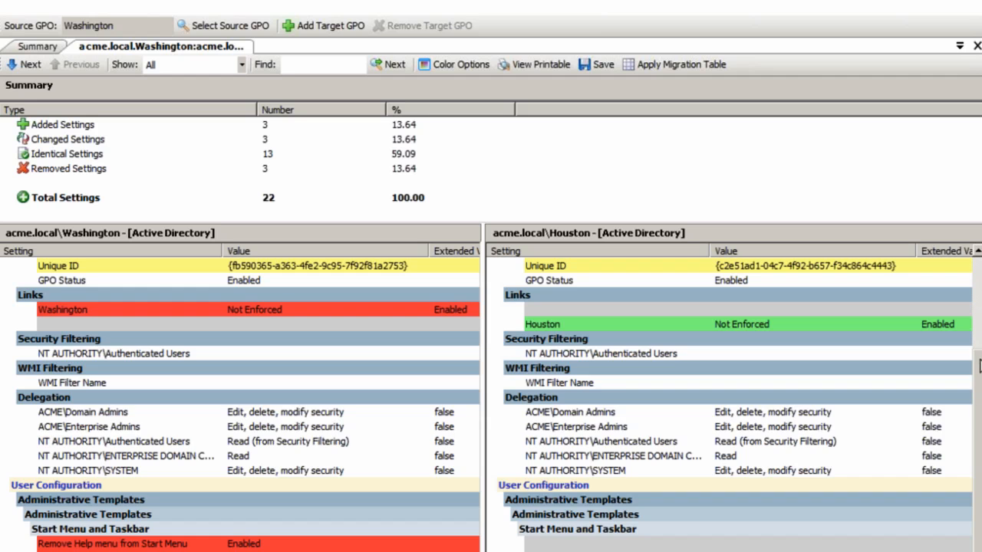
scroll("up", 3)
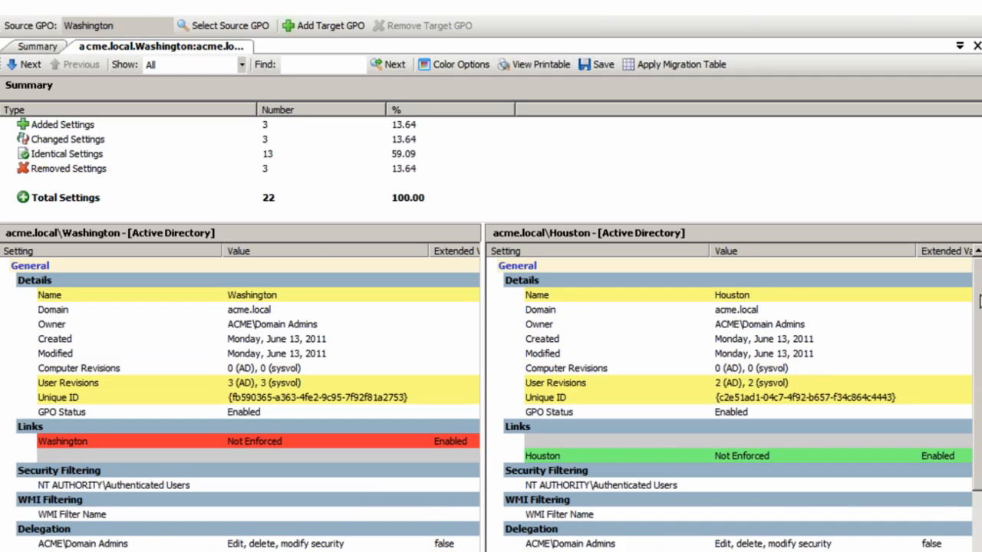
scroll("down", 3)
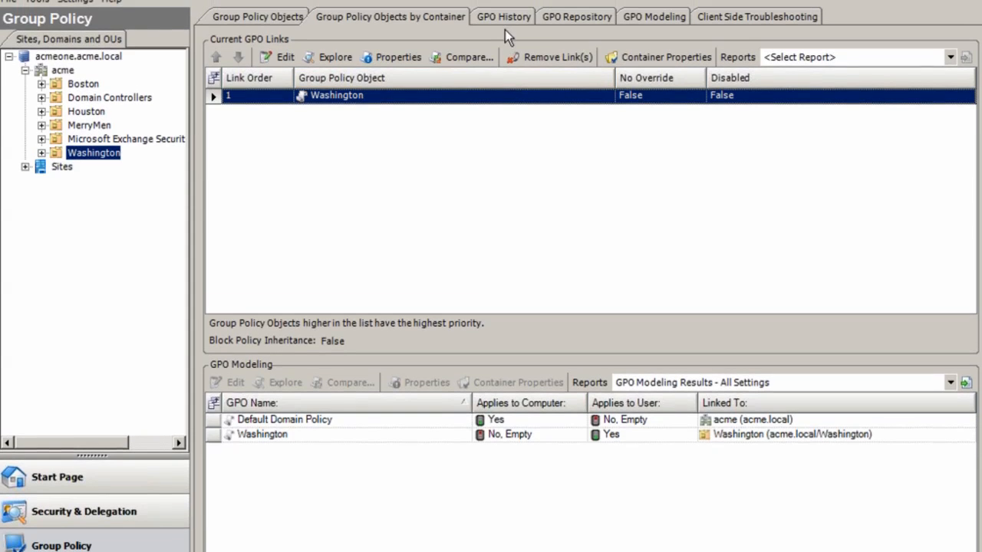
Select the two-user-revision and one-user-revision entries together in Washington's GPO history.
left_click(503, 15)
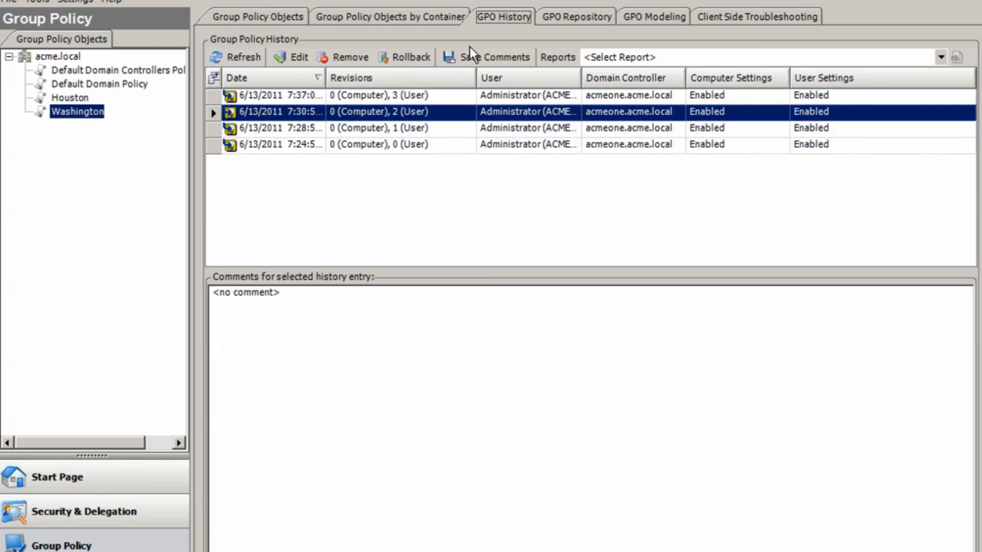
mouse_move(304, 110)
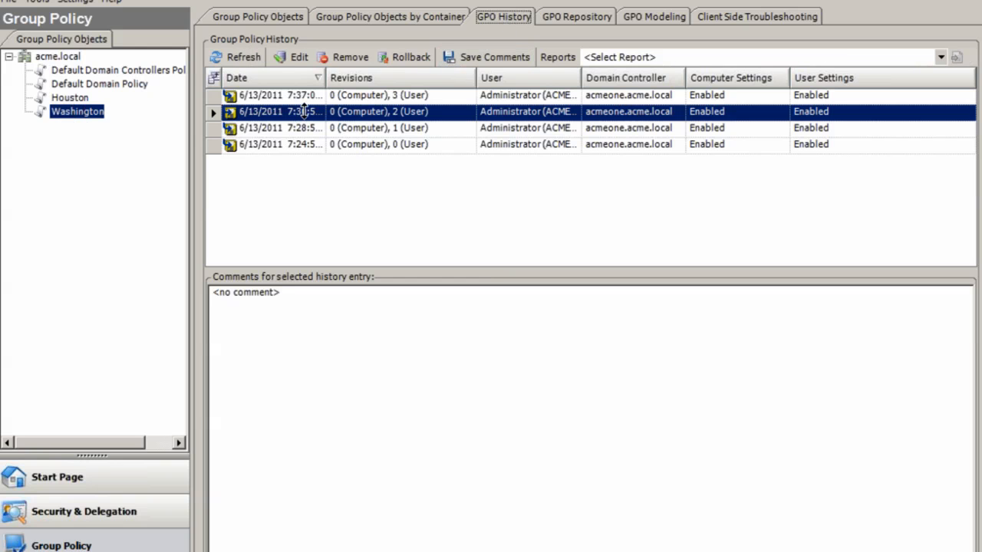
mouse_move(390, 144)
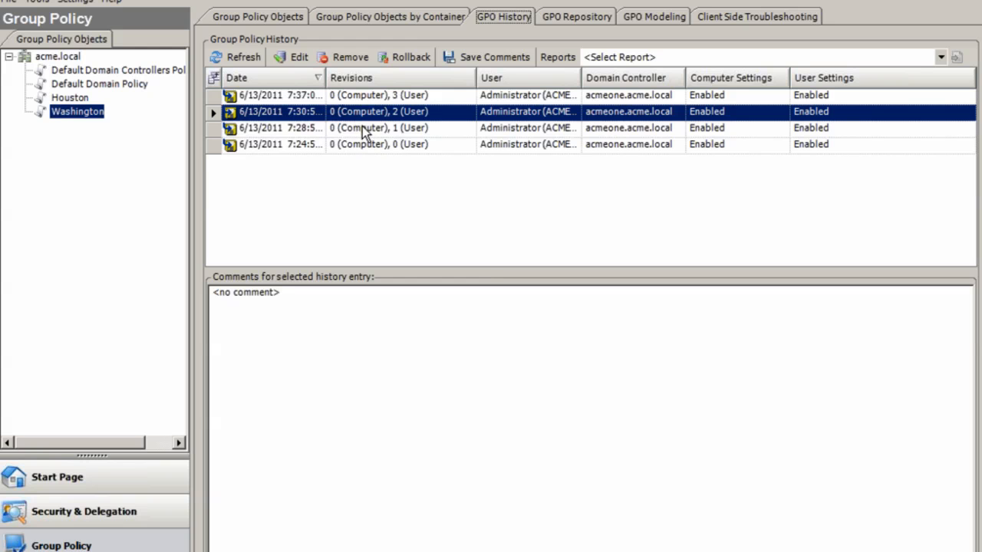
left_click(376, 127)
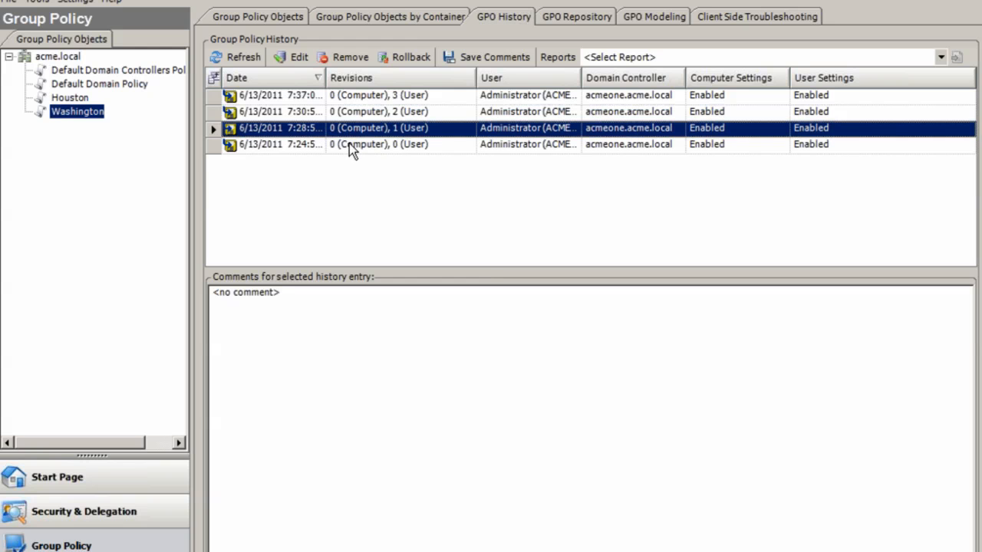
left_click(383, 110)
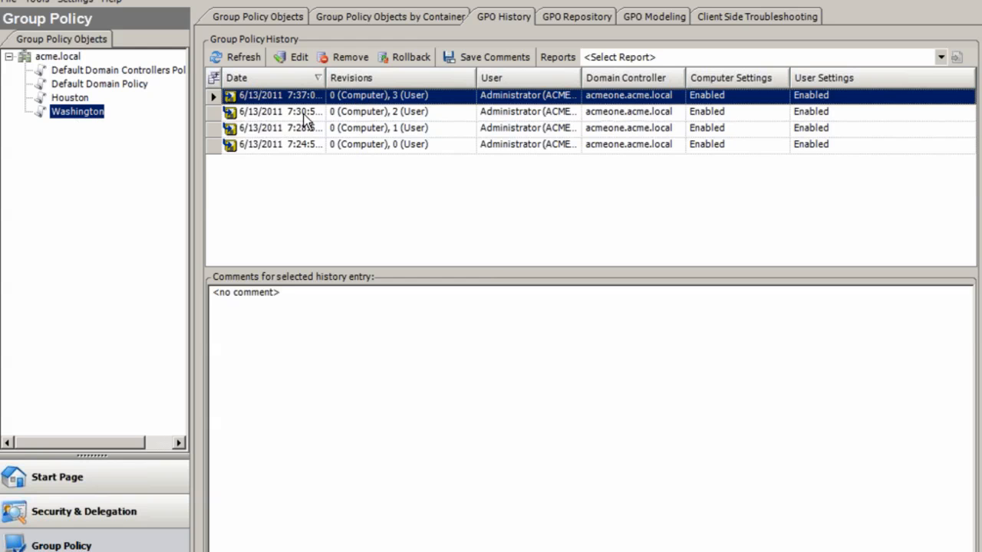
left_click(376, 110)
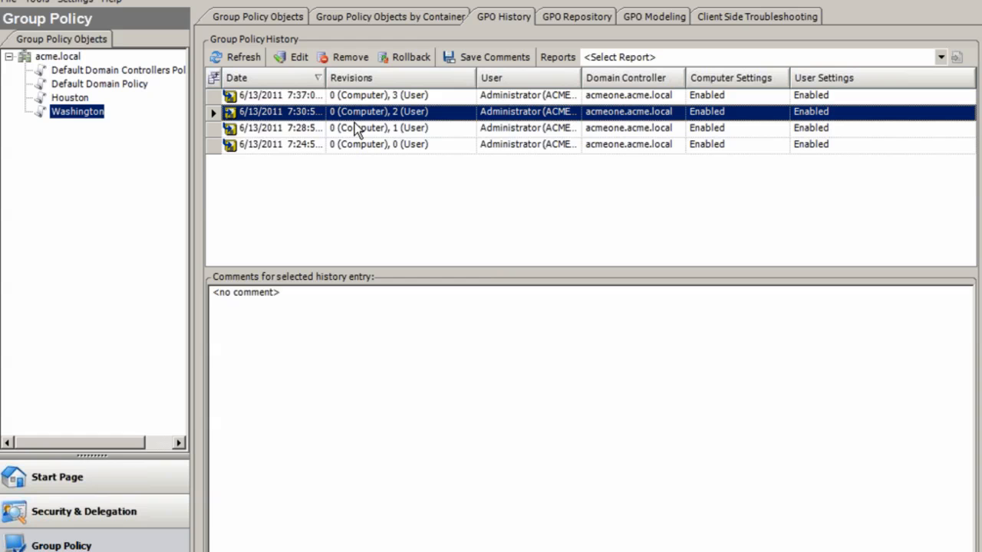
left_click(378, 129)
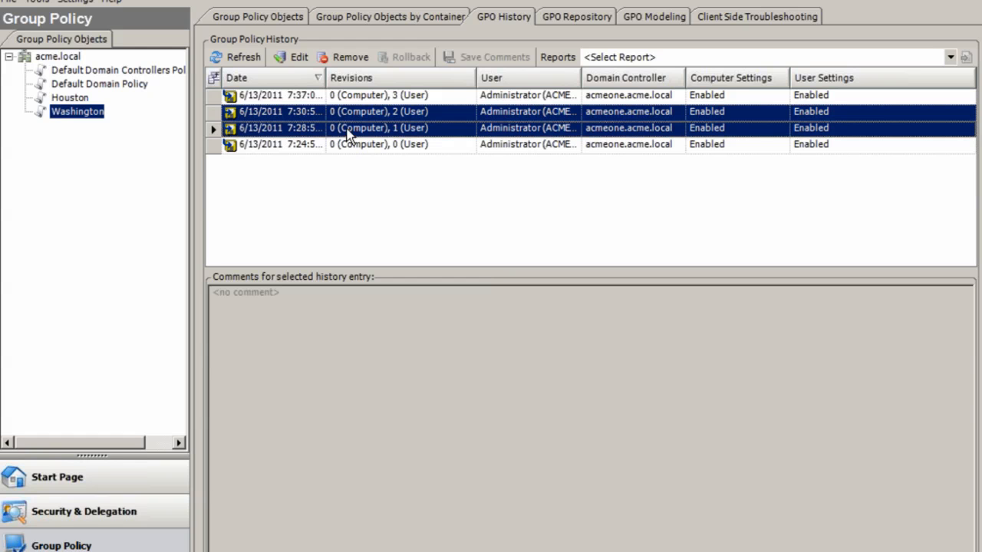
right_click(353, 129)
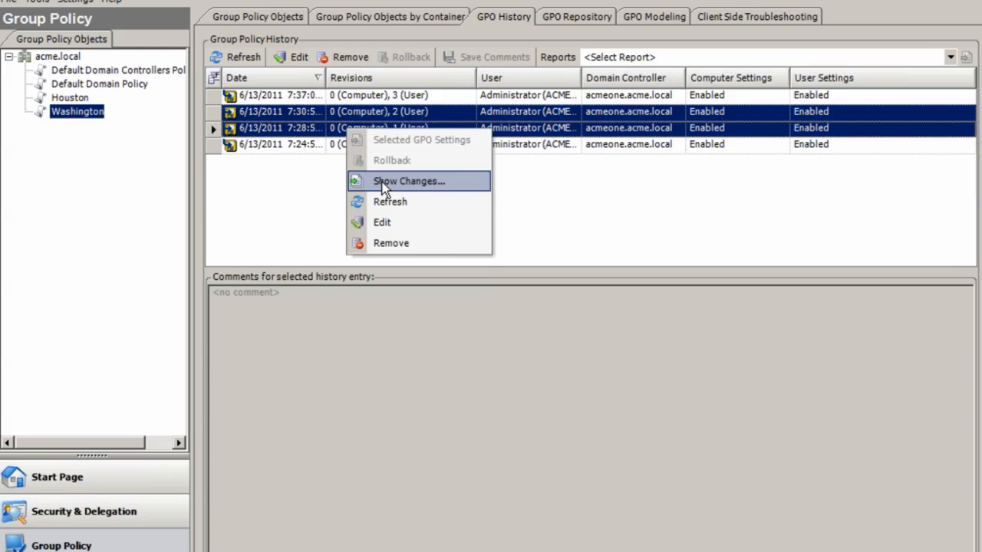
left_click(408, 181)
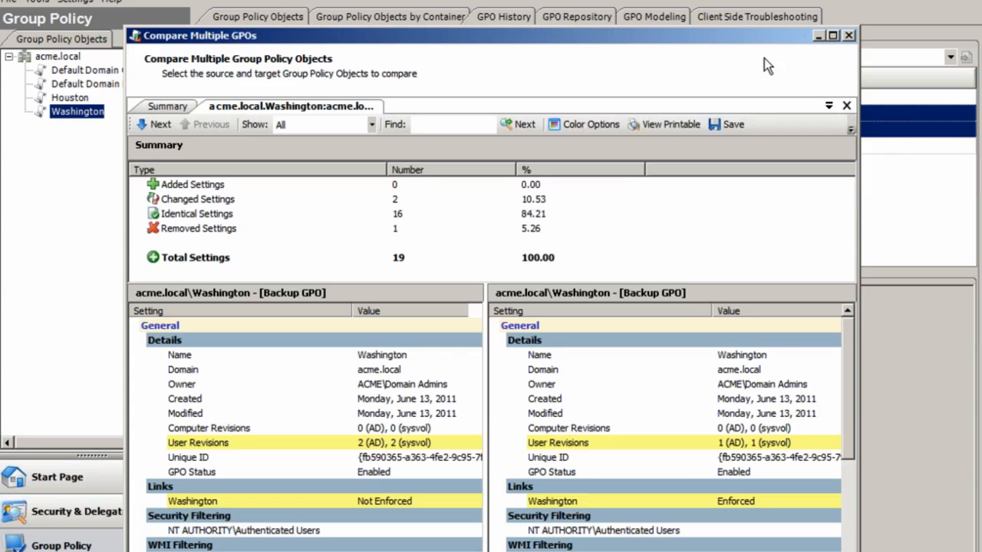
left_click(831, 35)
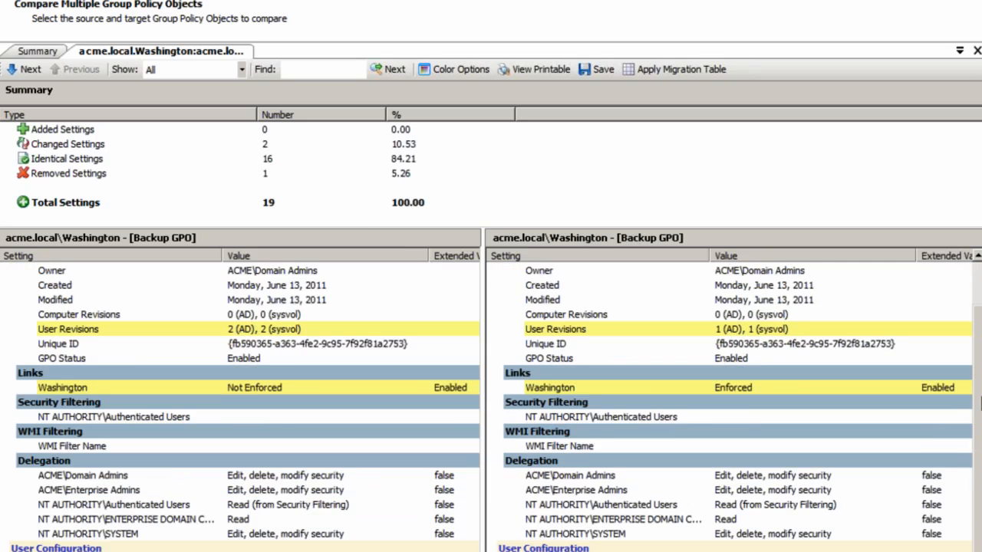
scroll("down", 3)
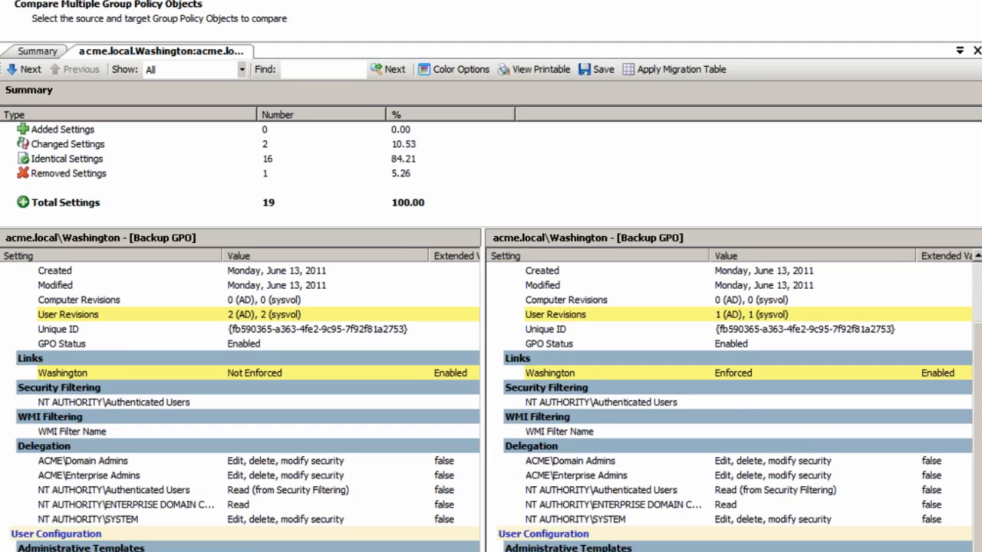
mouse_move(689, 242)
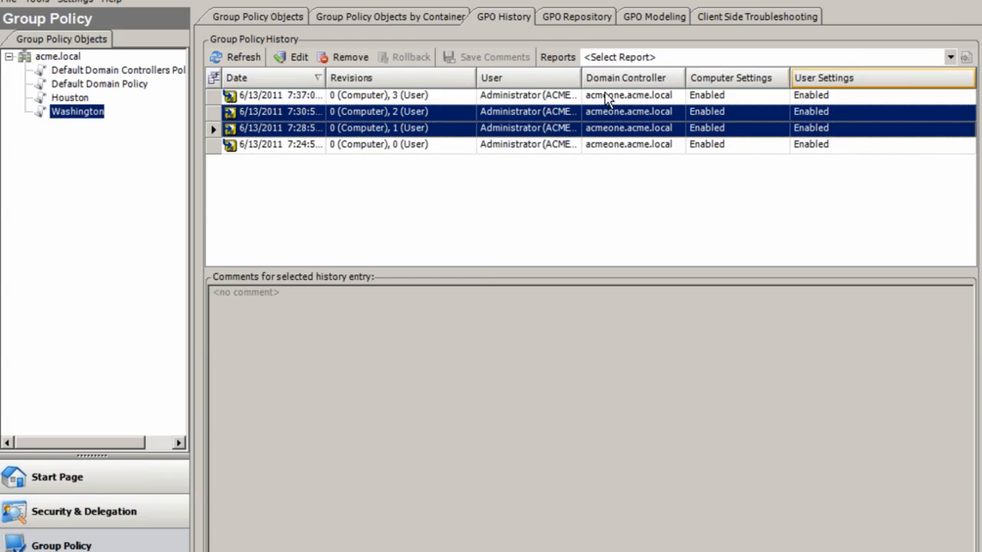
Roll Washington back to the revision with two user revisions.
left_click(376, 110)
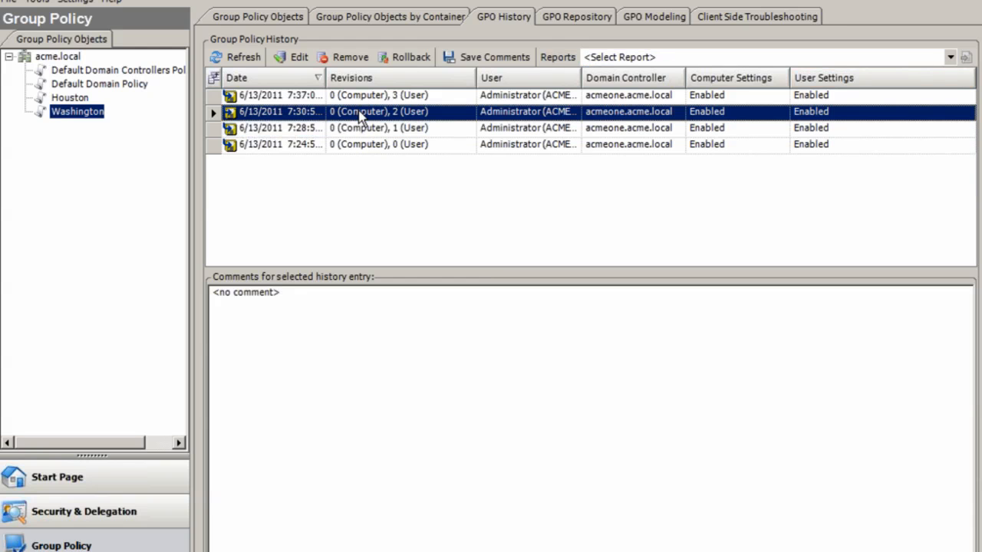
mouse_move(347, 121)
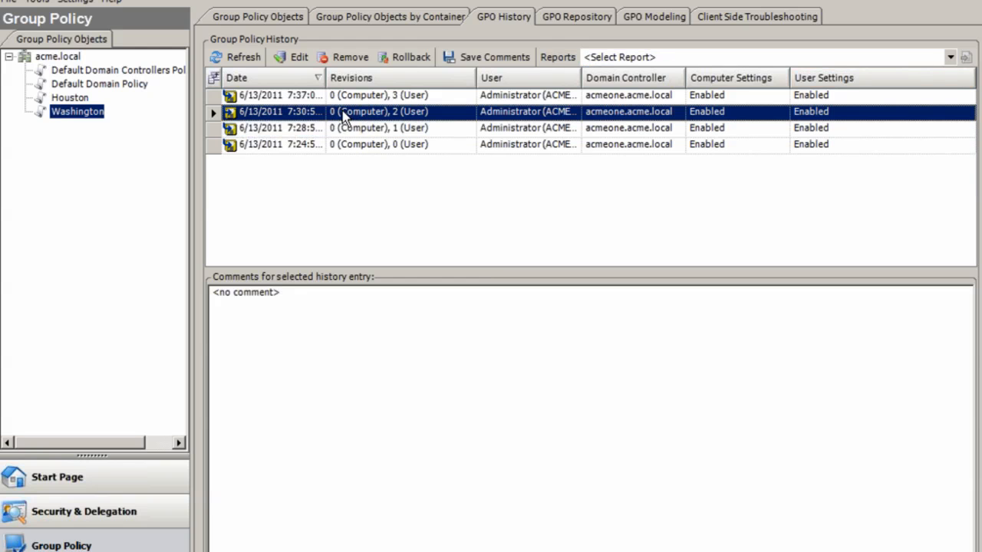
mouse_move(349, 126)
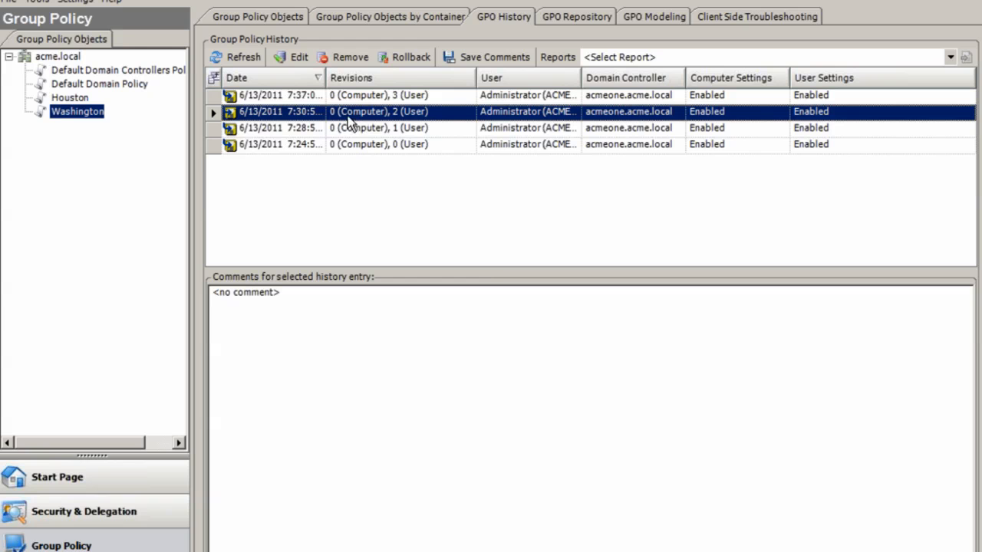
mouse_move(411, 57)
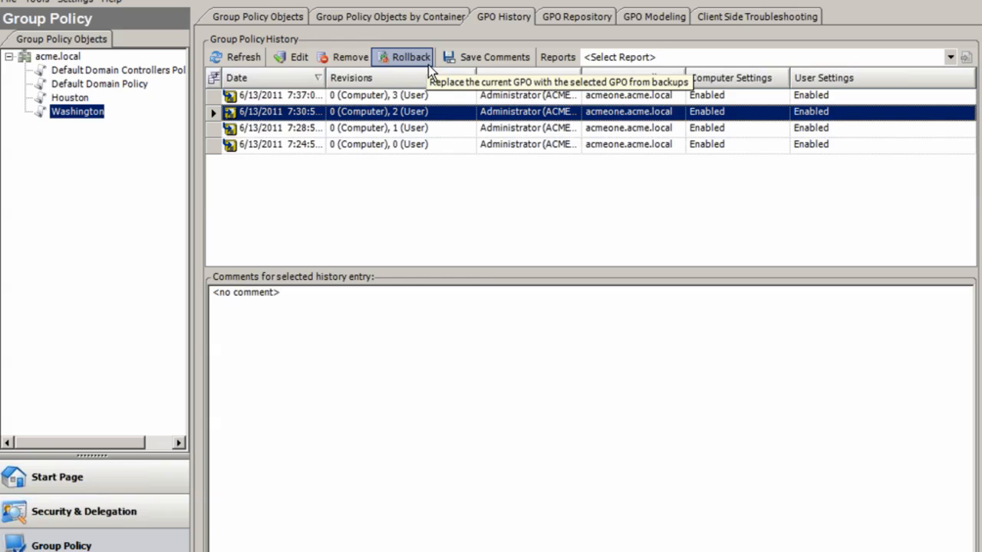
mouse_move(454, 63)
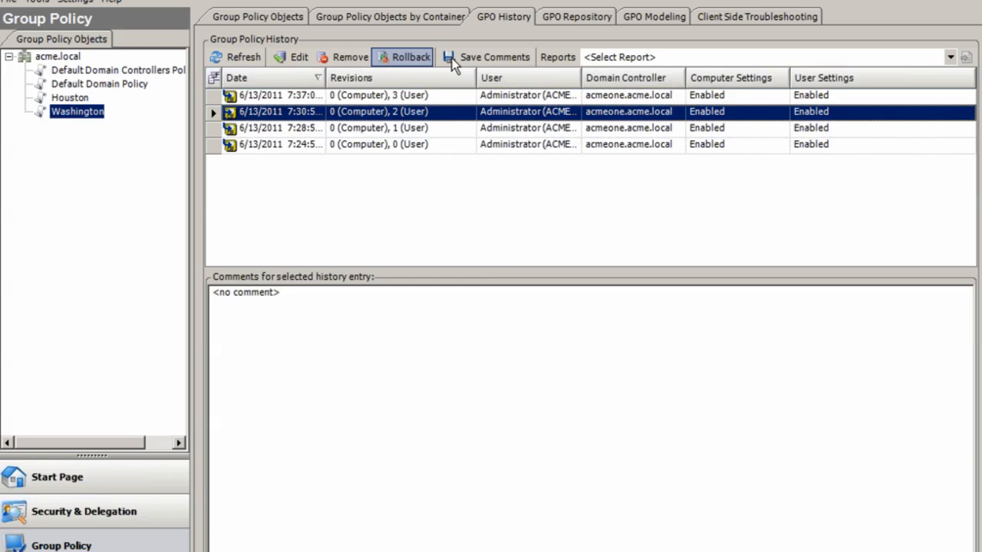
left_click(577, 16)
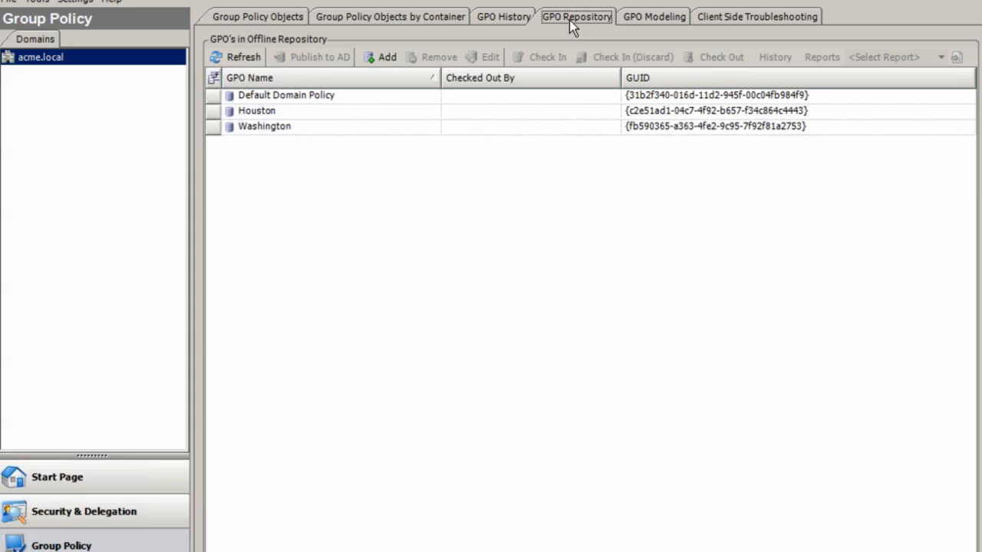
mouse_move(463, 126)
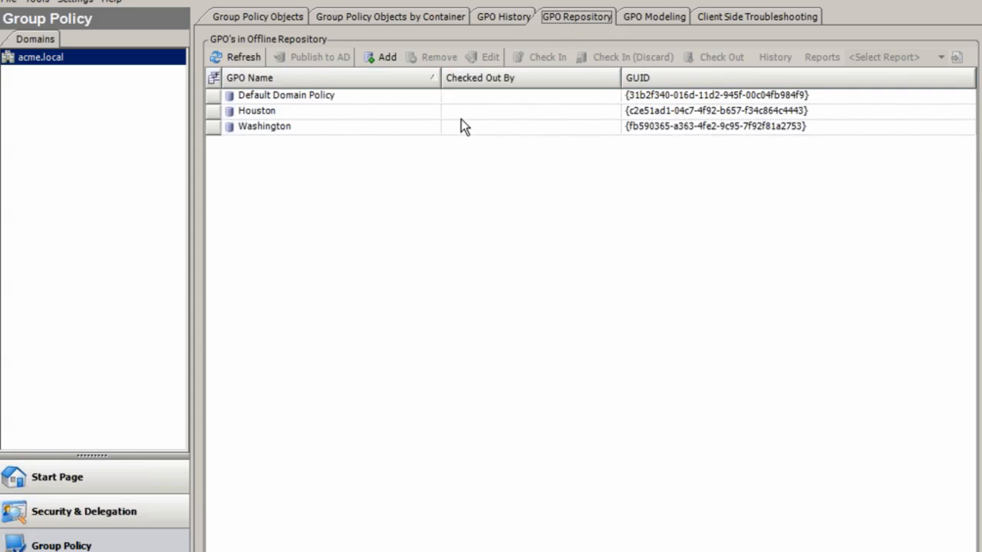
Check out Houston from the offline repository and bring up its offline actions.
right_click(256, 110)
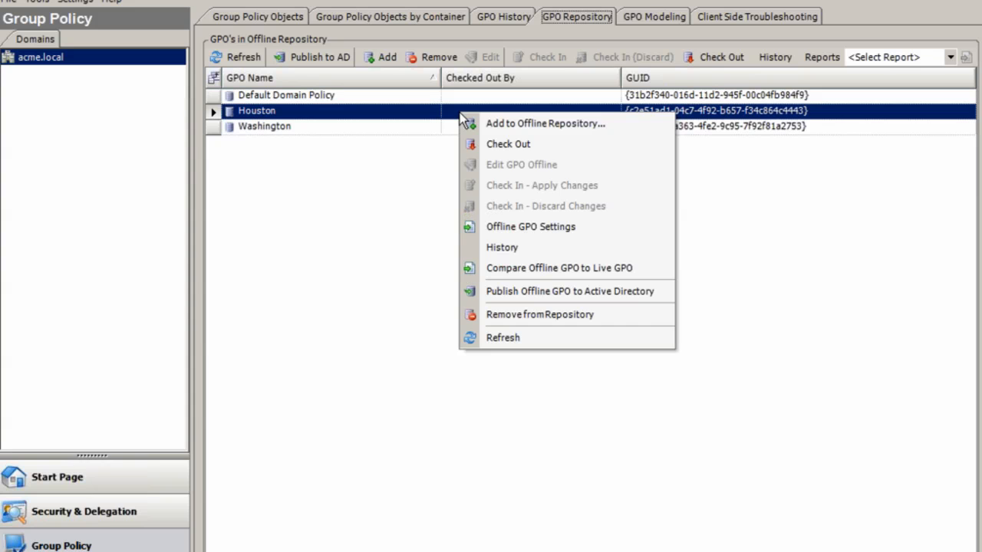
mouse_move(519, 147)
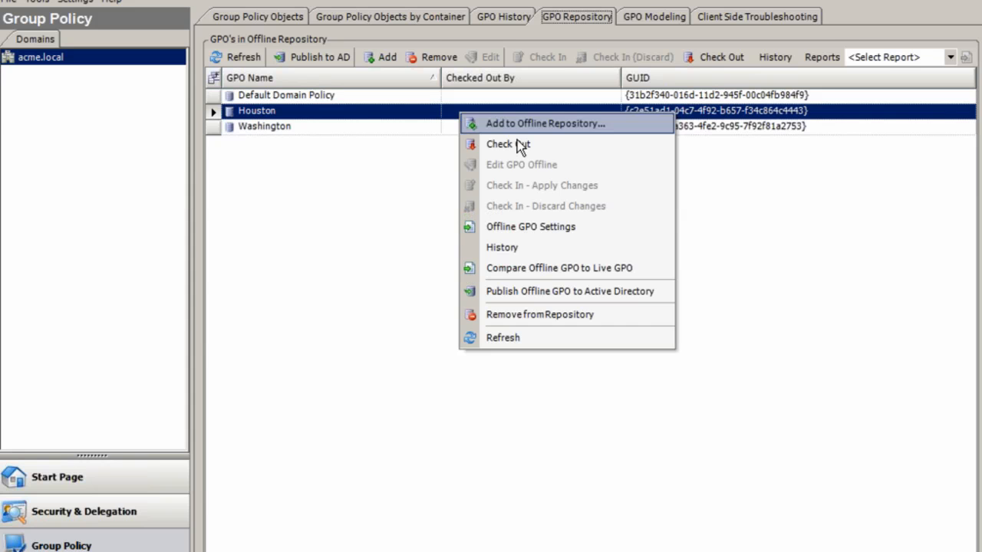
left_click(508, 144)
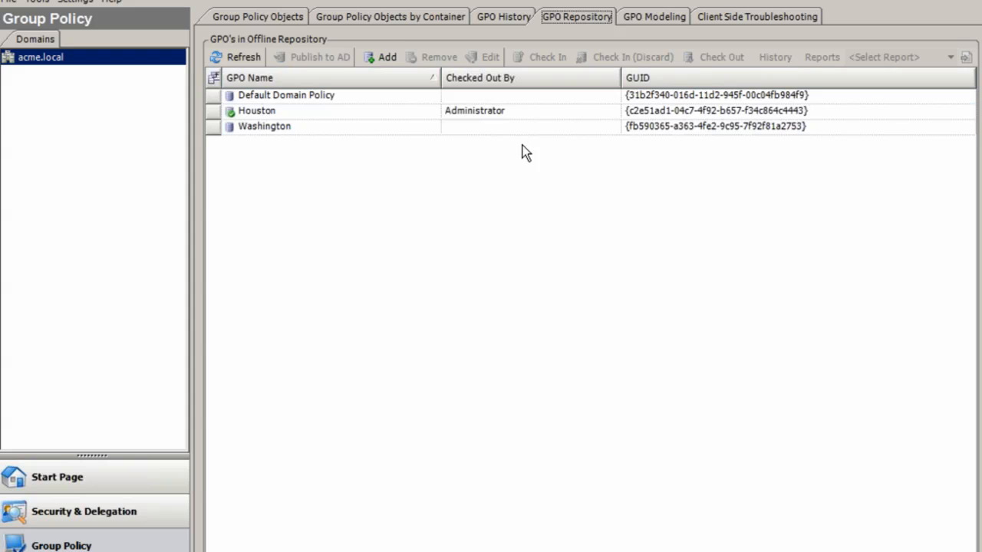
mouse_move(468, 119)
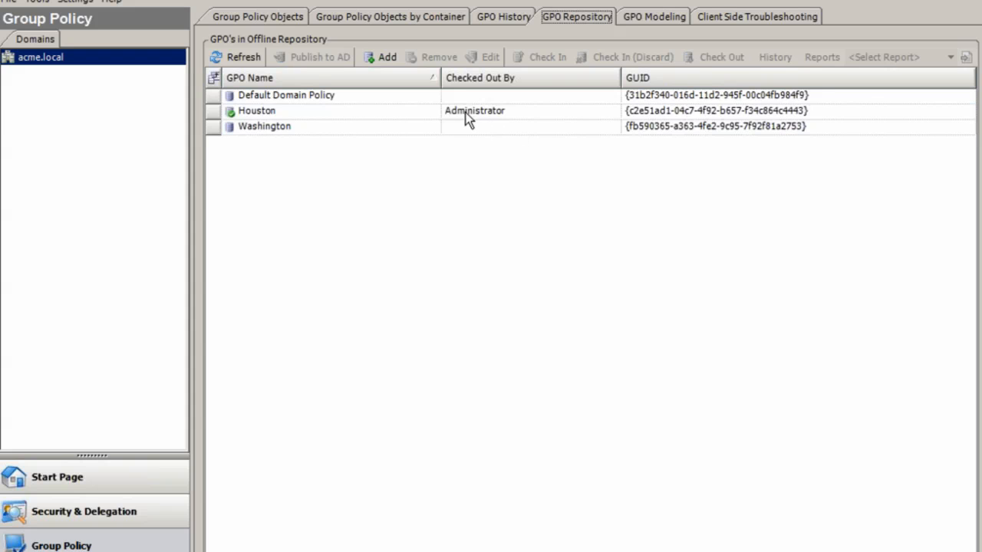
right_click(257, 110)
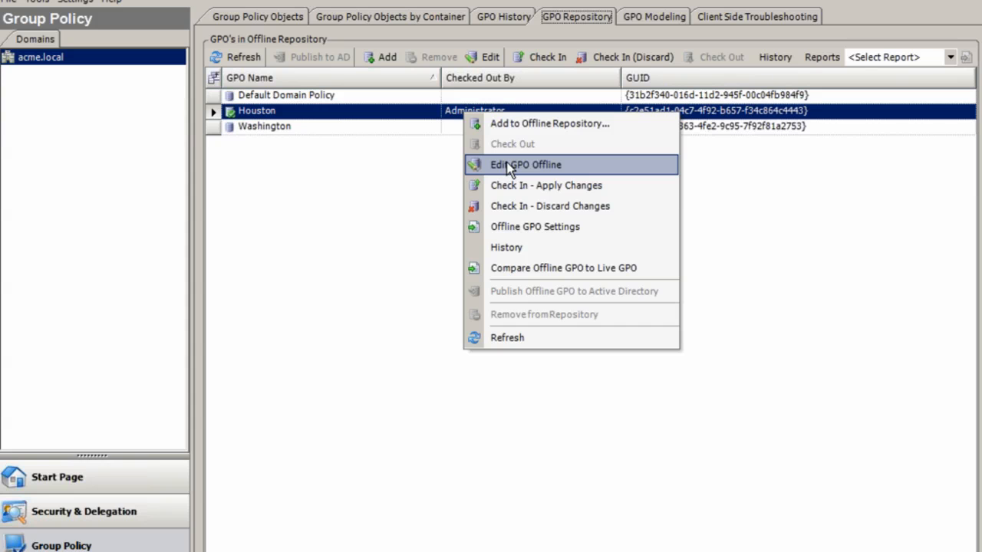
mouse_move(546, 184)
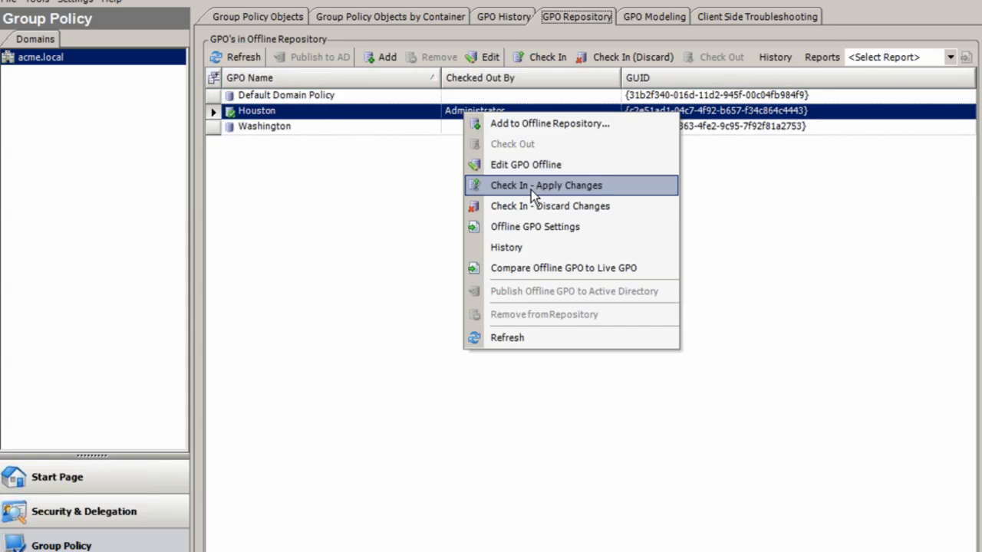
mouse_move(543, 211)
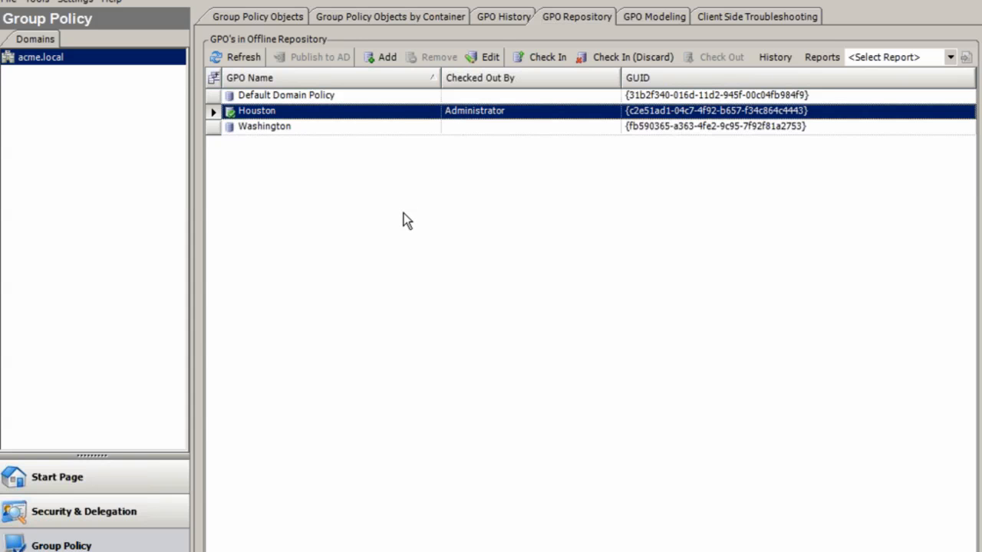
mouse_move(488, 129)
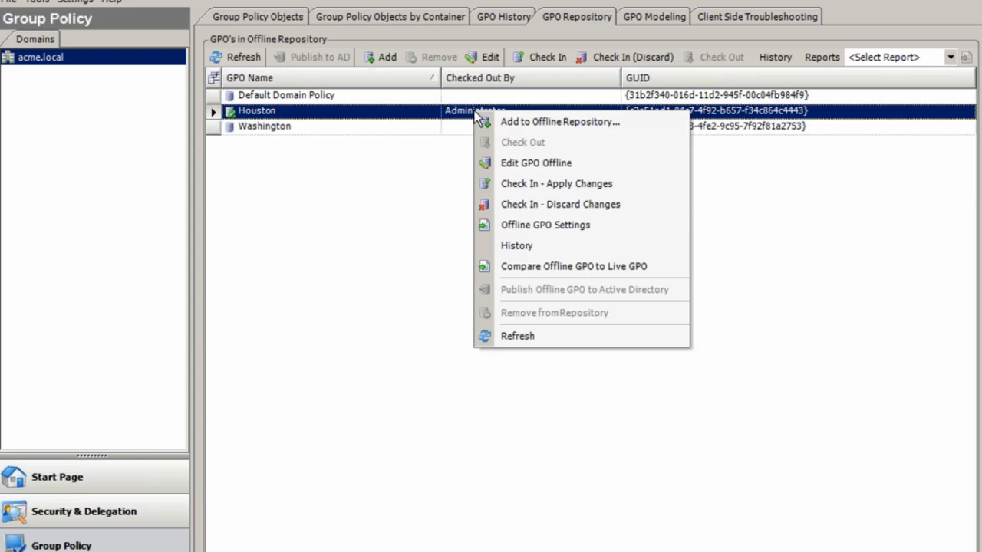
Check Houston back in, compare it with the live GPO (19 settings identical), and close the comparison.
left_click(491, 166)
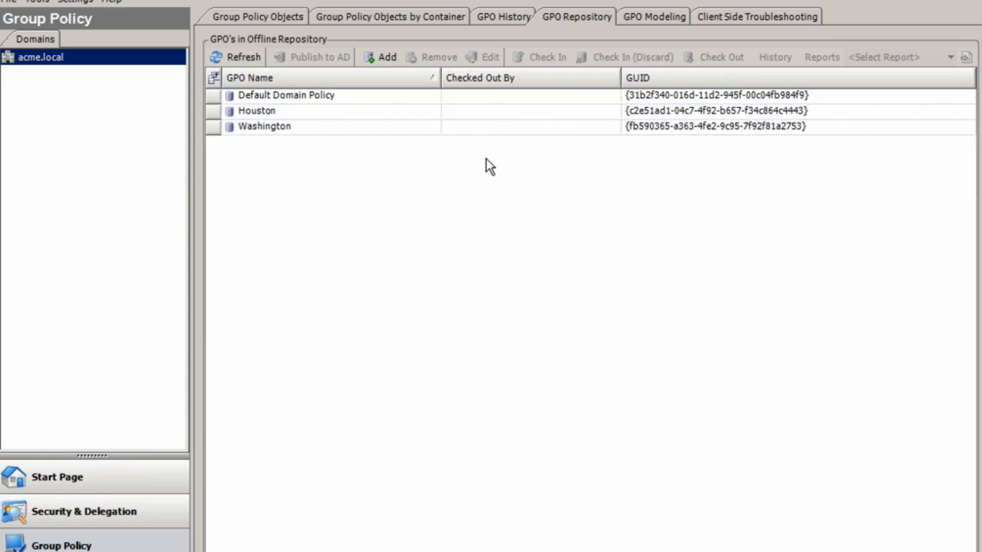
mouse_move(468, 117)
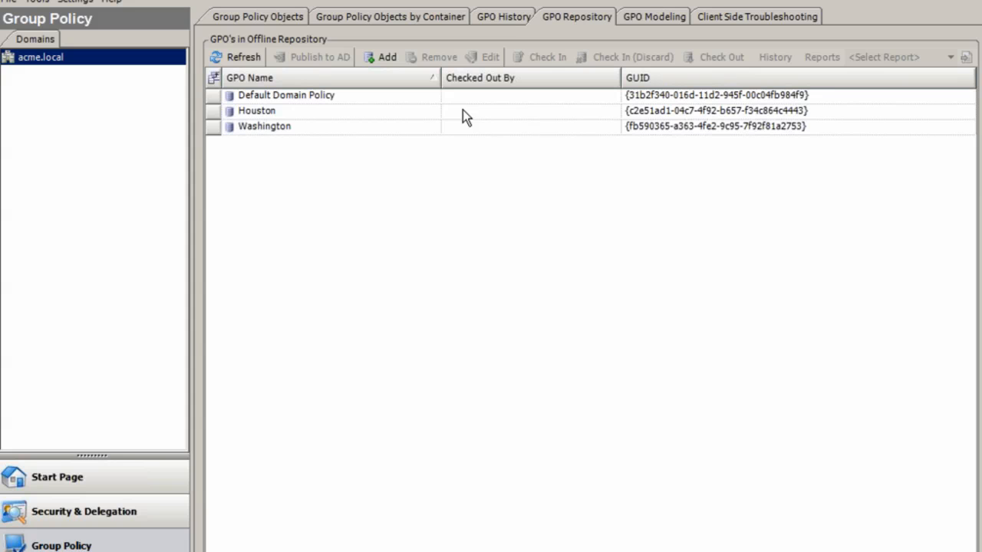
right_click(256, 110)
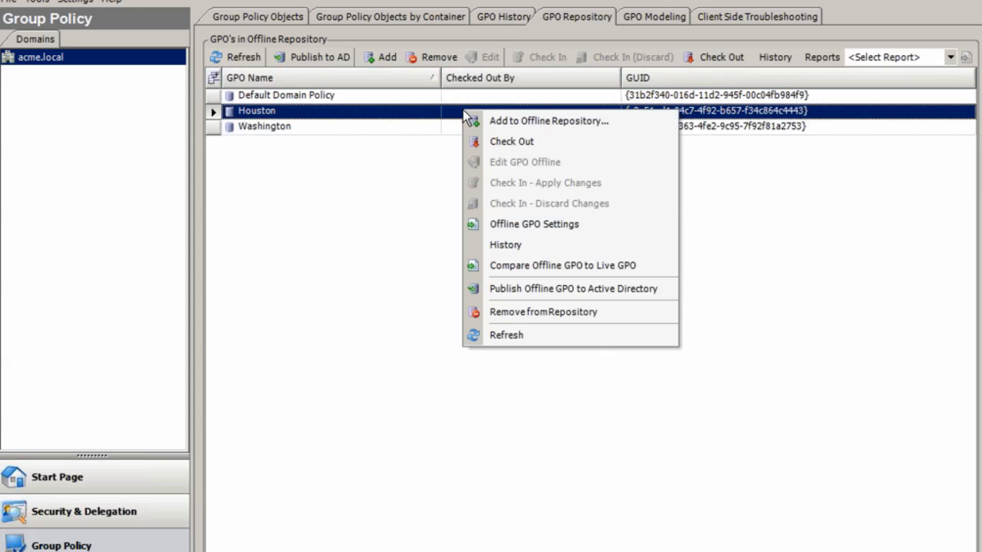
mouse_move(529, 193)
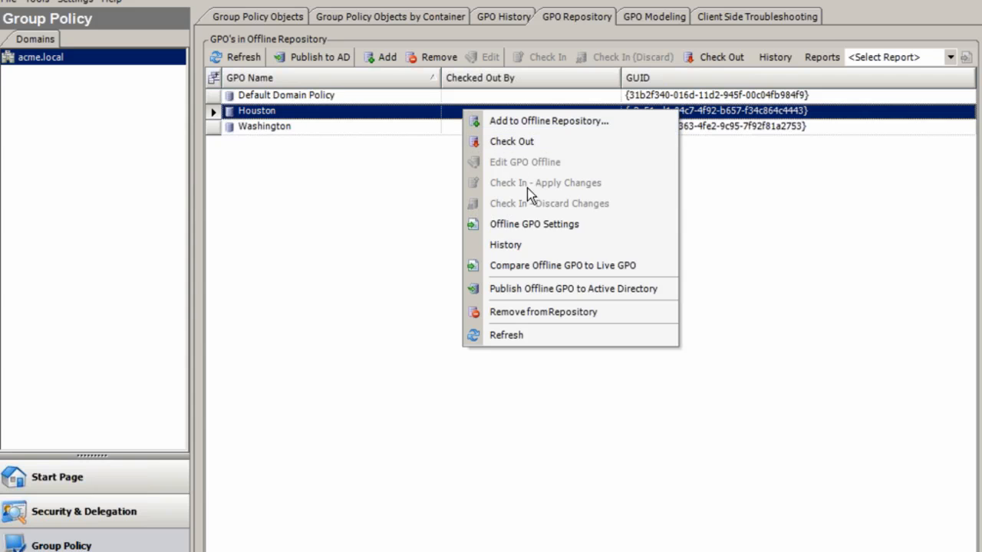
mouse_move(556, 265)
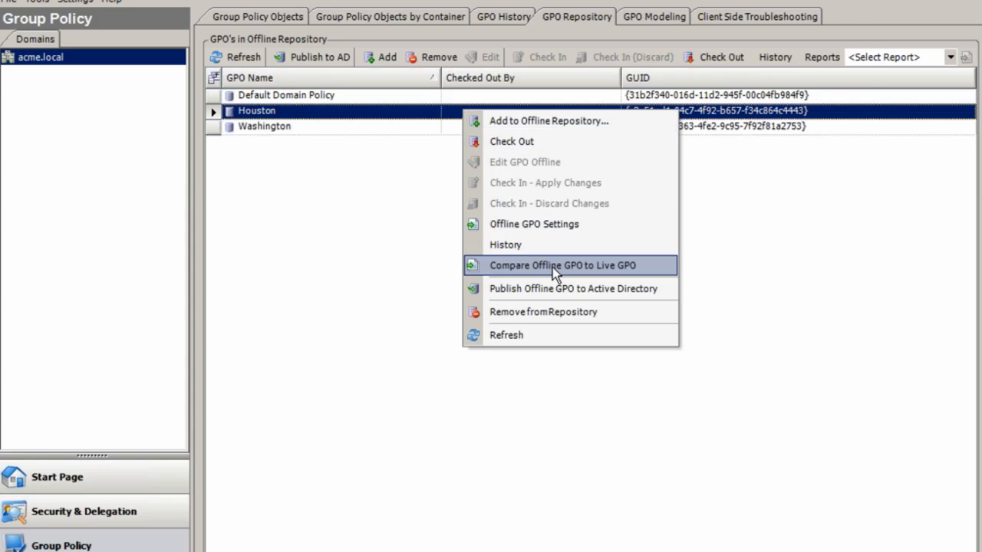
left_click(561, 264)
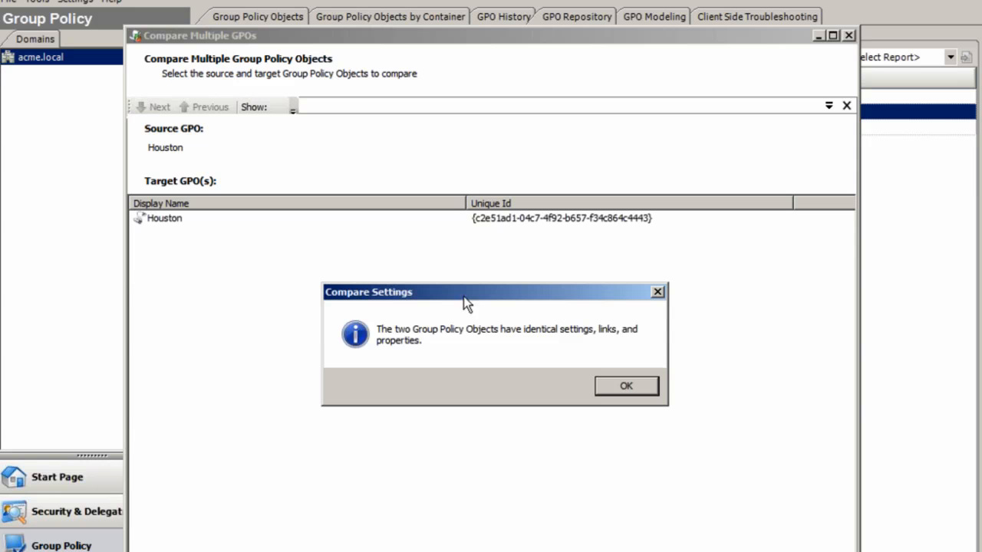
mouse_move(582, 350)
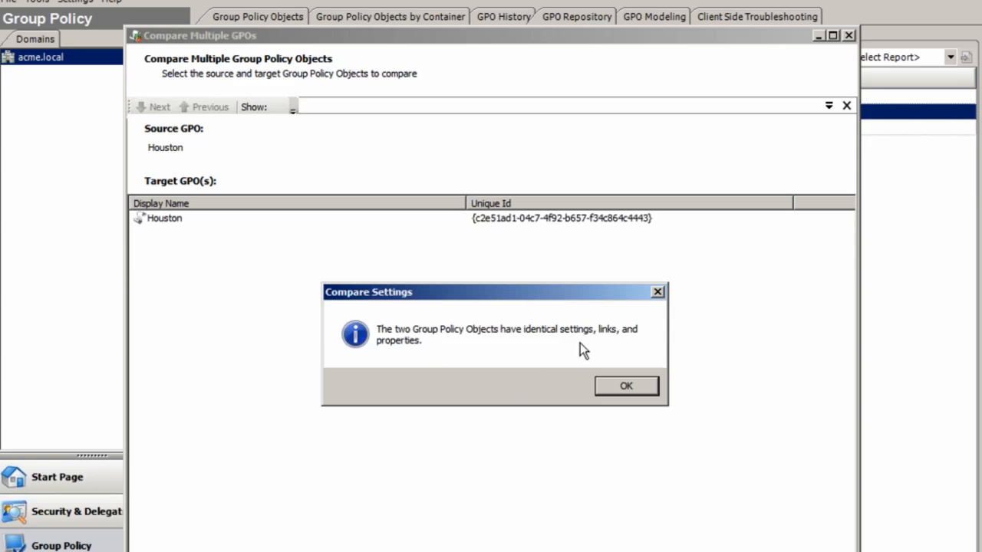
left_click(624, 385)
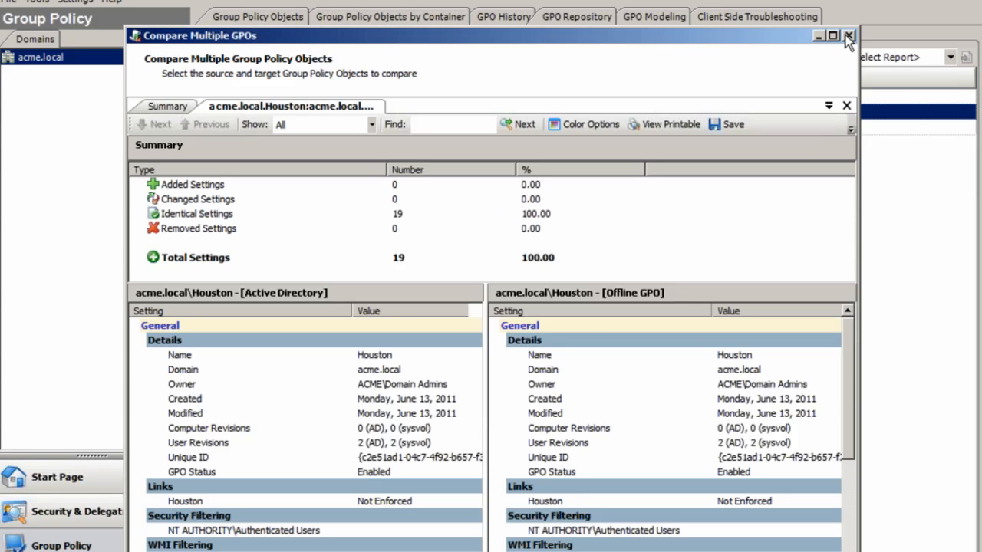
left_click(848, 35)
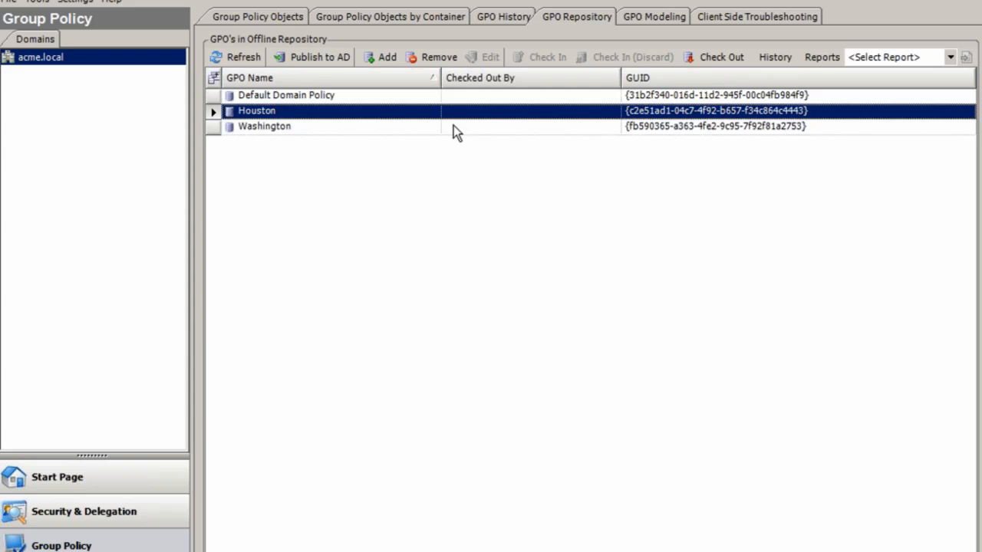
right_click(264, 126)
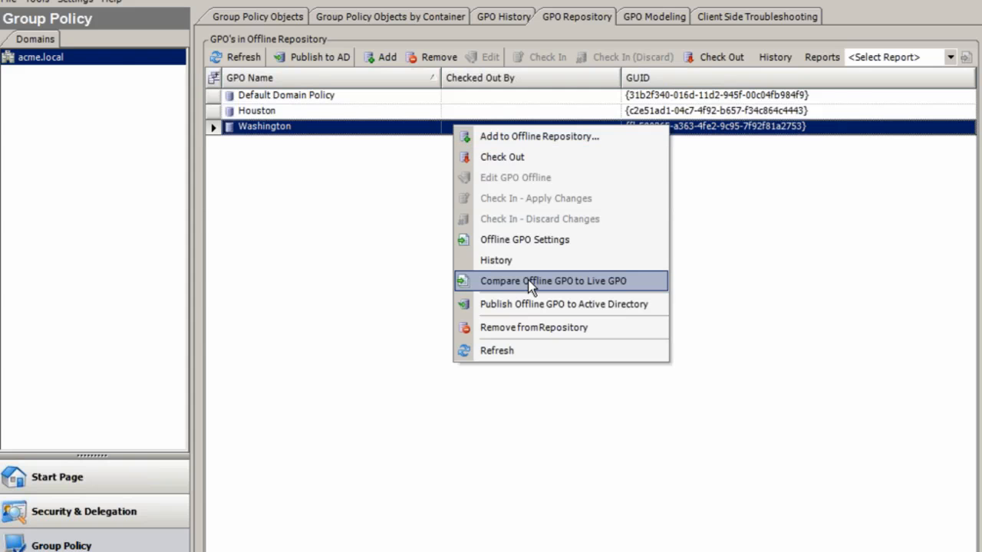
left_click(553, 280)
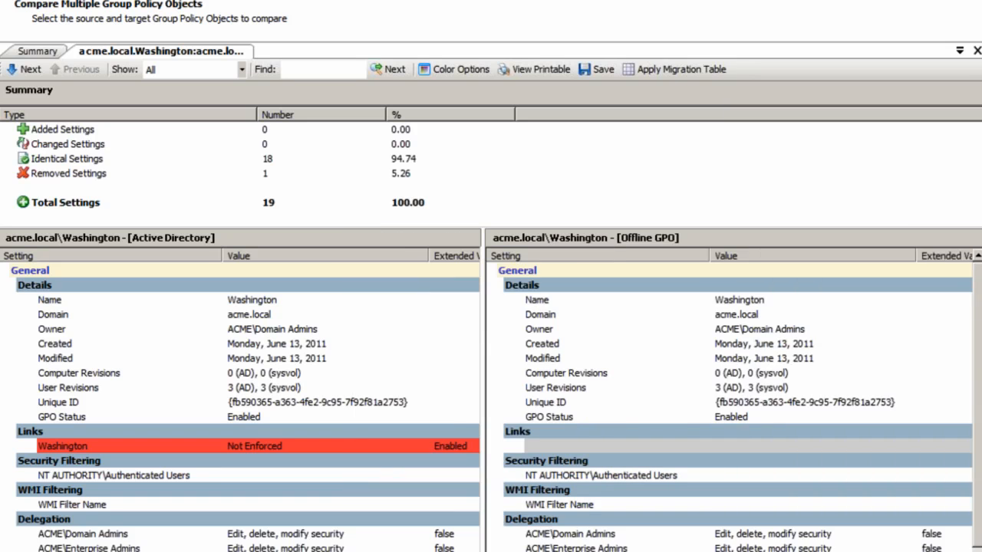
scroll("down", 3)
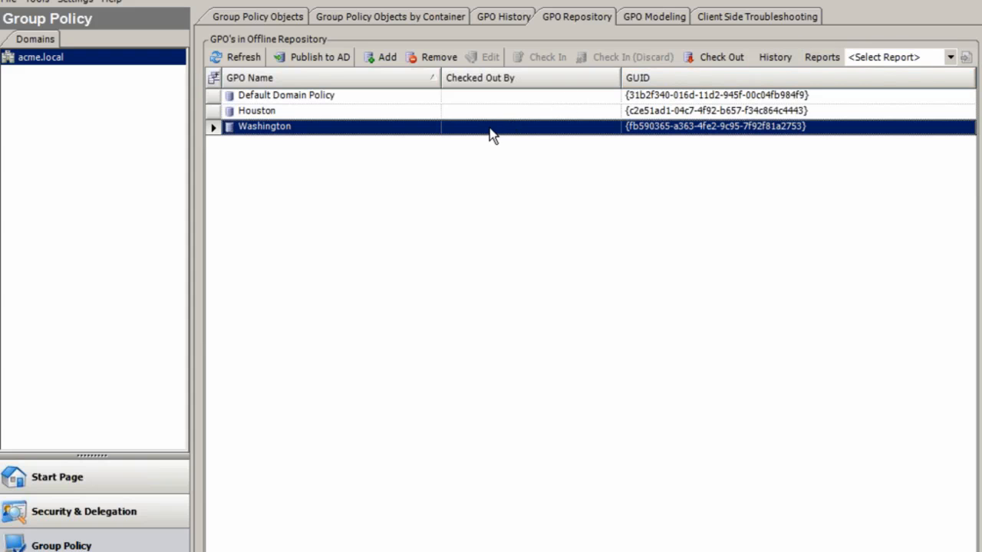
right_click(264, 126)
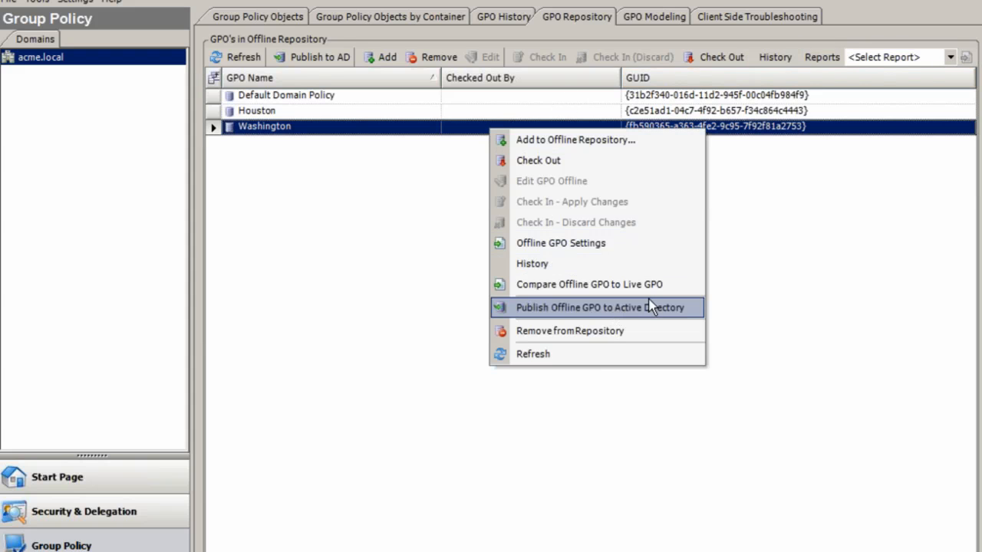
mouse_move(693, 317)
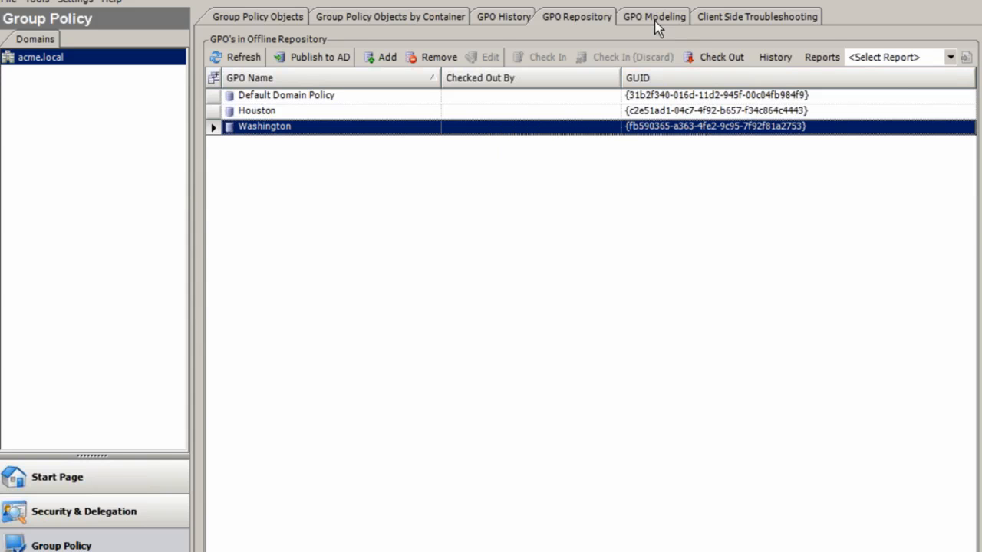
In GPO Modeling, set the subject user to 'johnson', resolved as Lyndon Johnson.
left_click(653, 16)
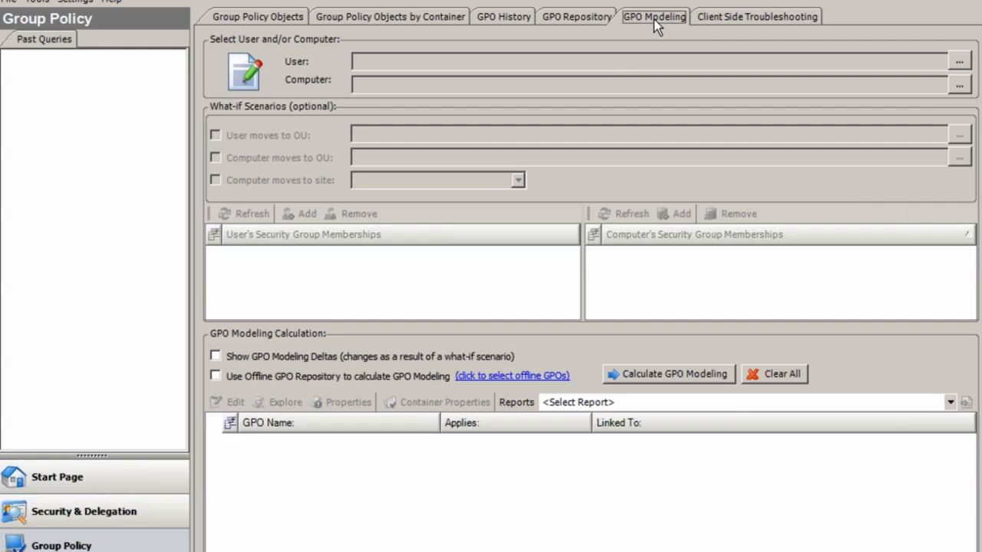
mouse_move(598, 51)
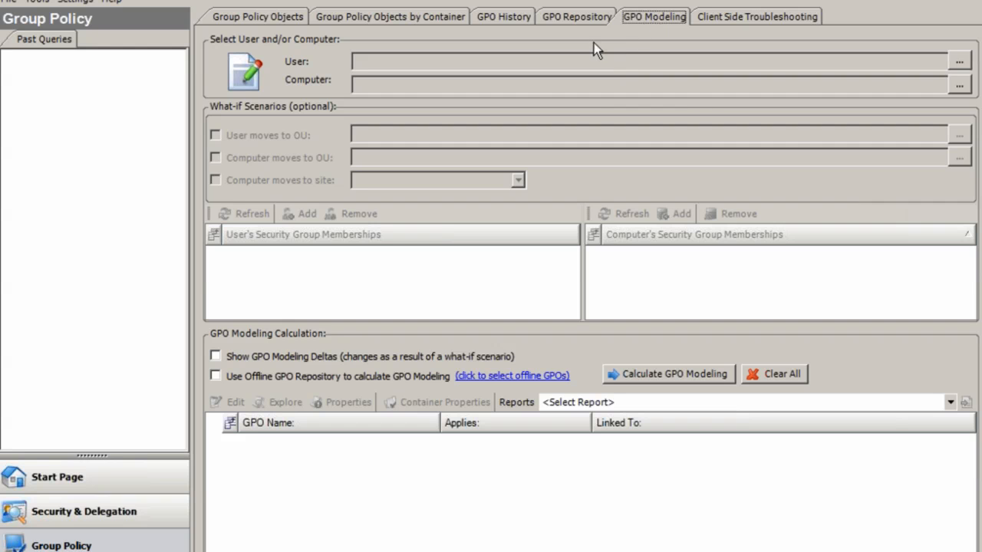
mouse_move(574, 61)
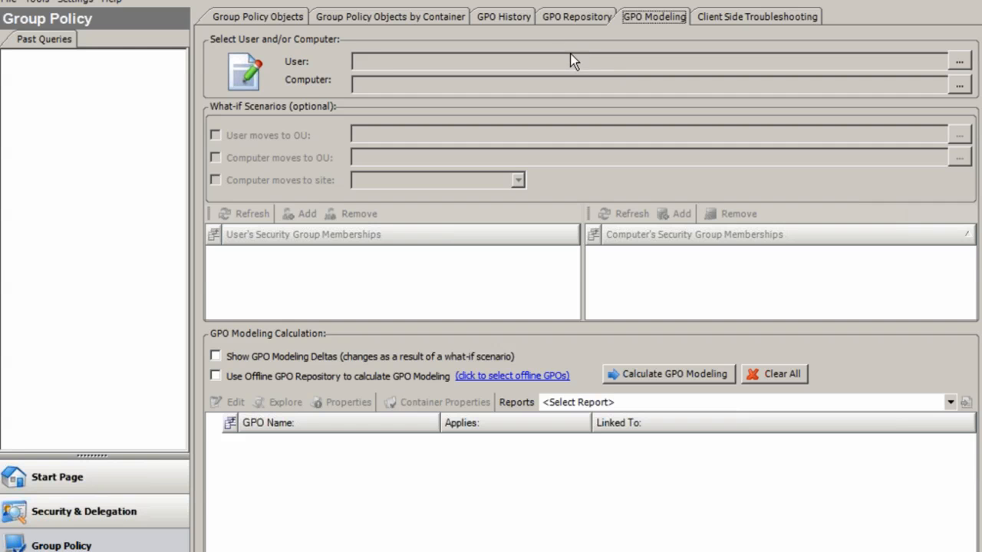
left_click(959, 61)
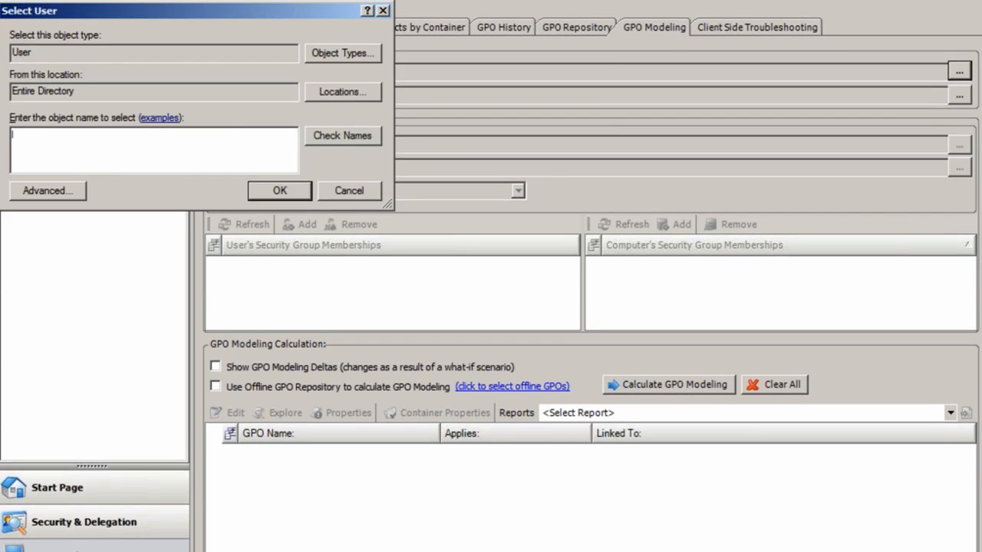
type("johnson")
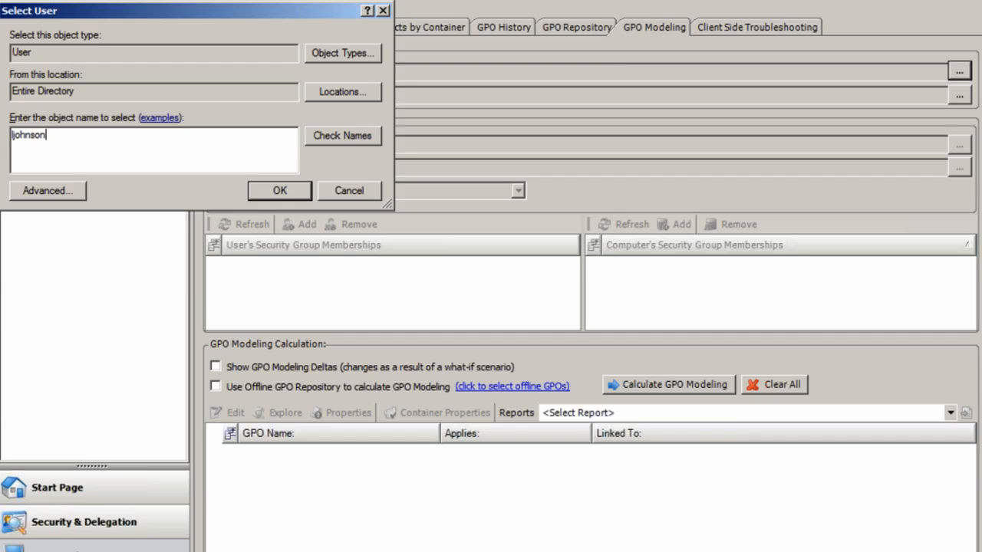
left_click(342, 134)
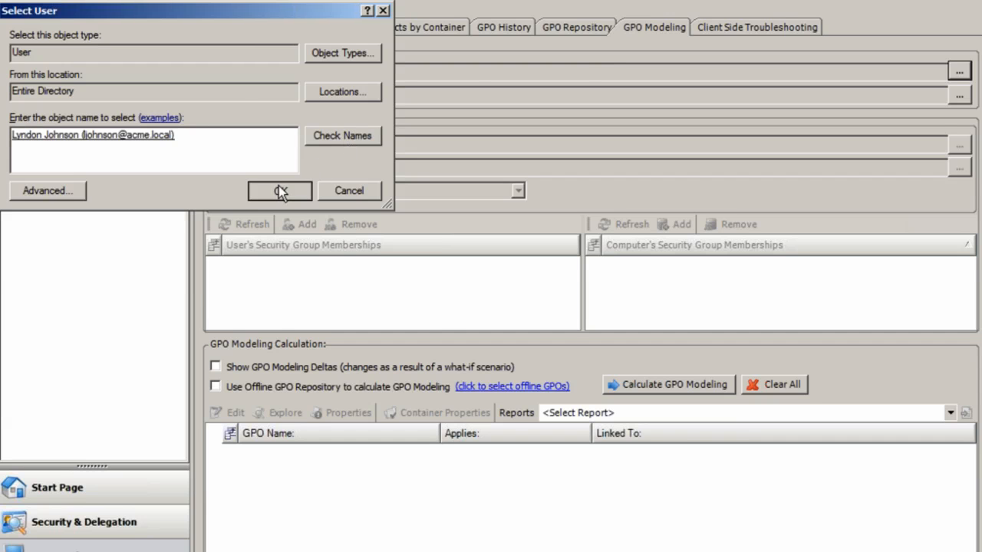
left_click(279, 190)
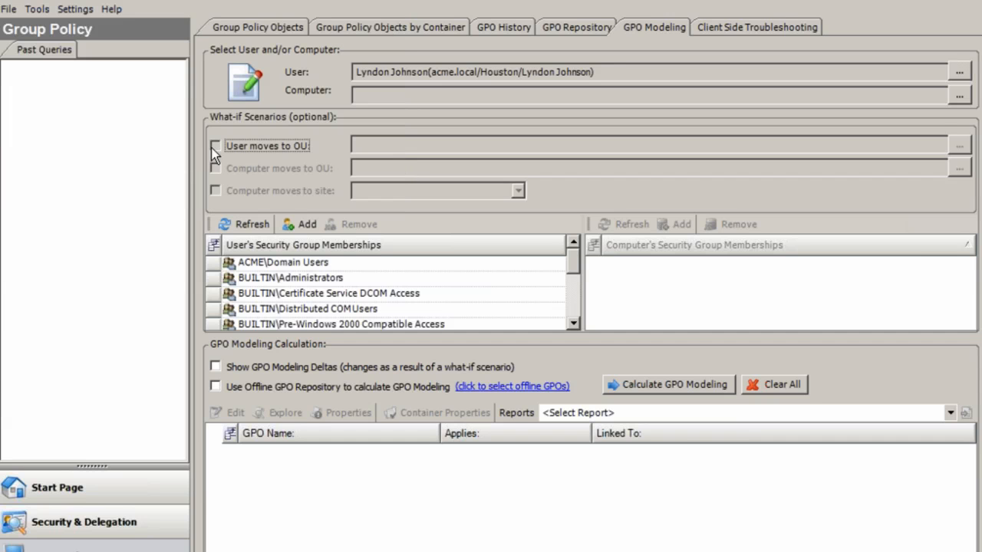
Add a what-if move of the user to the Washington OU under acme and enable modeling deltas.
left_click(214, 146)
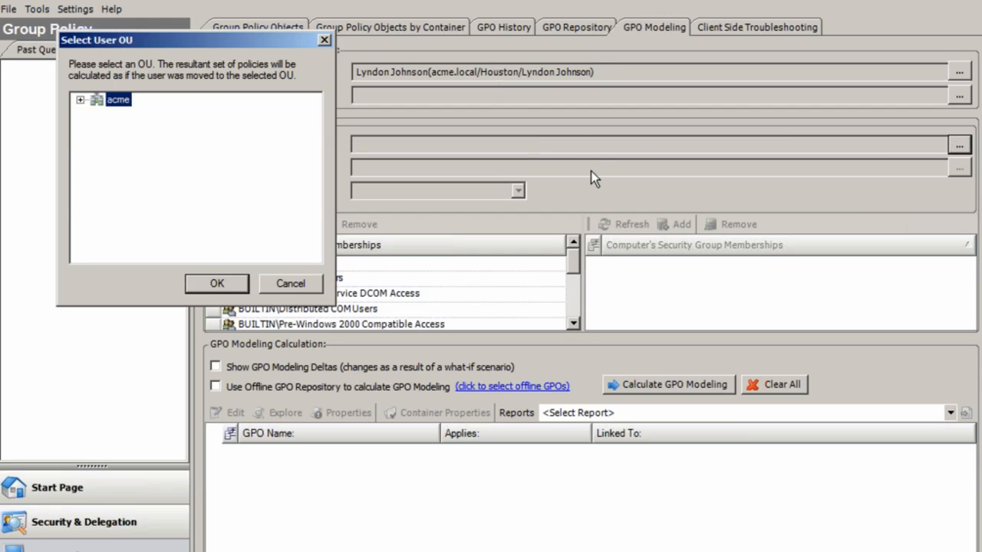
left_click(80, 100)
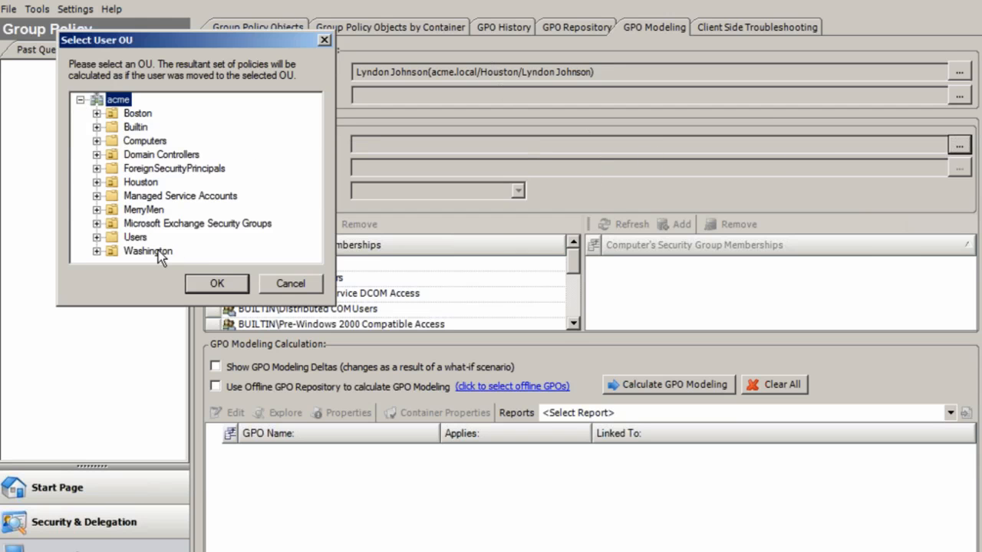
left_click(216, 282)
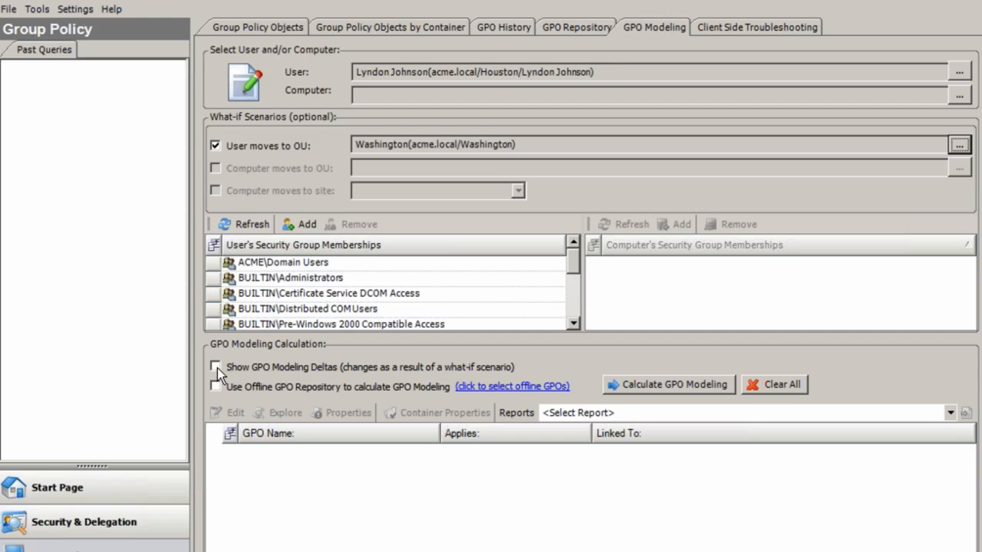
left_click(215, 366)
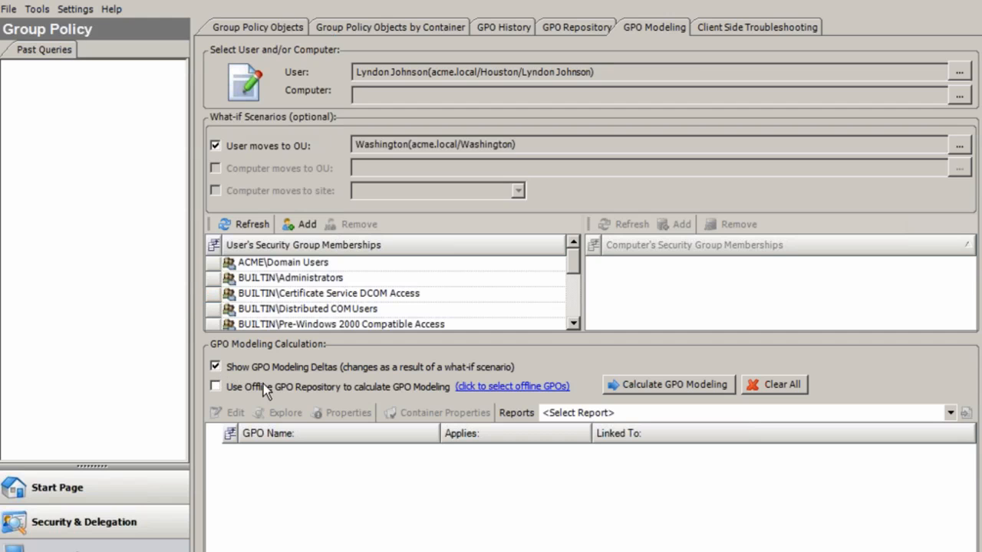
mouse_move(278, 397)
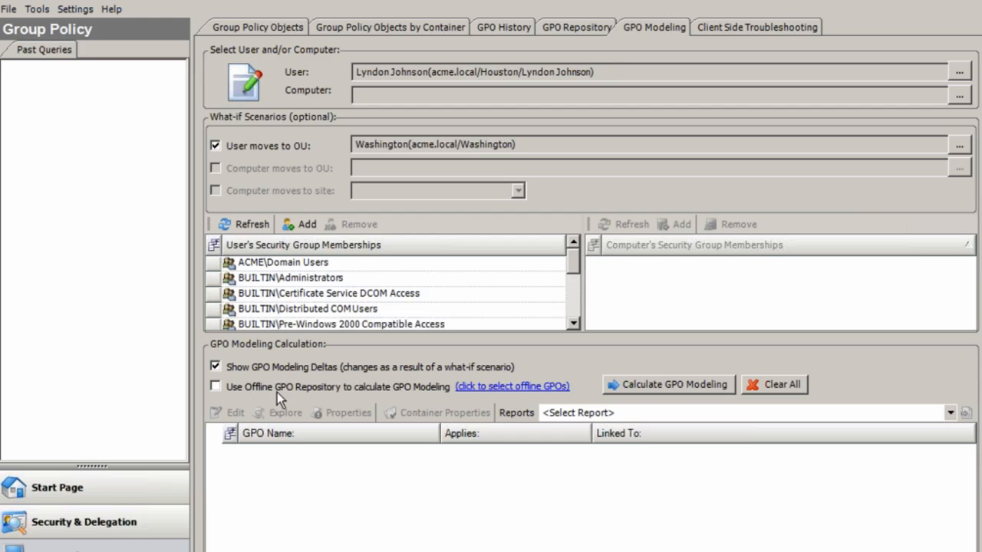
mouse_move(269, 391)
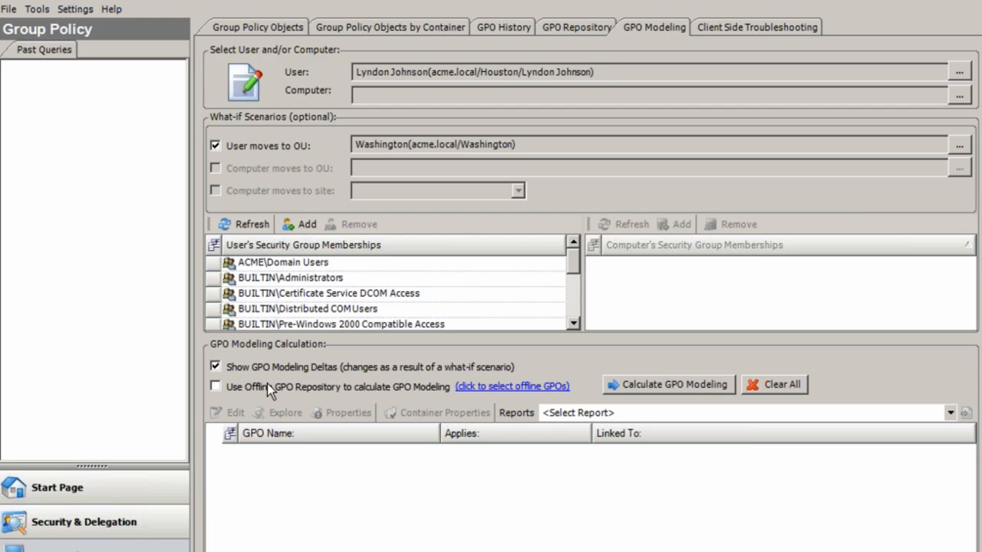
mouse_move(290, 396)
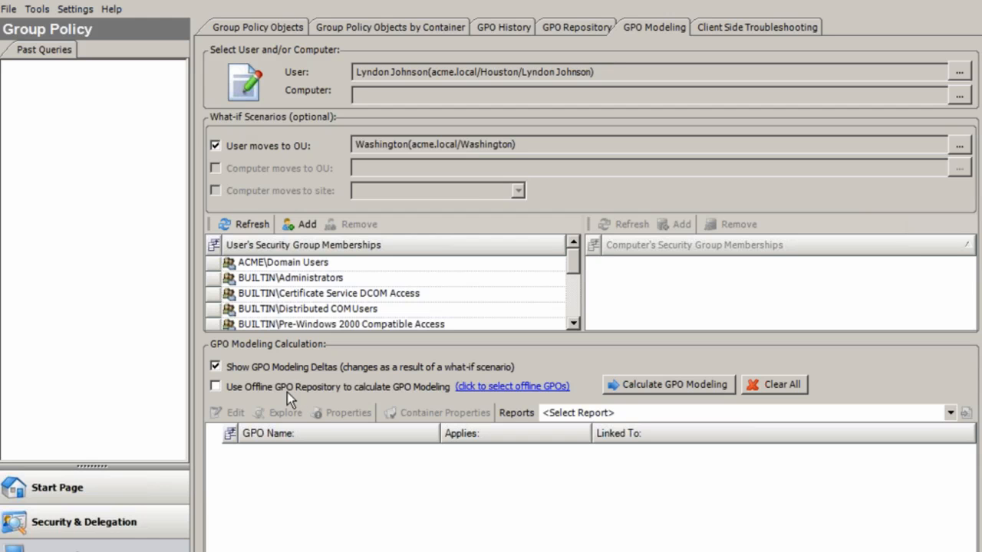
mouse_move(311, 393)
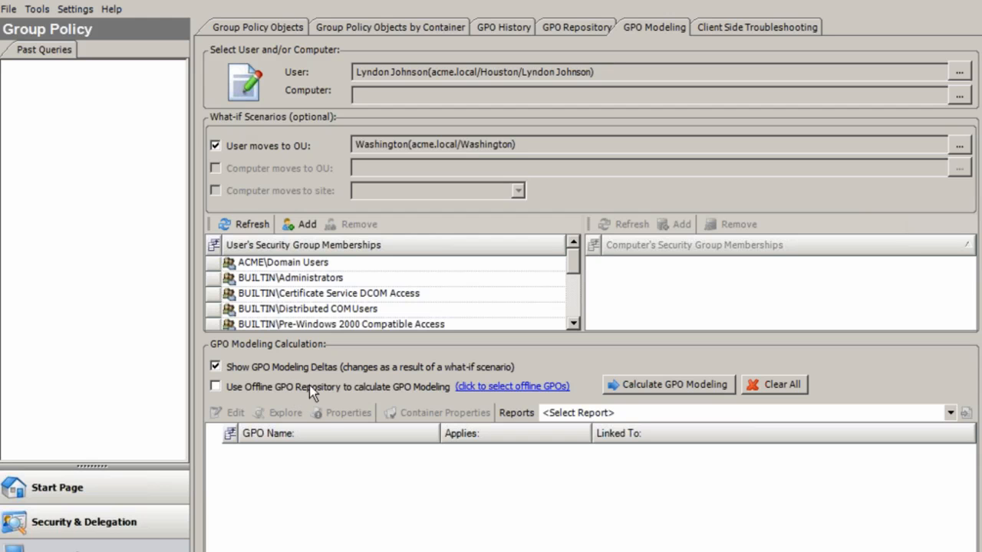
mouse_move(277, 396)
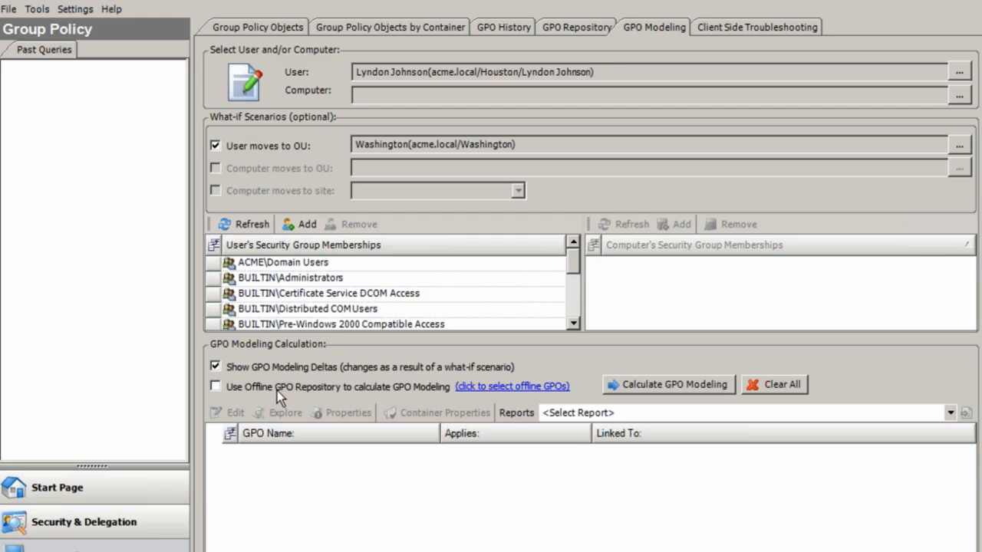
mouse_move(426, 392)
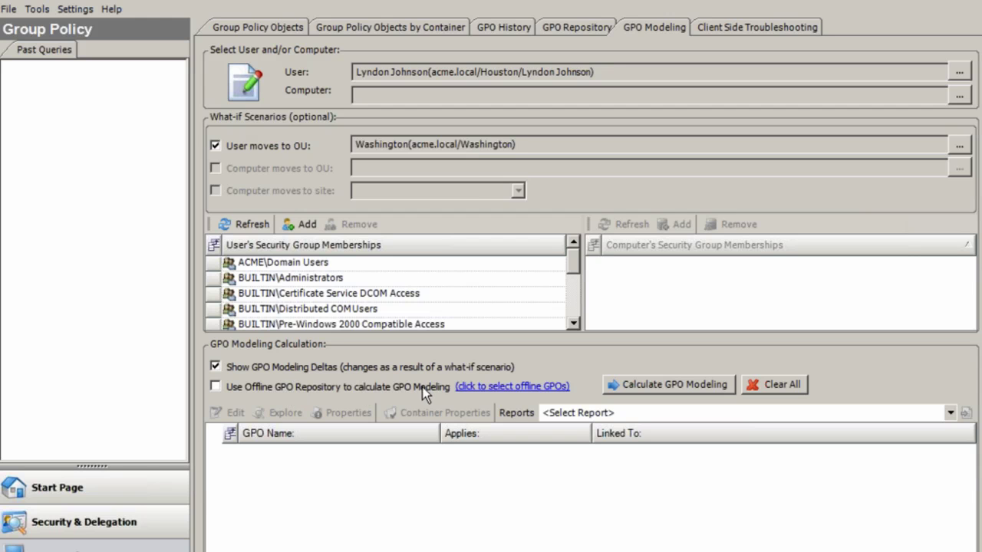
Calculate the modeling results, then set the report to Affected Registry Keys and finally Selected GPO Settings.
left_click(667, 383)
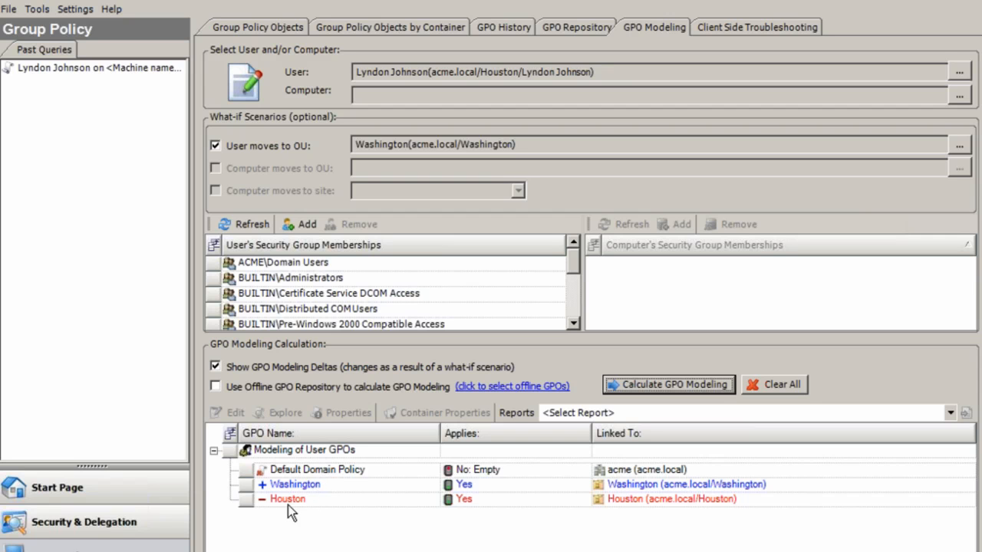
mouse_move(420, 509)
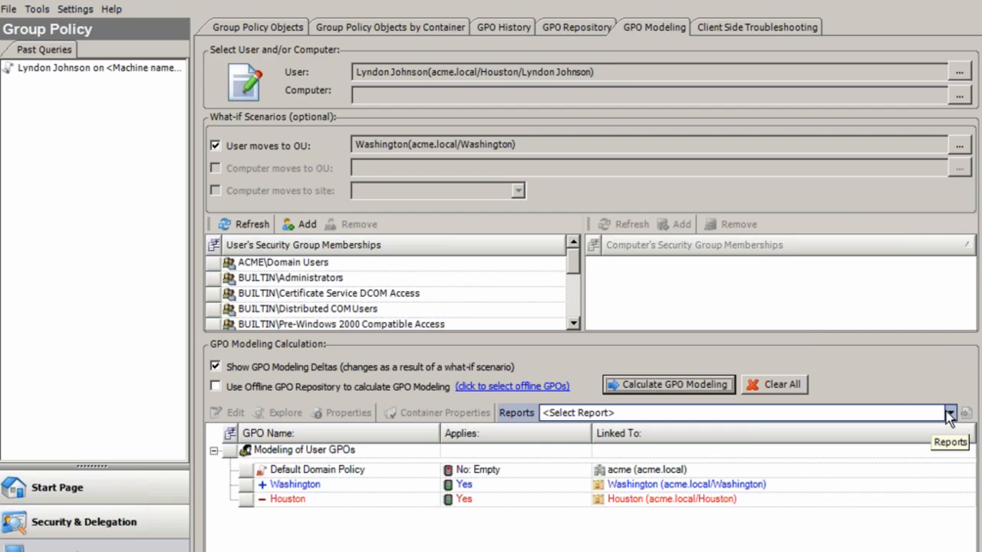
left_click(950, 413)
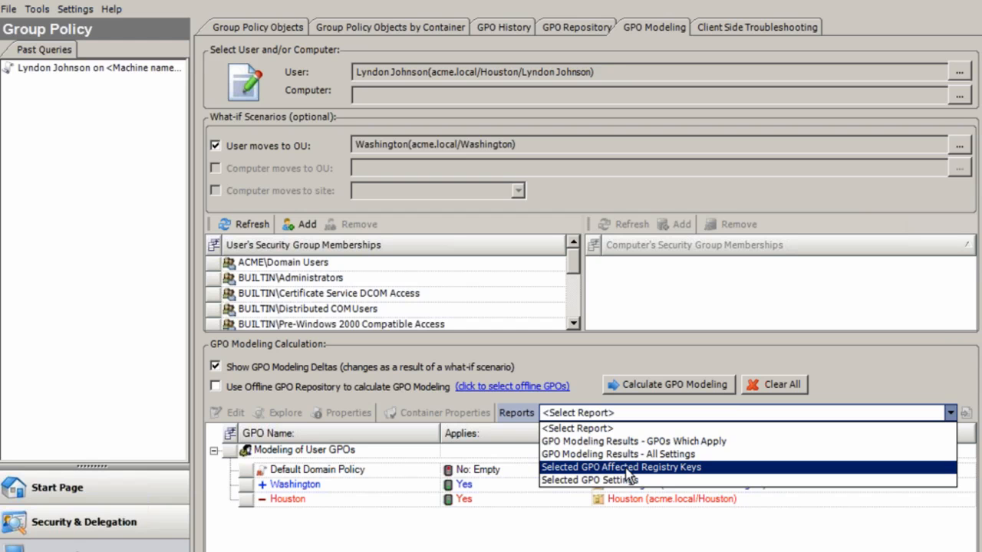
left_click(621, 466)
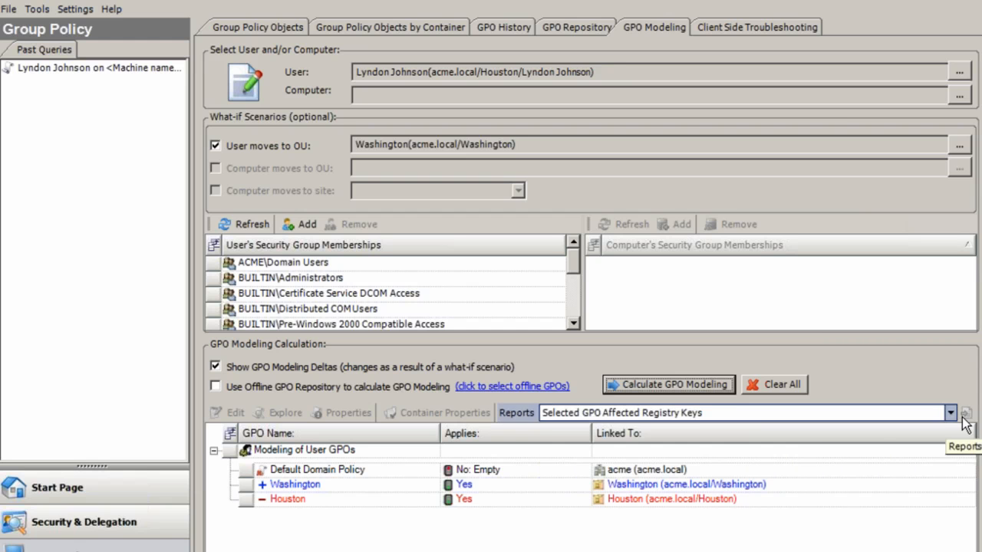
left_click(949, 413)
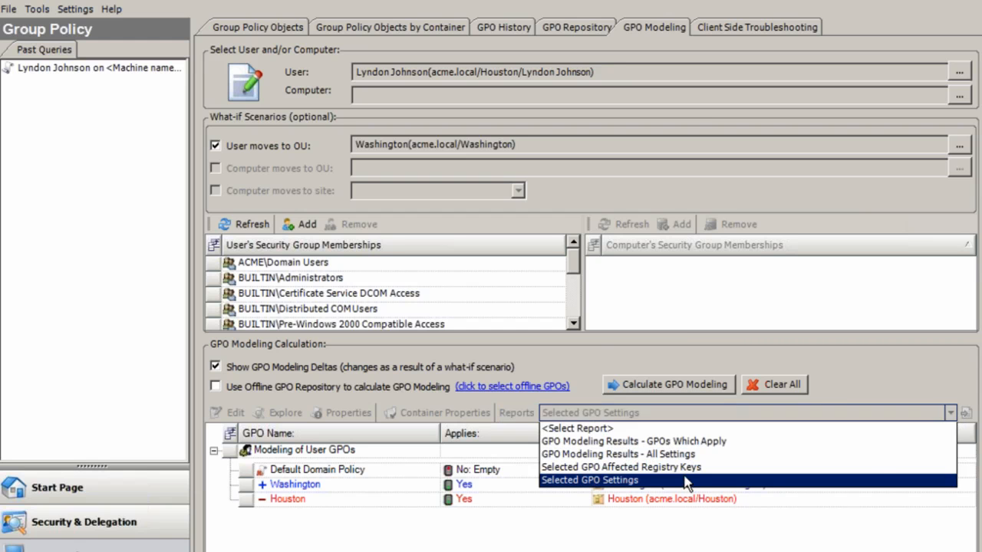
left_click(589, 480)
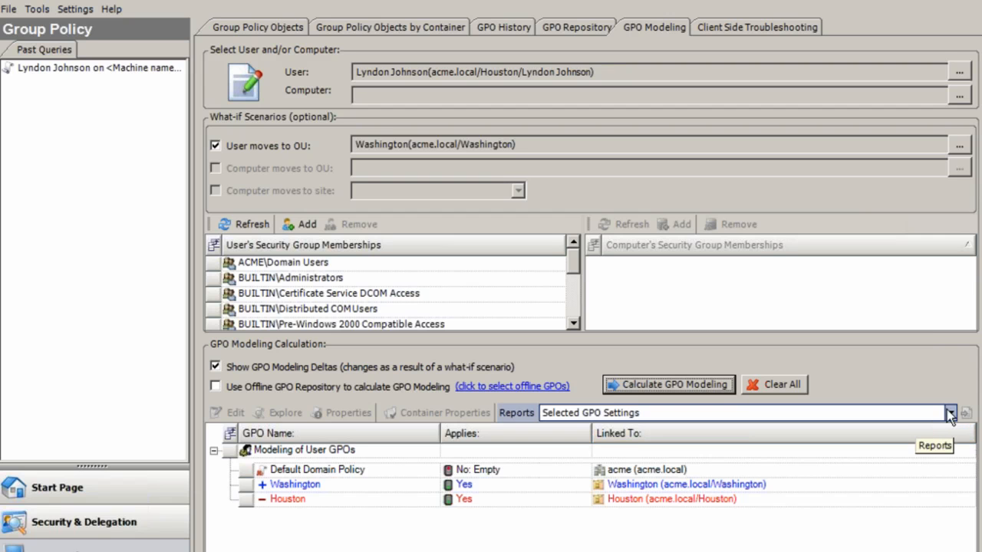
mouse_move(755, 31)
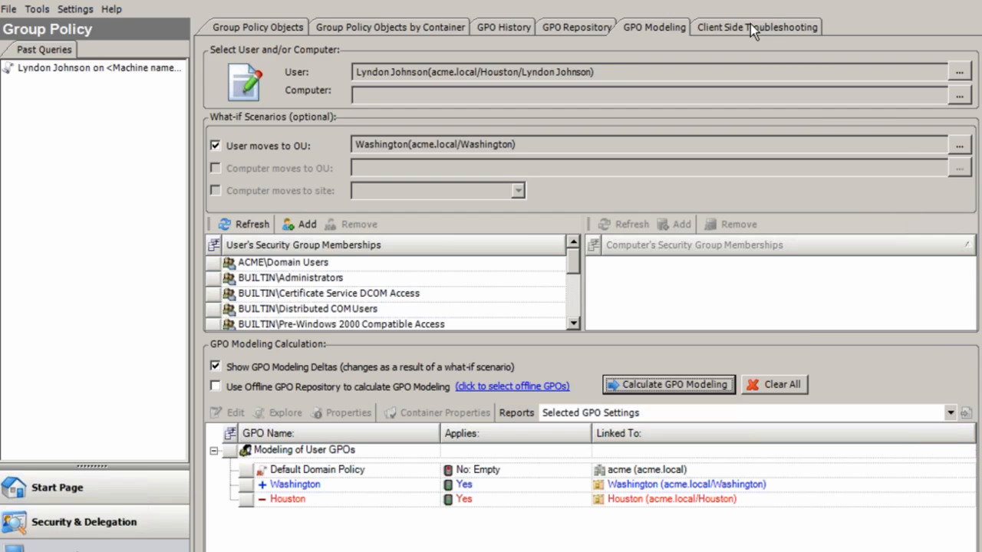
Switch to Client Side Troubleshooting with its verbose logging options and events list.
left_click(754, 27)
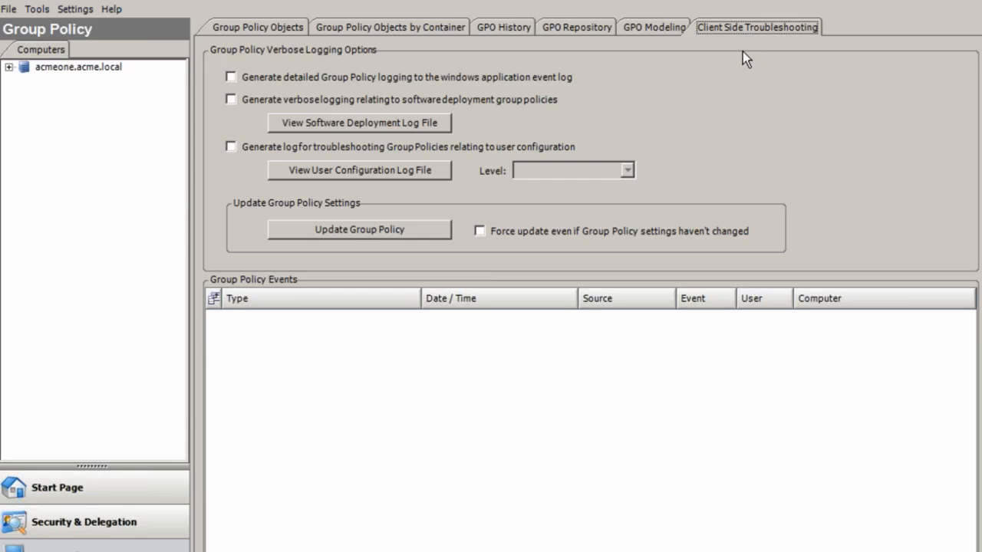
mouse_move(718, 61)
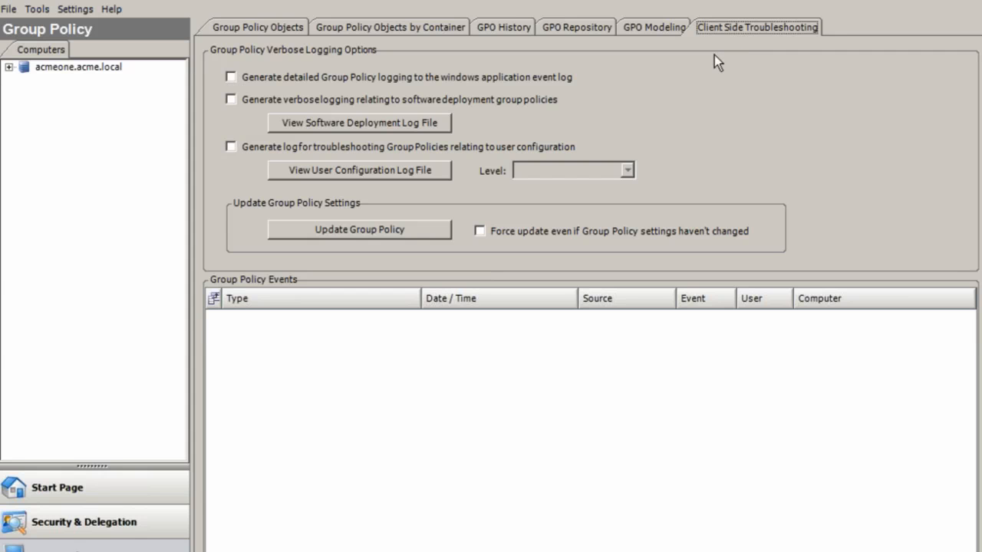
mouse_move(707, 63)
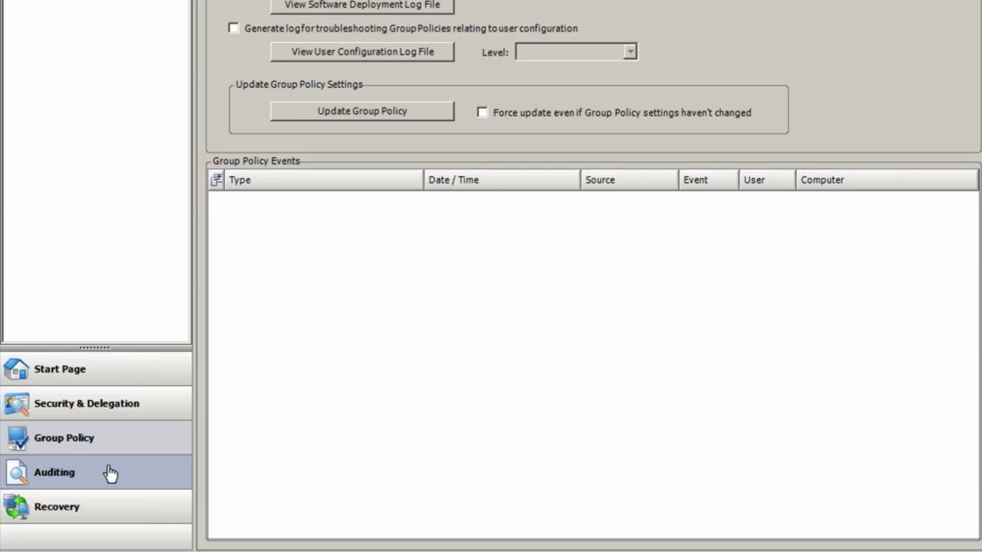
In Auditing, show All Events (Last 24 hours) and browse the expanded User Reports list.
left_click(55, 472)
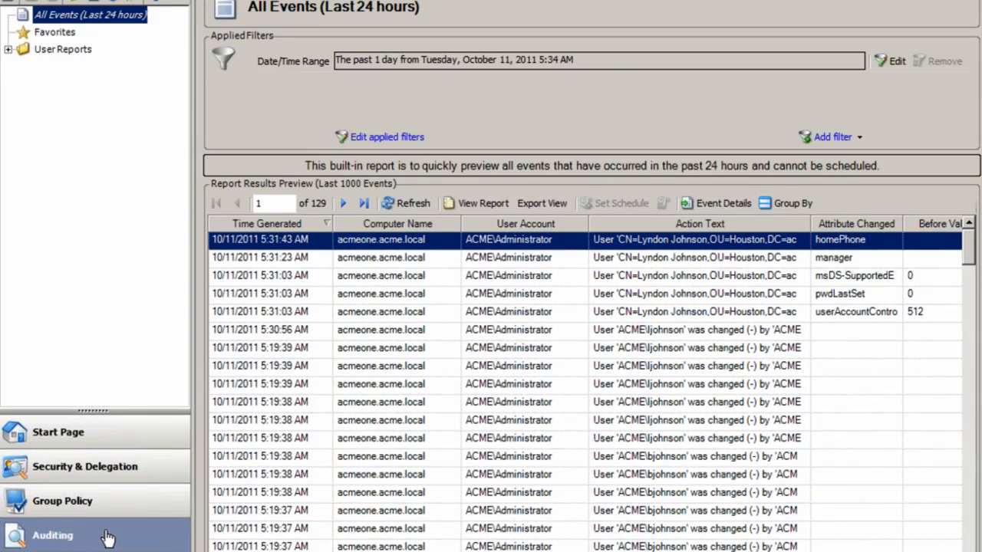
left_click(52, 535)
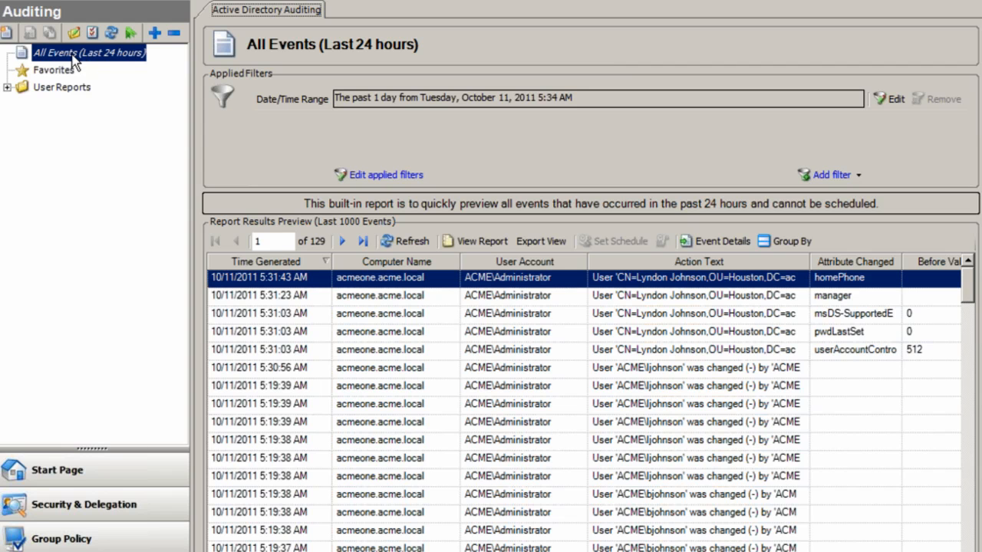
mouse_move(104, 64)
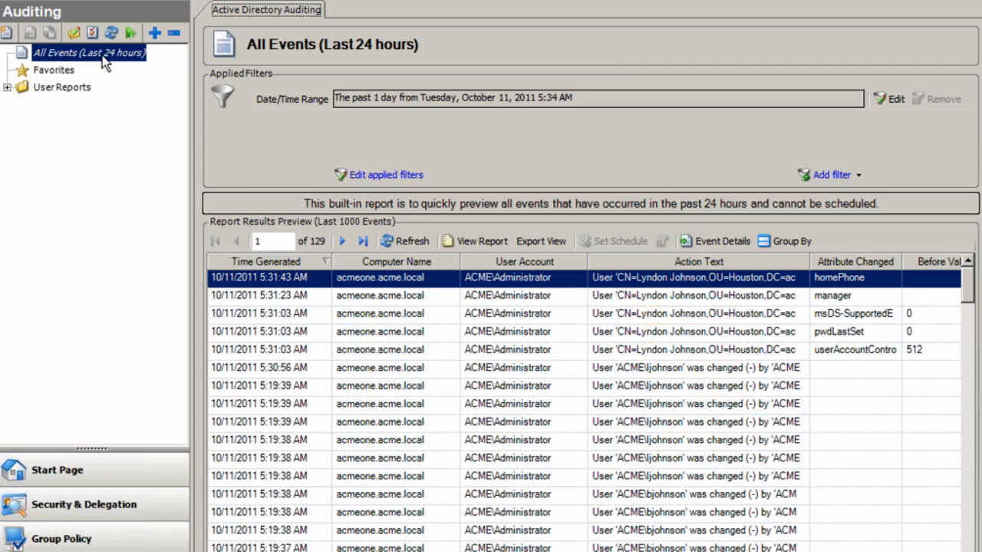
mouse_move(592, 454)
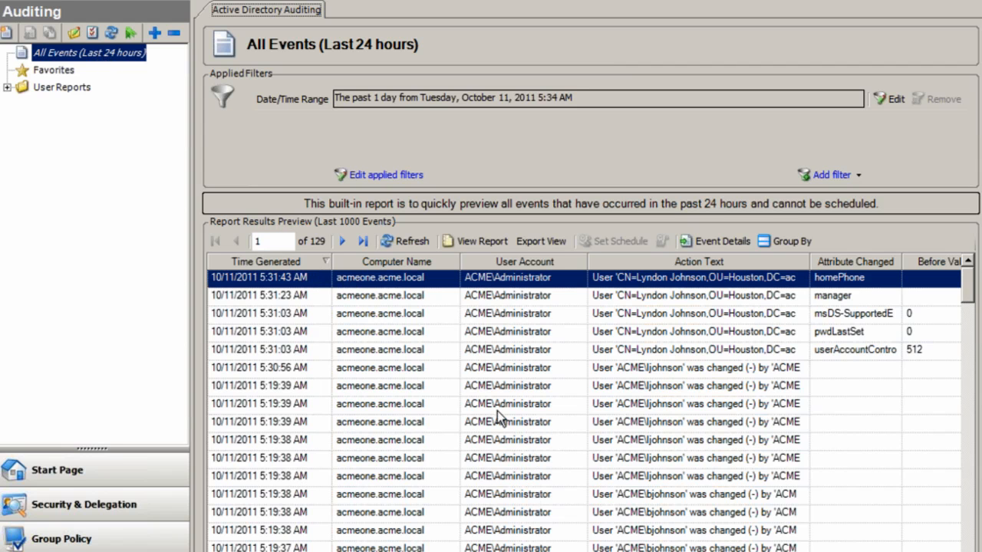
mouse_move(417, 347)
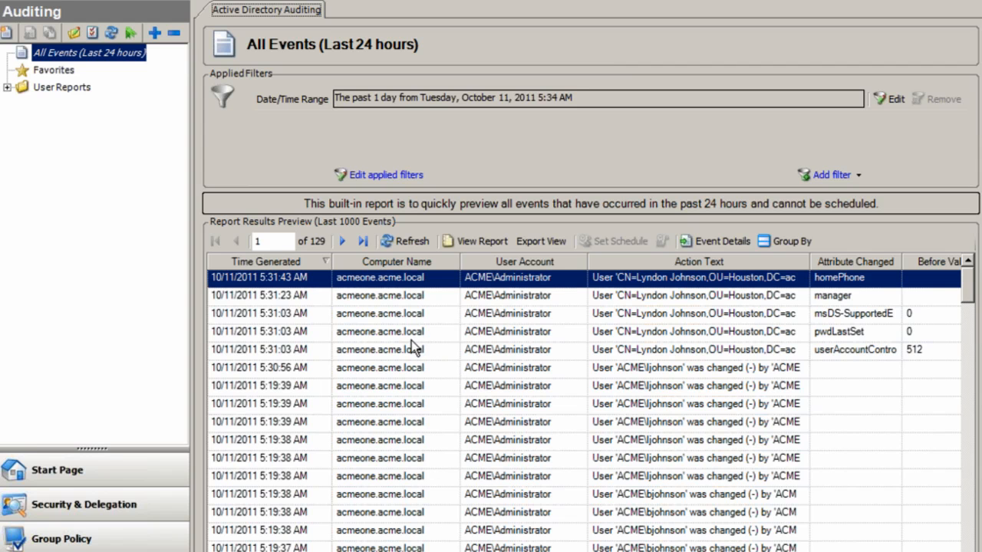
mouse_move(11, 92)
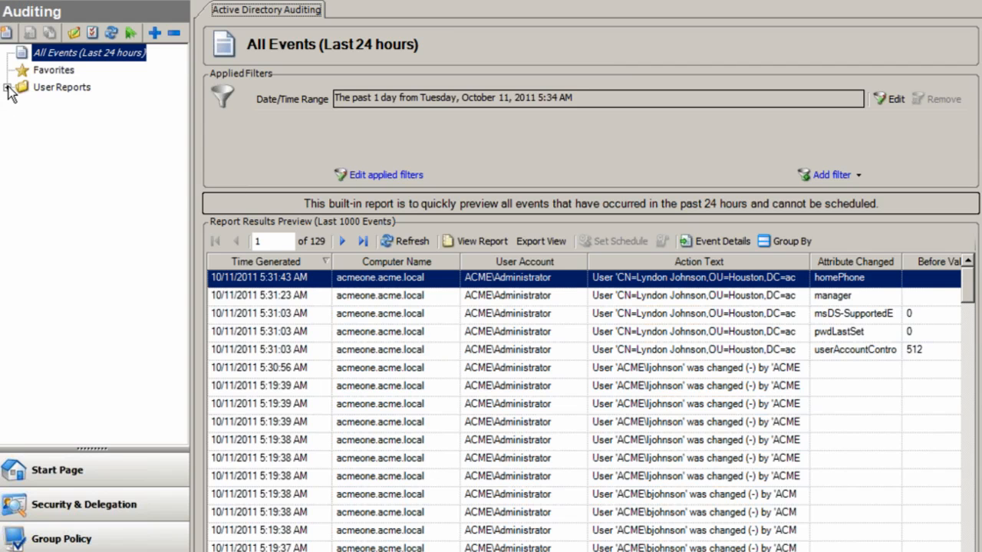
left_click(18, 86)
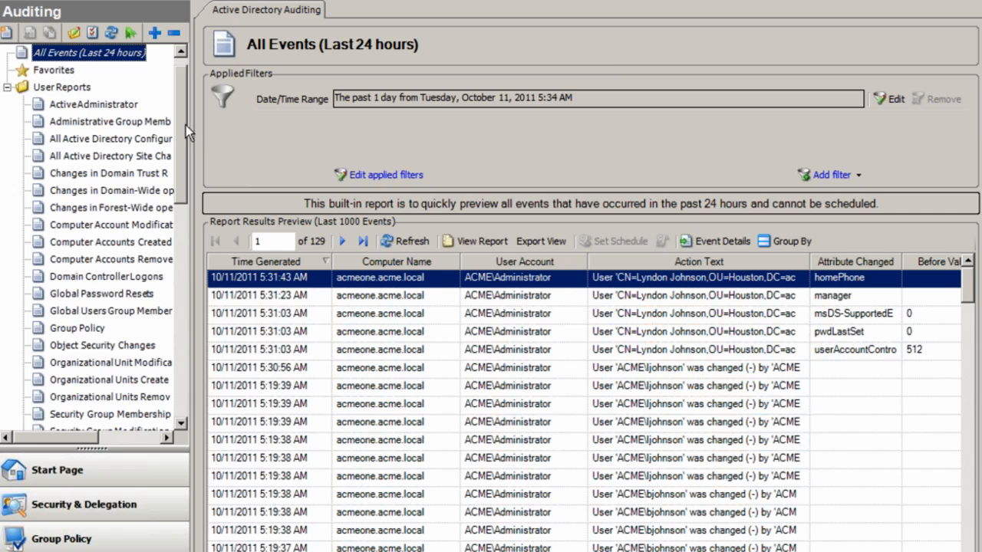
scroll("down", 3)
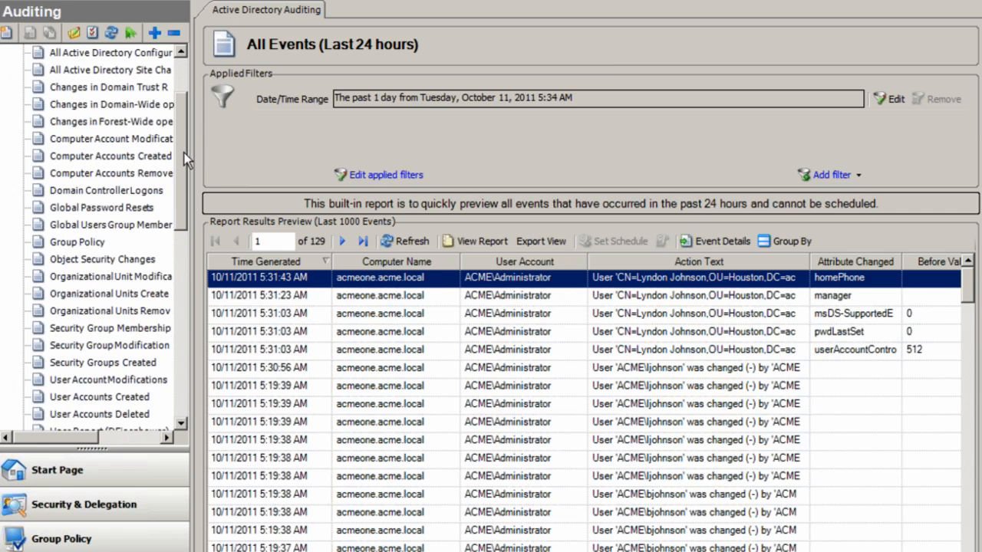
scroll("down", 3)
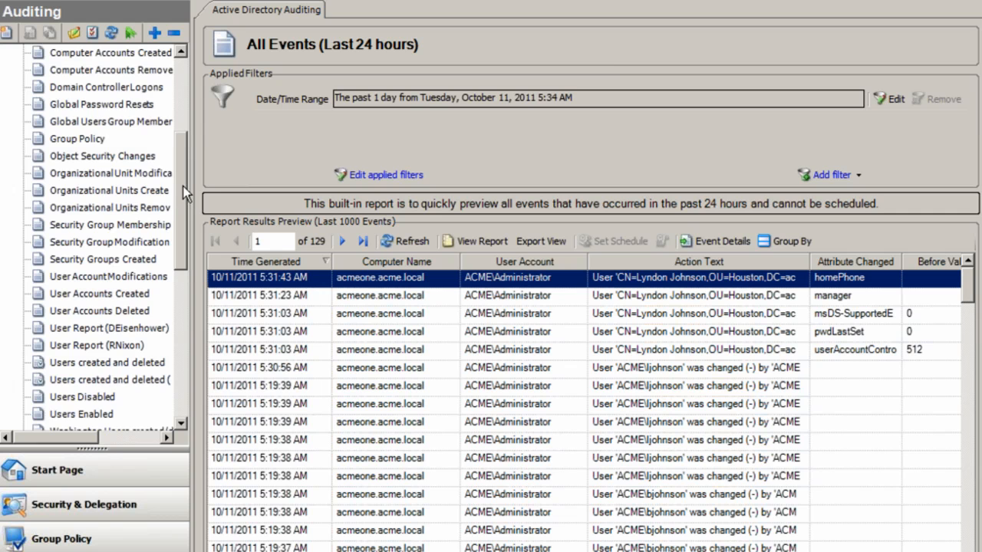
scroll("down", 3)
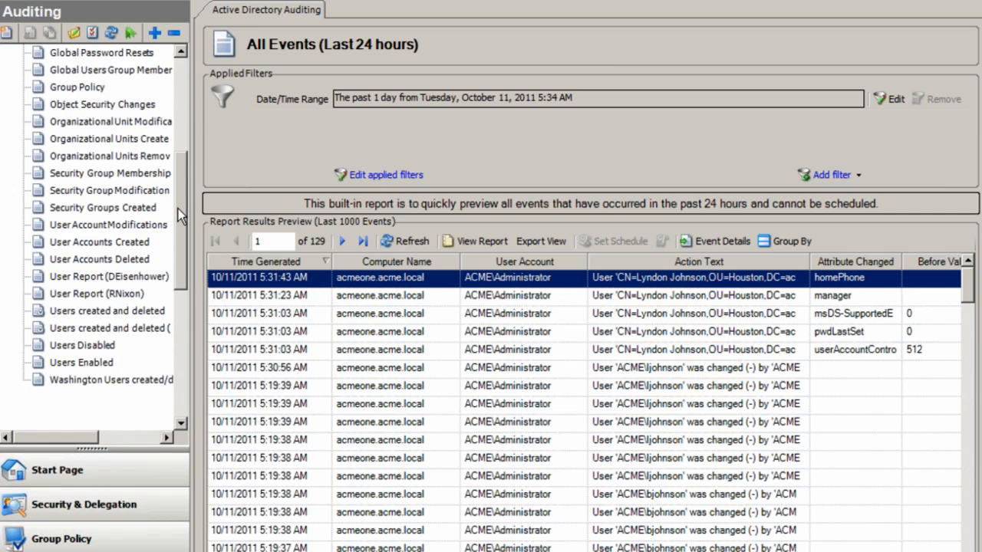
scroll("up", 3)
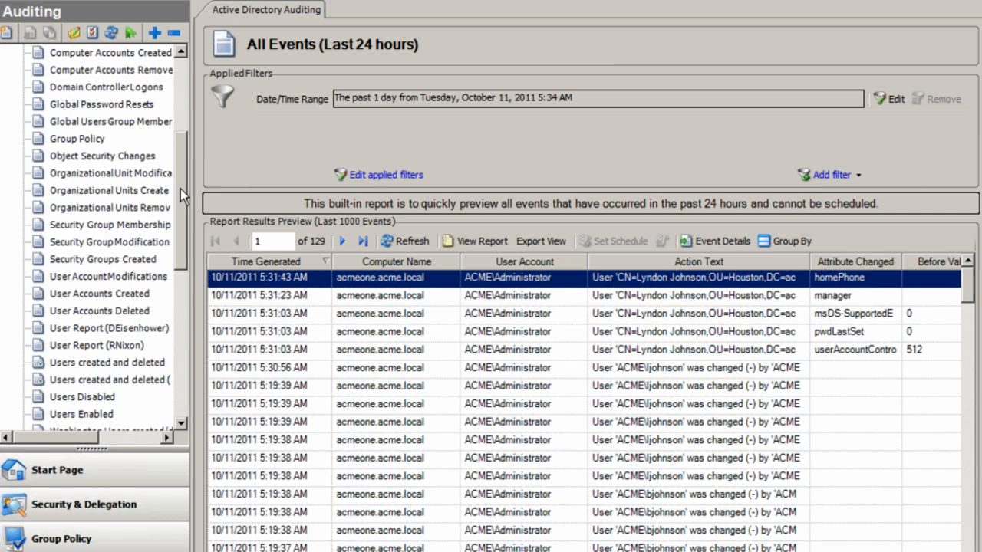
scroll("up", 3)
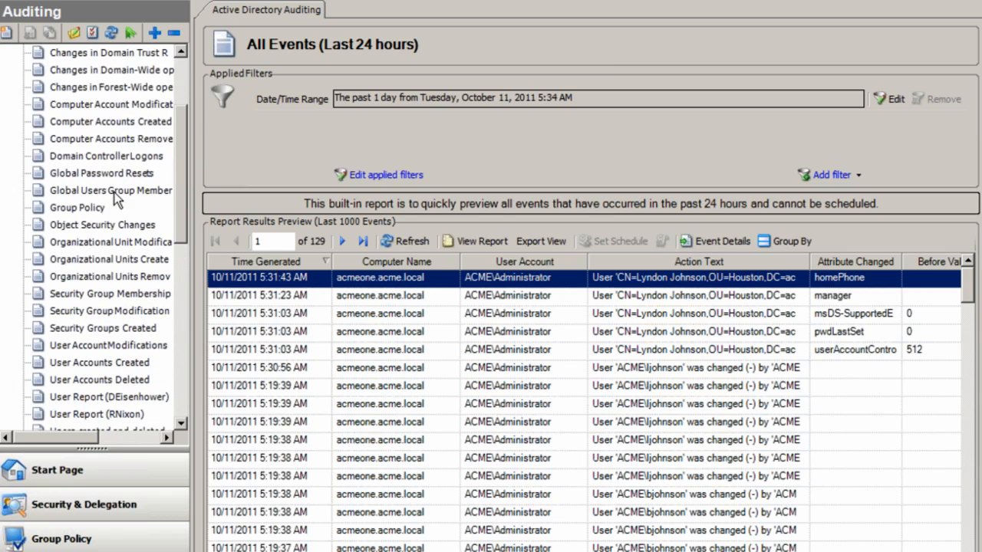
scroll("up", 3)
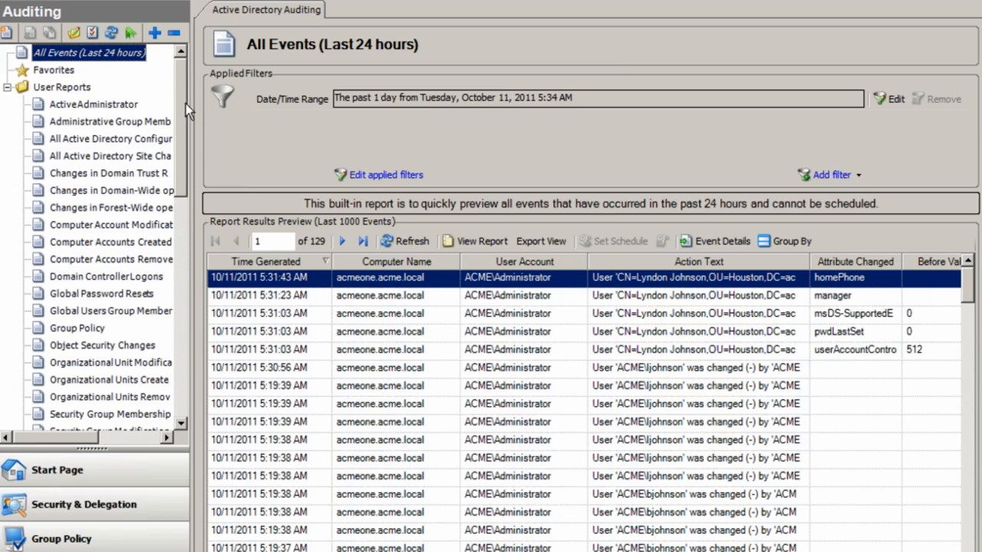
mouse_move(79, 107)
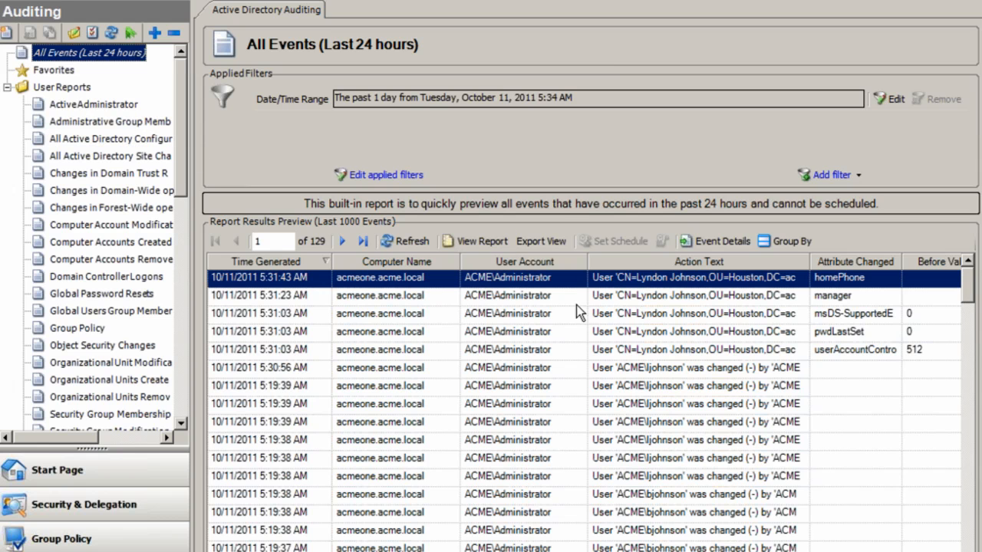
mouse_move(546, 299)
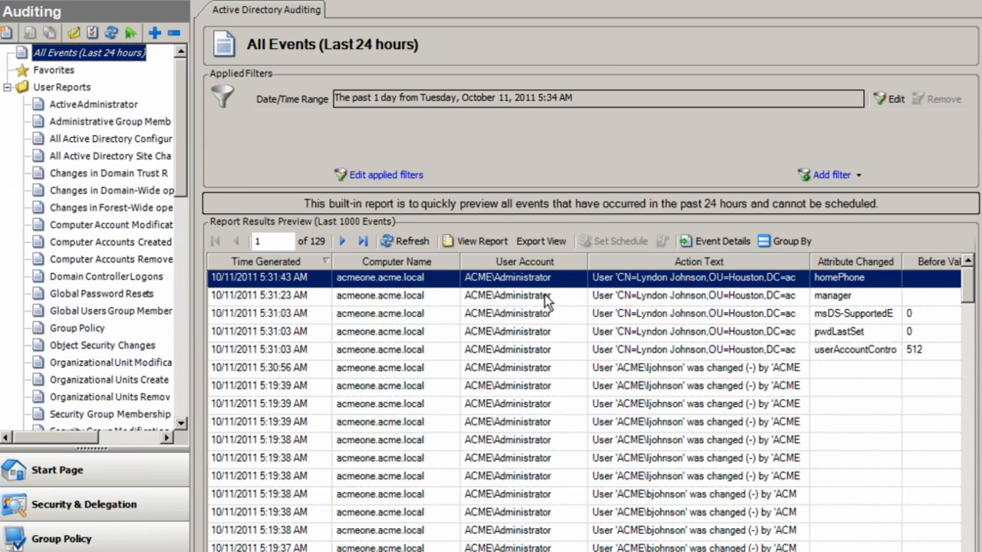
mouse_move(862, 549)
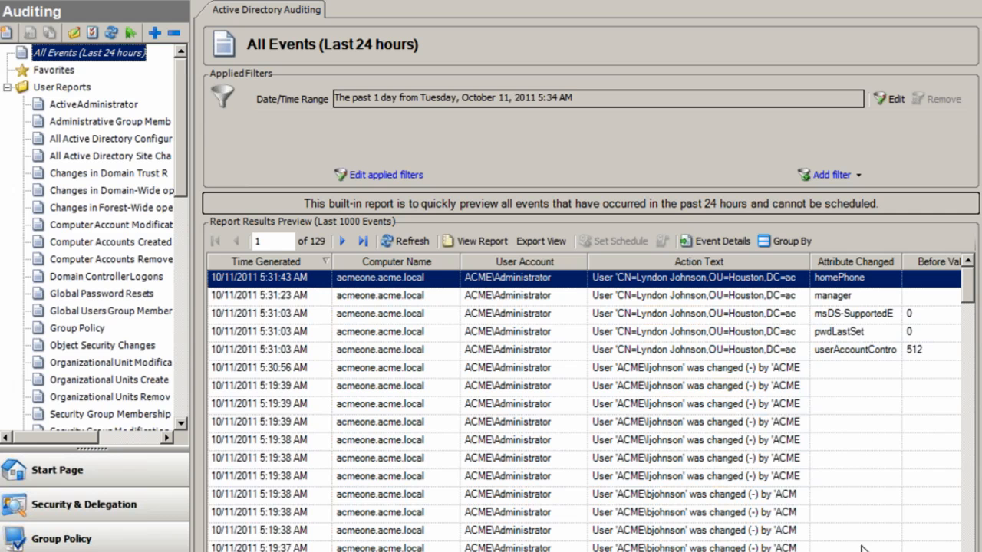
scroll("right", 3)
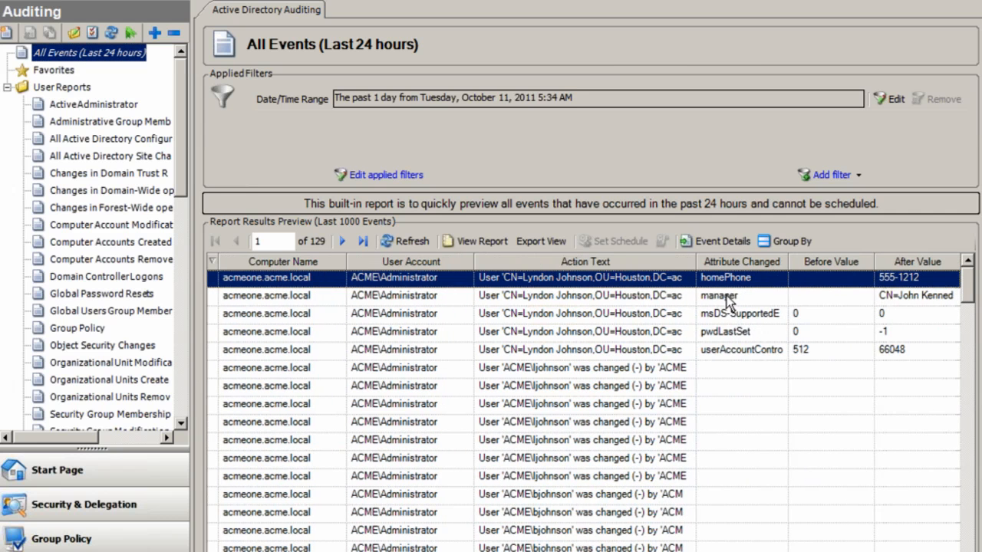
left_click(721, 241)
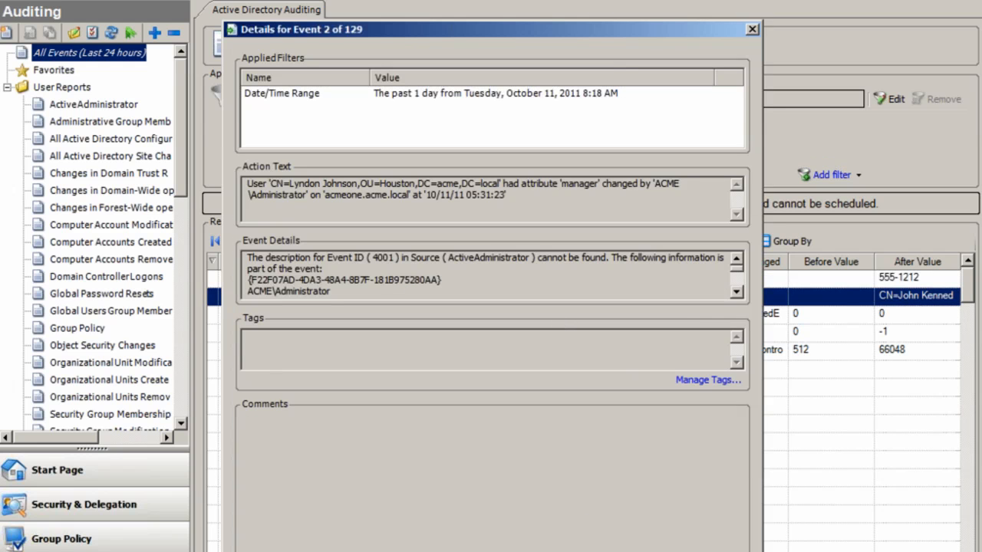
left_click(750, 29)
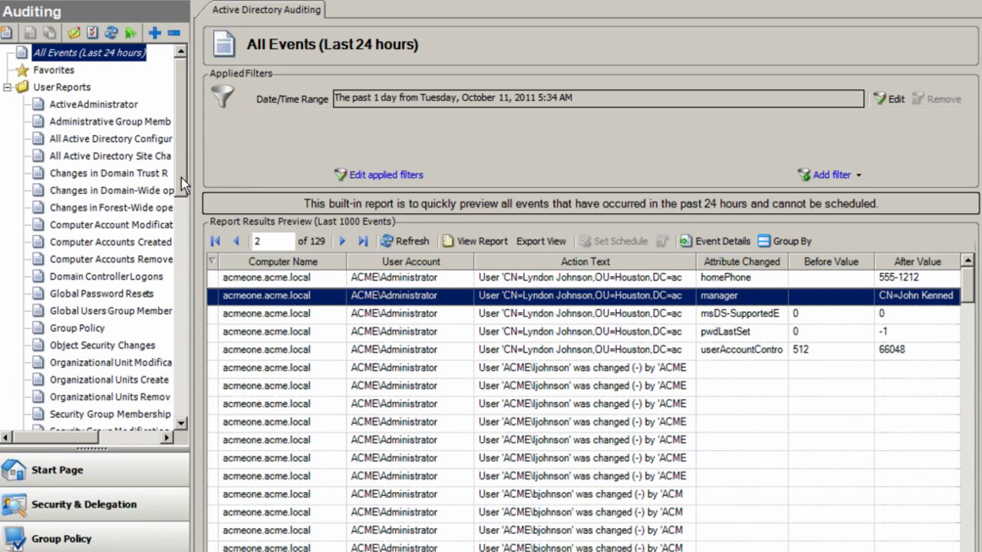
scroll("down", 3)
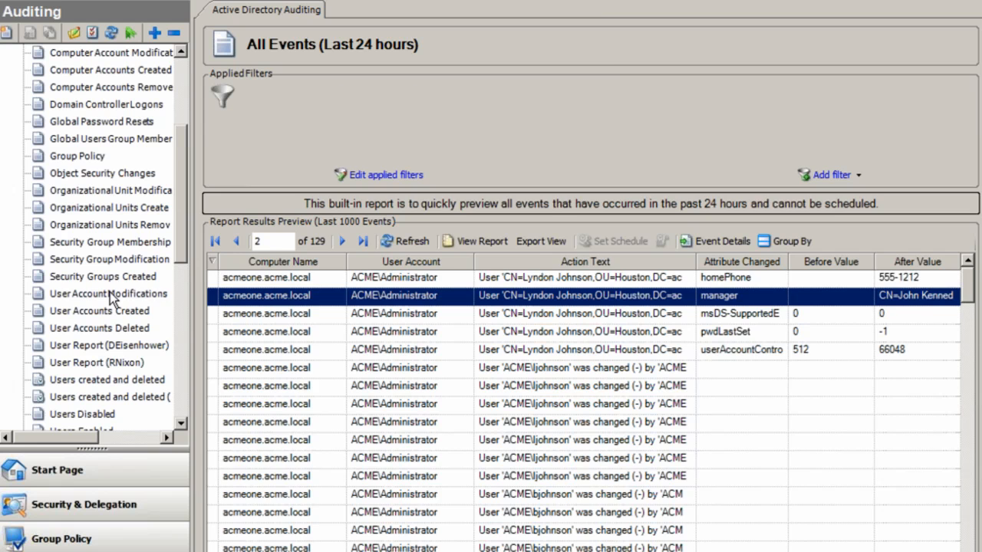
Show the User Account Modifications report and bring up its Edit Report Filter dialog.
left_click(107, 293)
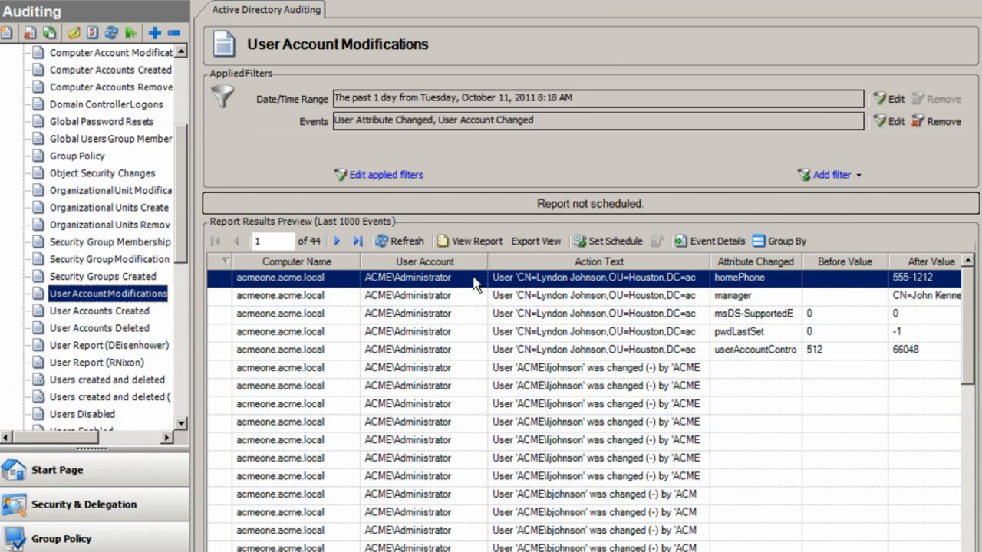
mouse_move(752, 244)
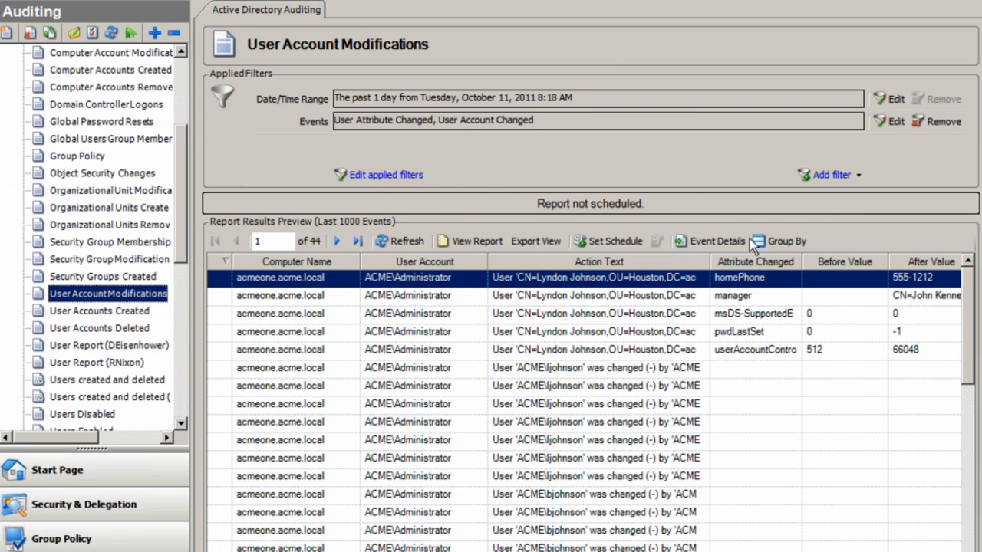
left_click(383, 175)
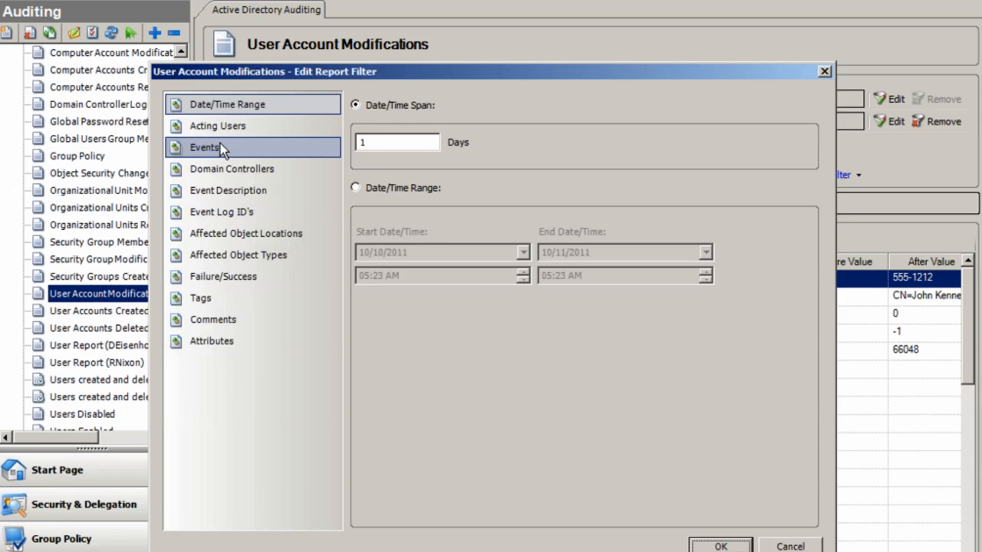
Browse the acting users, event types, description text and event log ID filter categories.
left_click(218, 125)
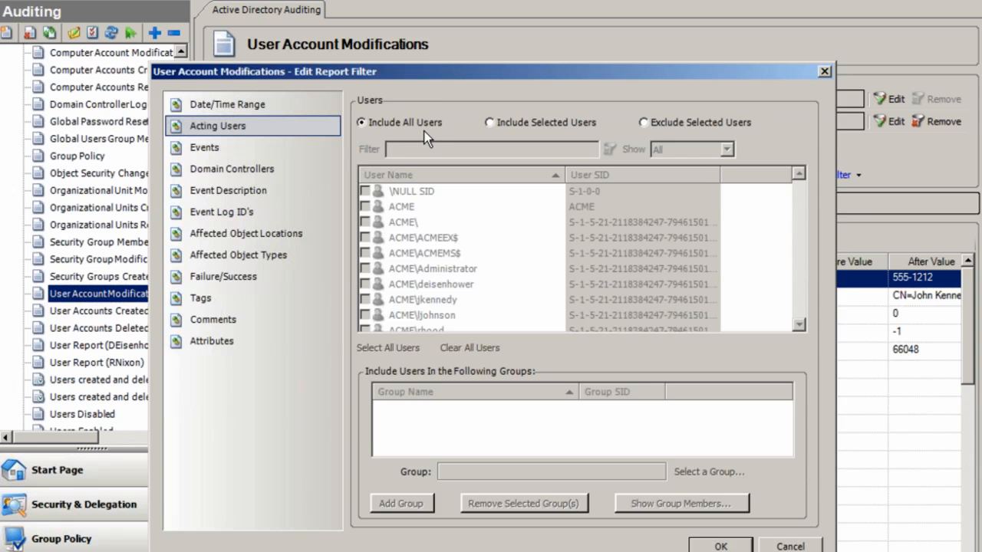
mouse_move(209, 147)
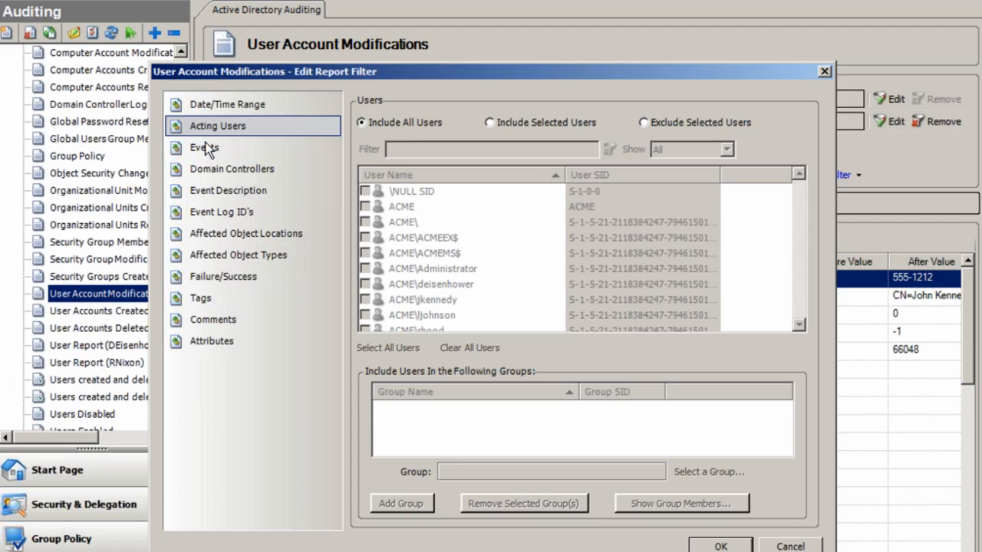
left_click(204, 148)
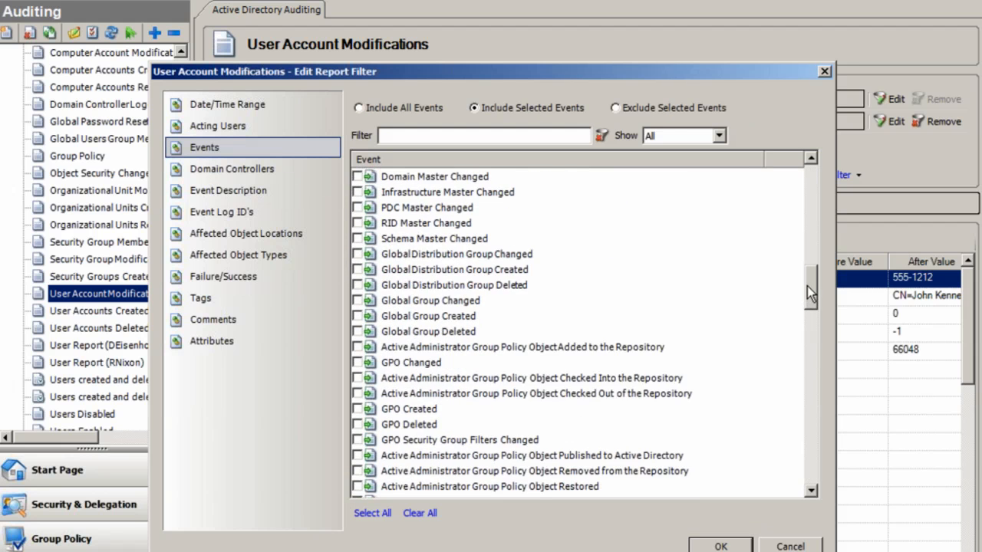
scroll("down", 3)
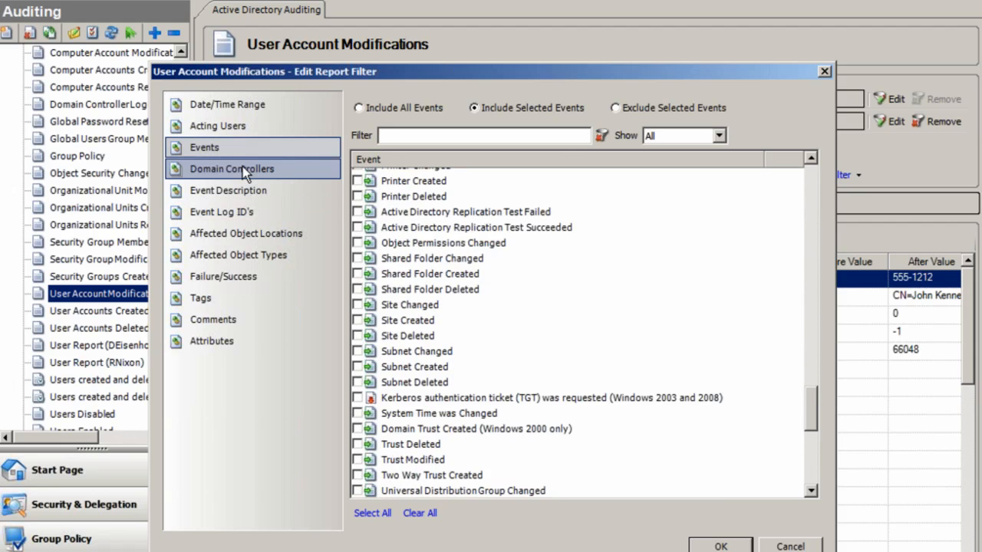
left_click(232, 169)
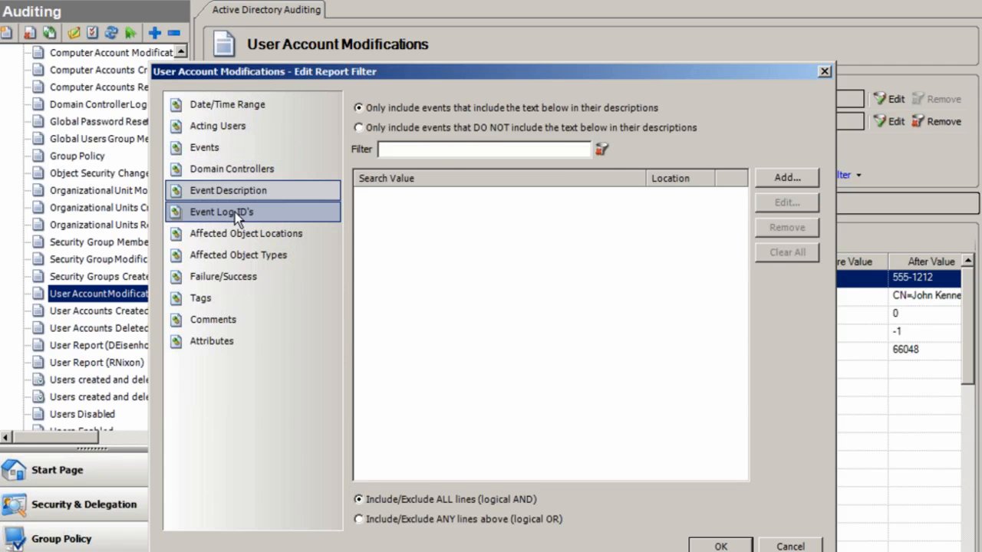
left_click(221, 211)
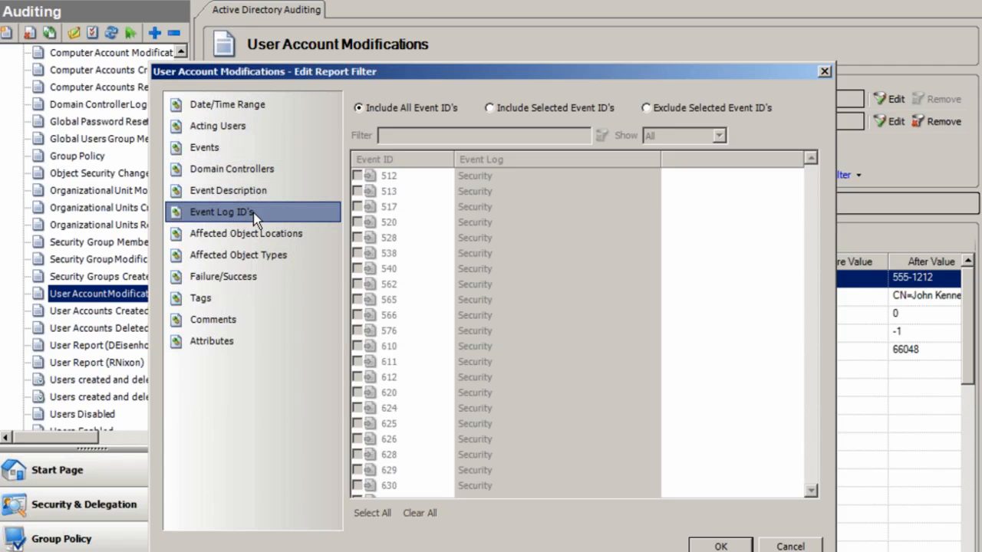
mouse_move(429, 305)
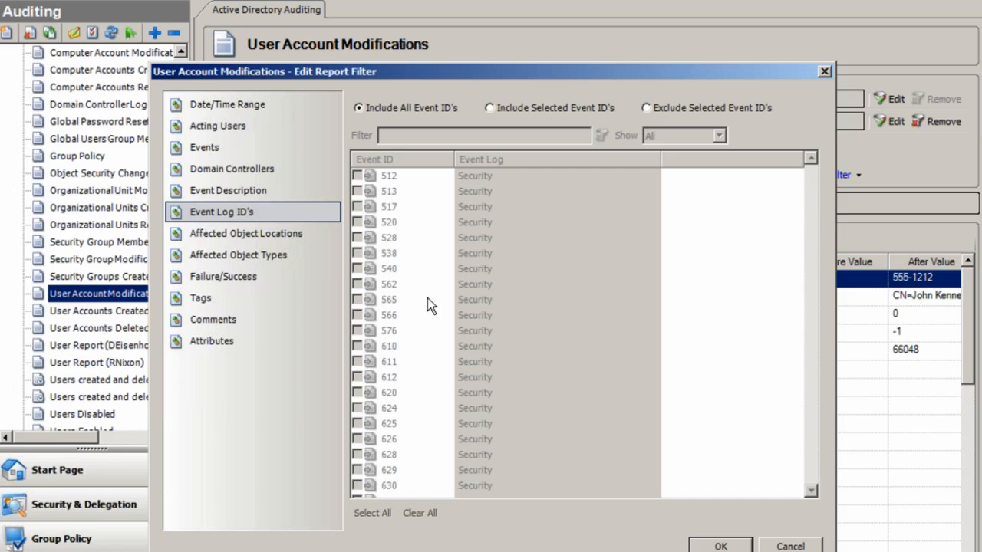
mouse_move(428, 360)
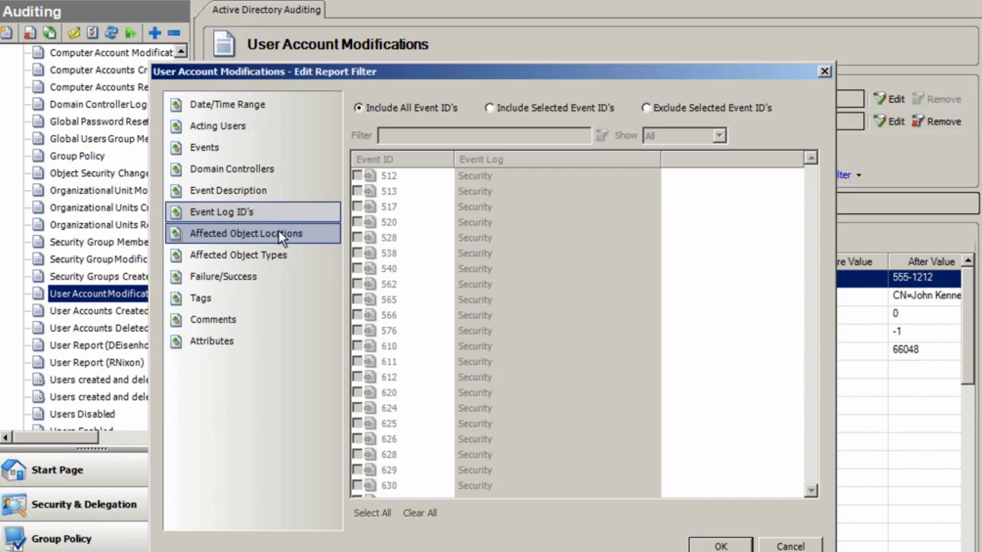
Review the affected object locations and failure/success filters, then cancel without changes.
left_click(245, 233)
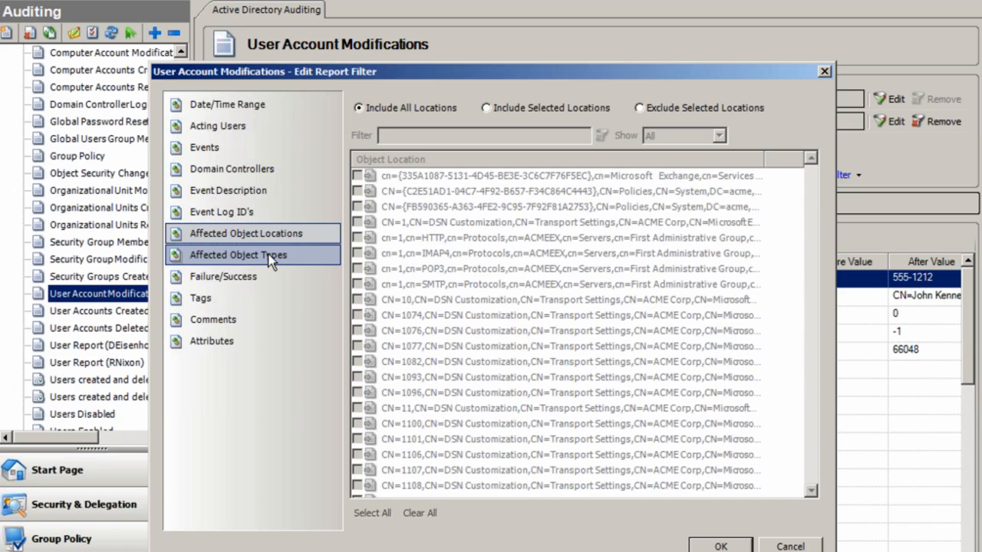
left_click(224, 276)
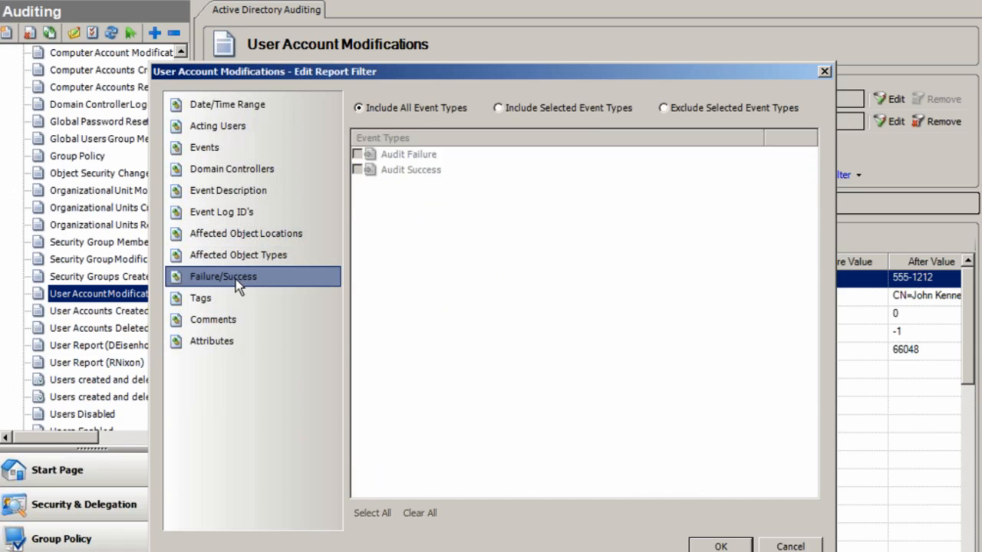
mouse_move(651, 503)
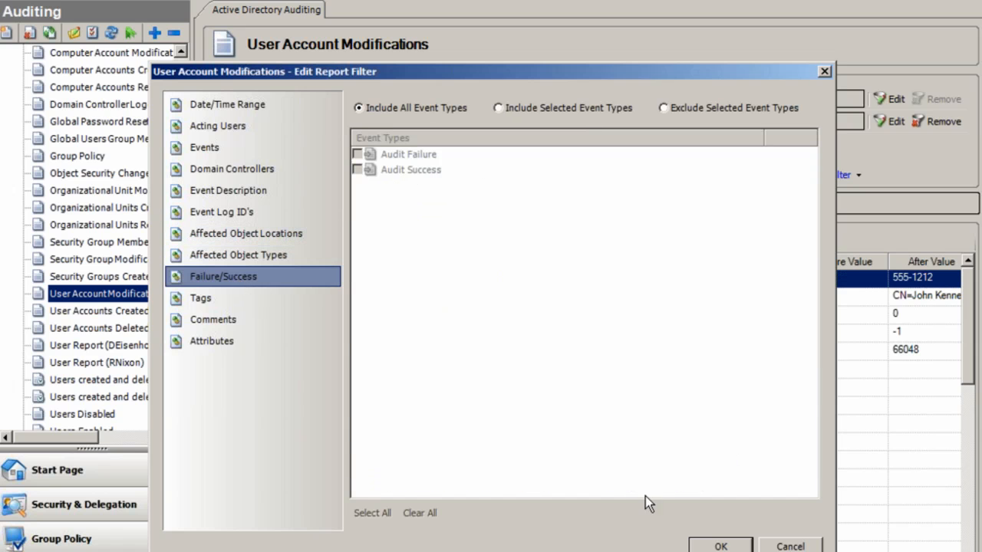
left_click(719, 546)
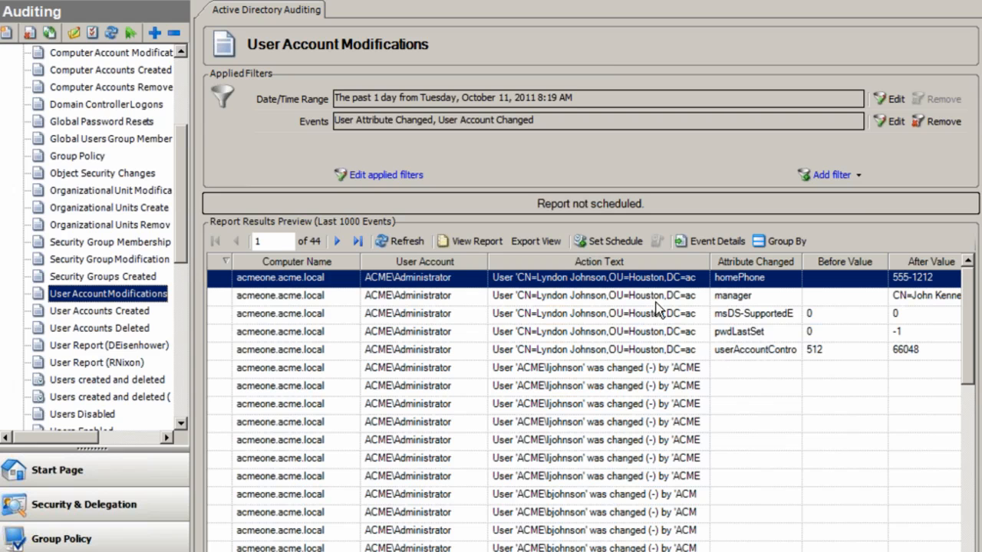
mouse_move(476, 241)
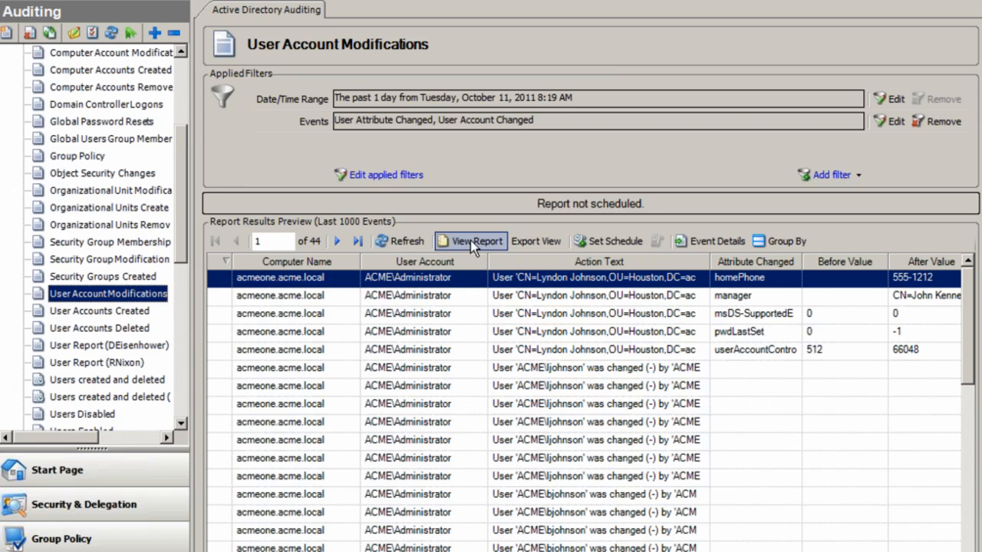
left_click(470, 241)
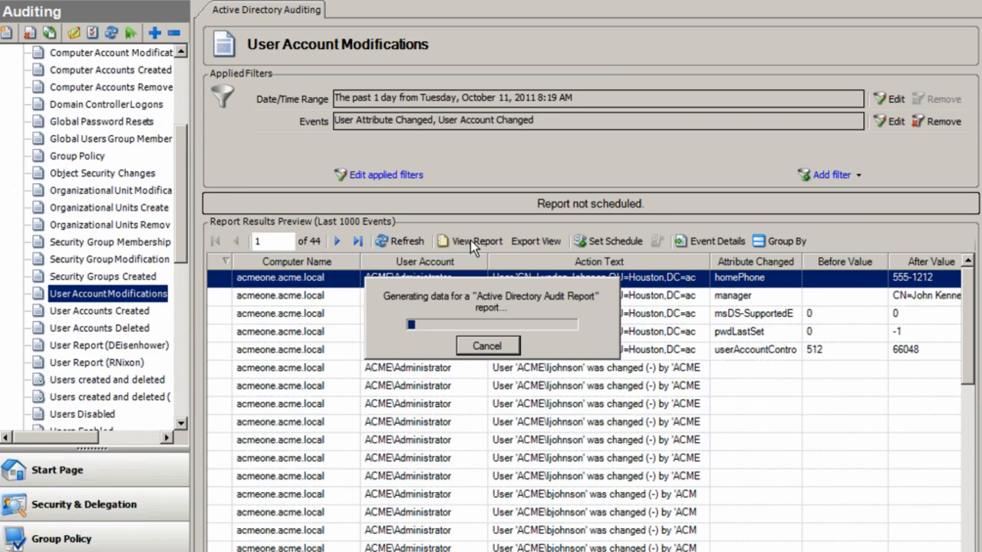
left_click(475, 241)
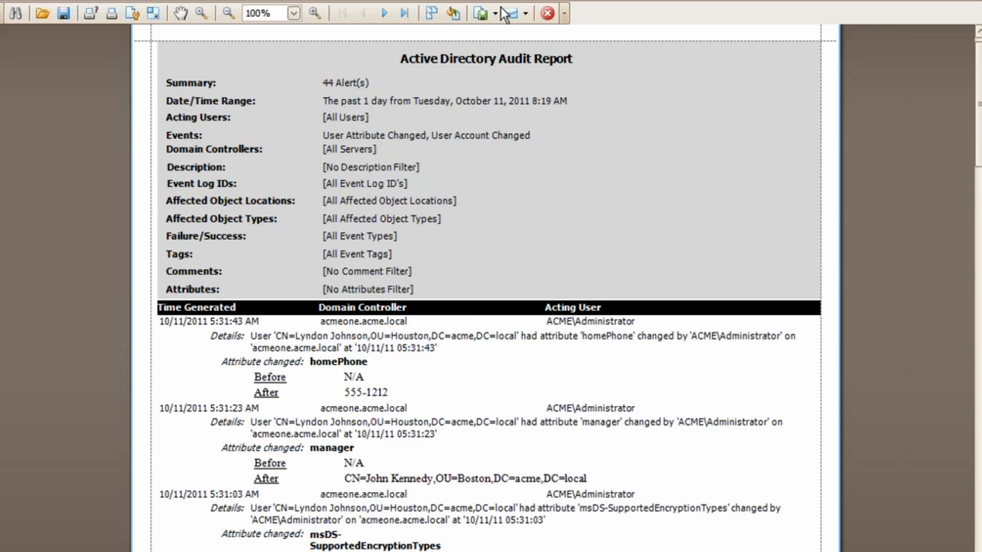
left_click(479, 12)
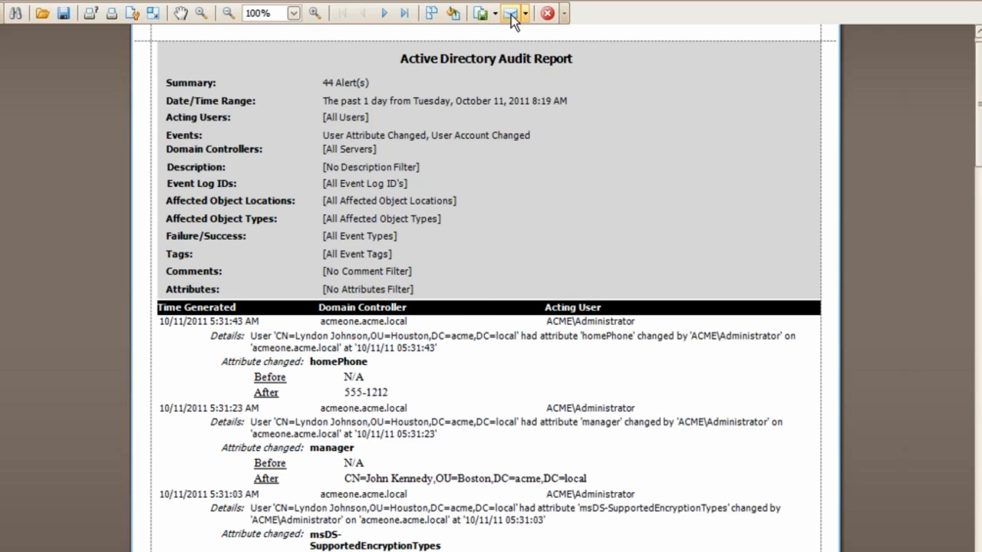
mouse_move(402, 121)
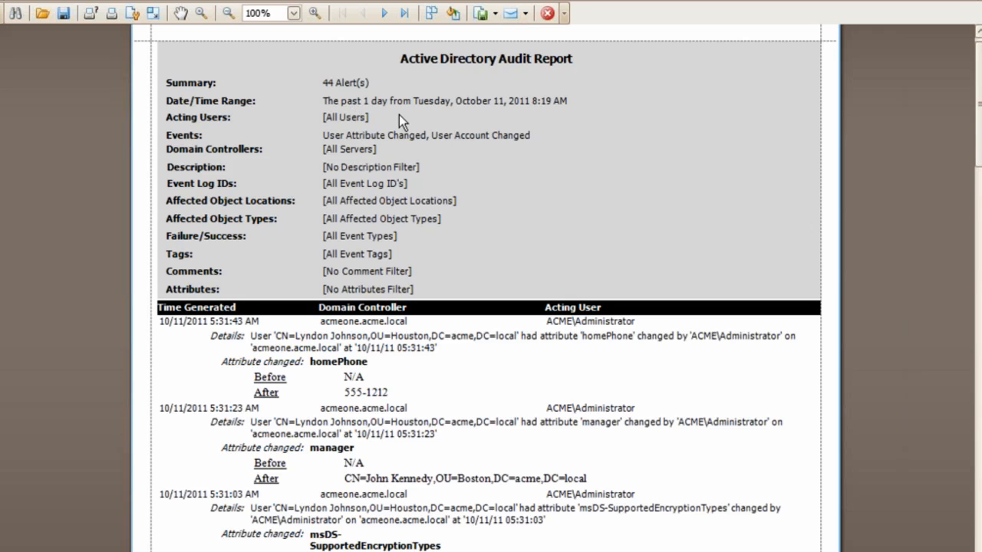
mouse_move(494, 217)
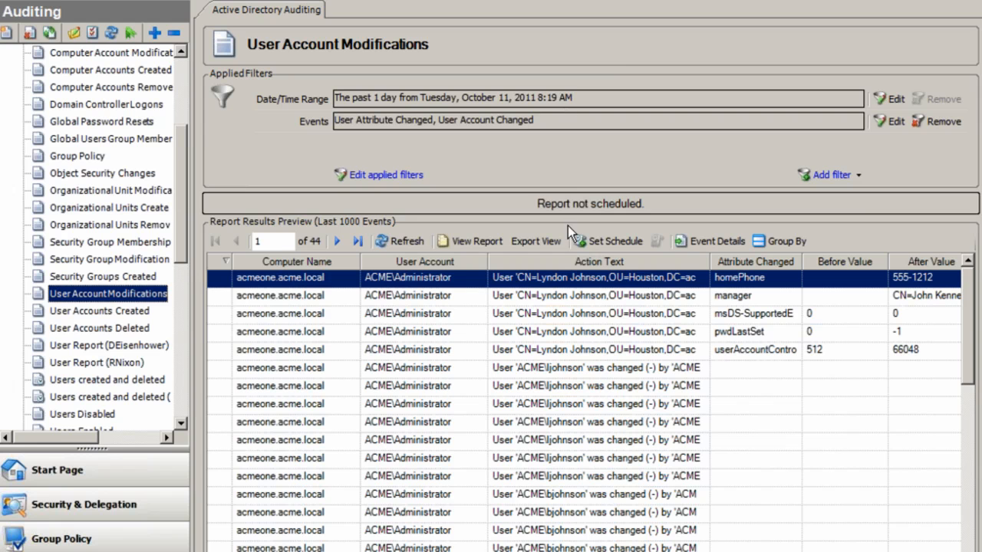
mouse_move(595, 168)
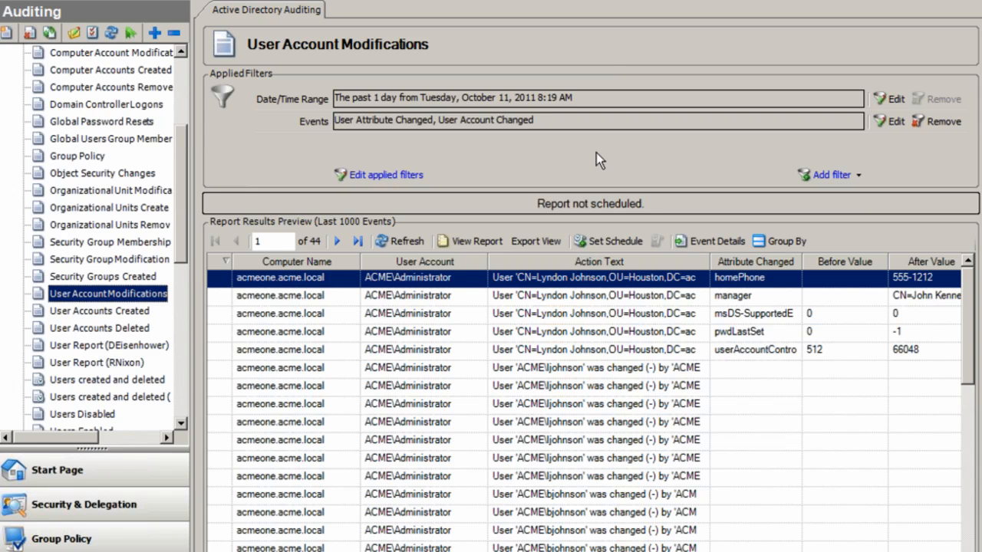
mouse_move(597, 160)
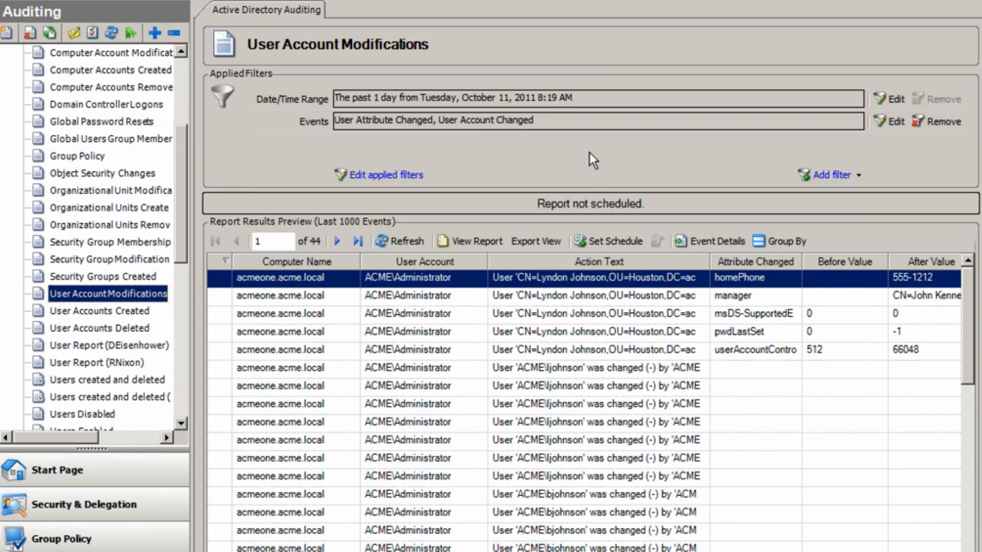
mouse_move(608, 240)
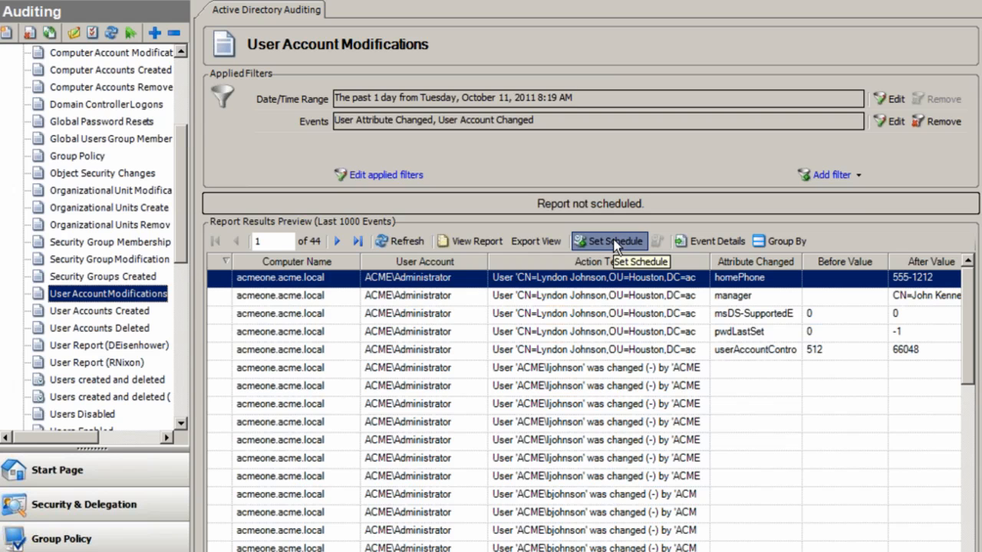
left_click(610, 241)
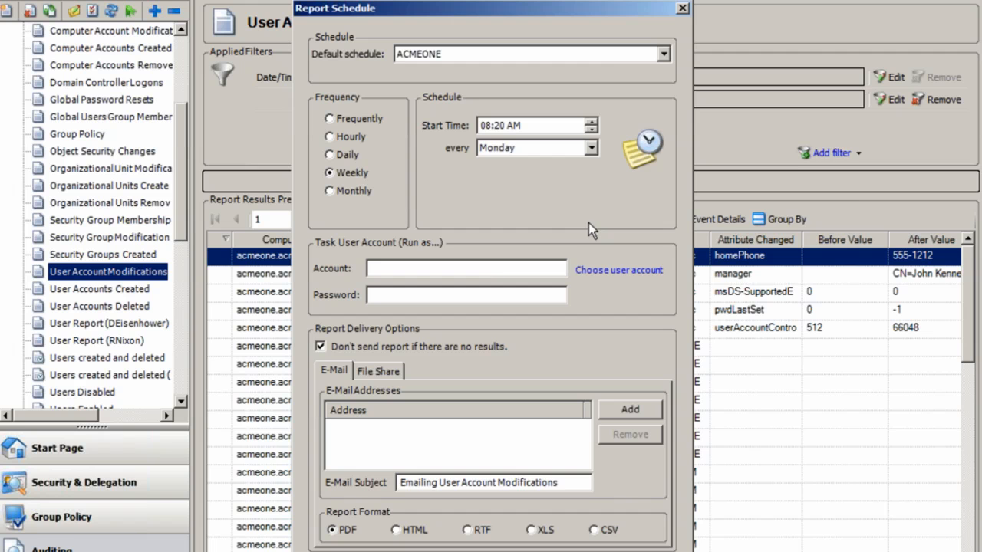
mouse_move(380, 339)
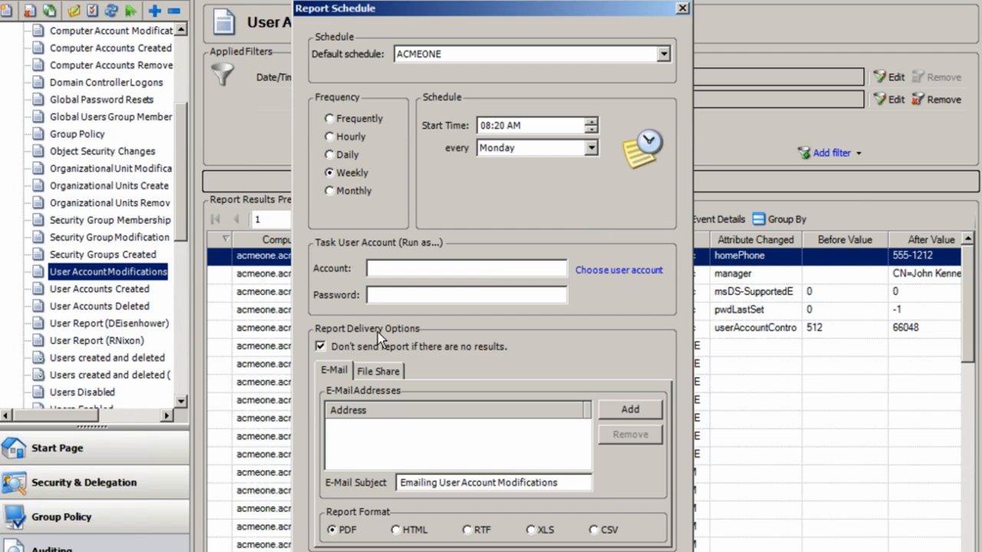
mouse_move(422, 295)
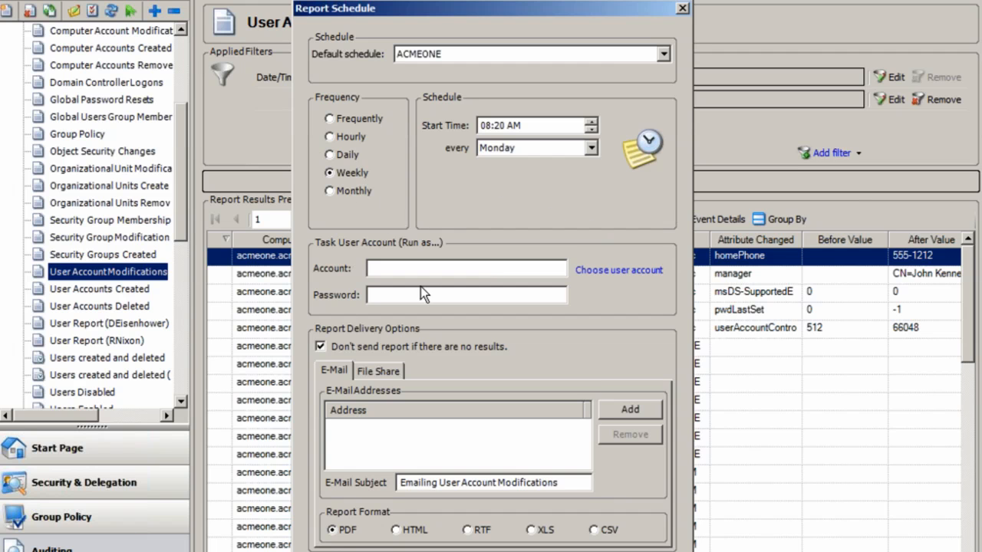
mouse_move(343, 443)
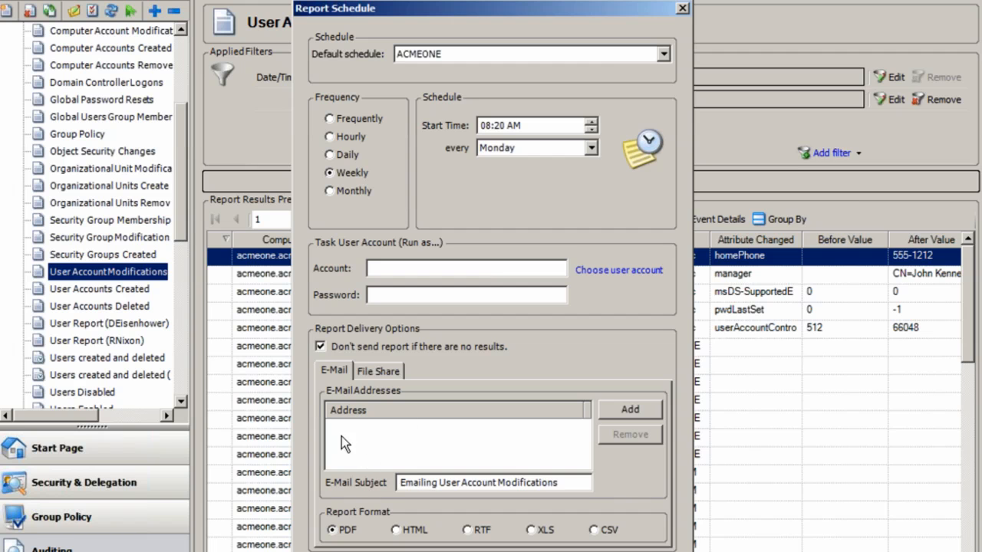
mouse_move(428, 426)
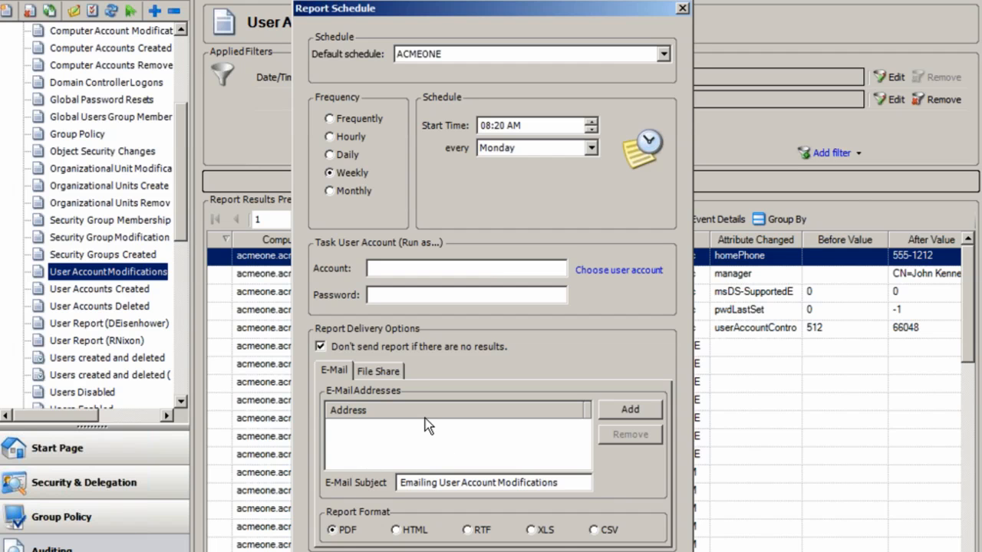
mouse_move(562, 543)
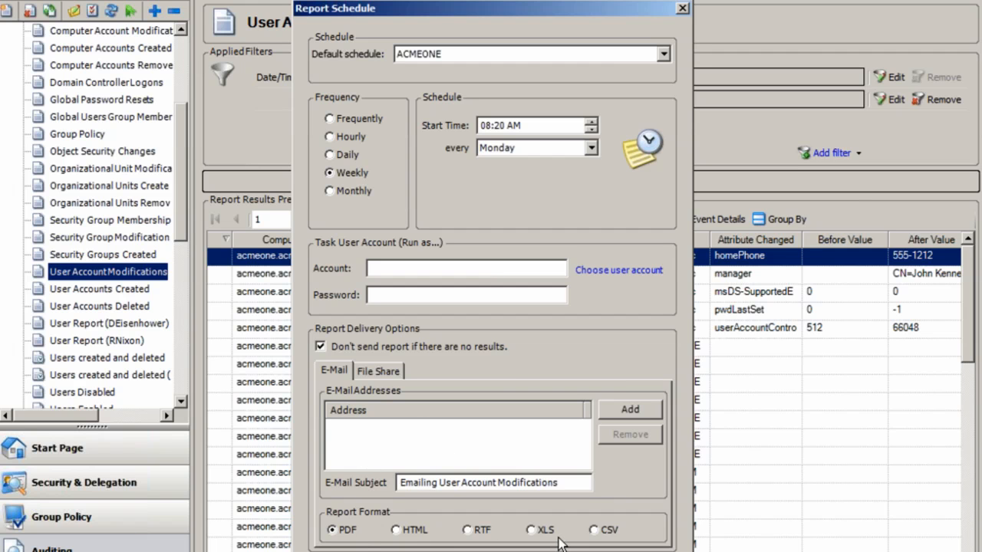
mouse_move(387, 376)
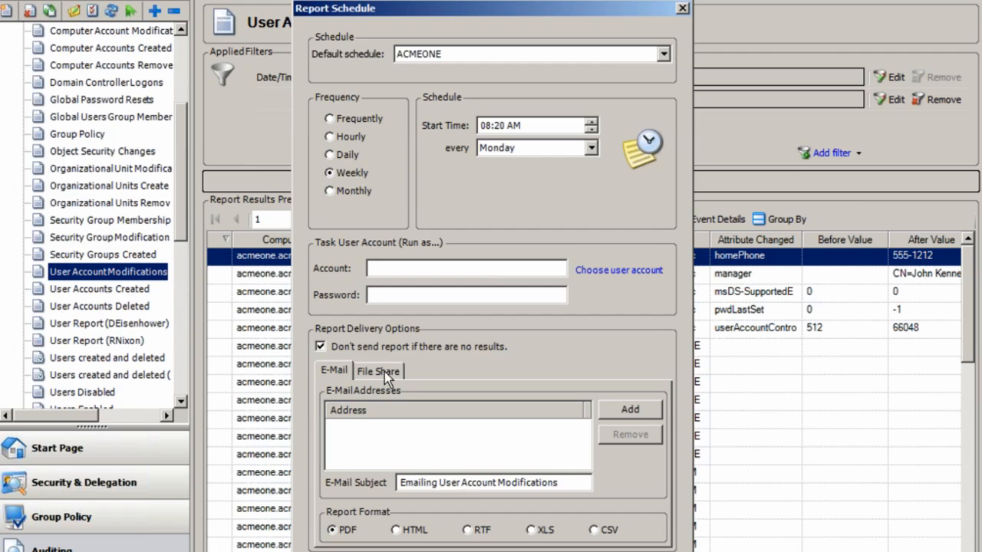
left_click(378, 369)
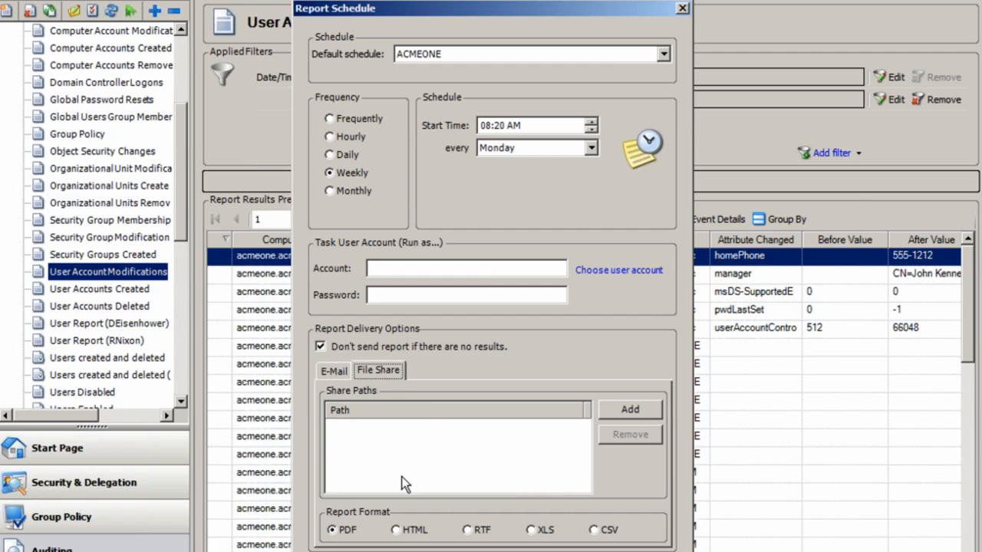
mouse_move(469, 454)
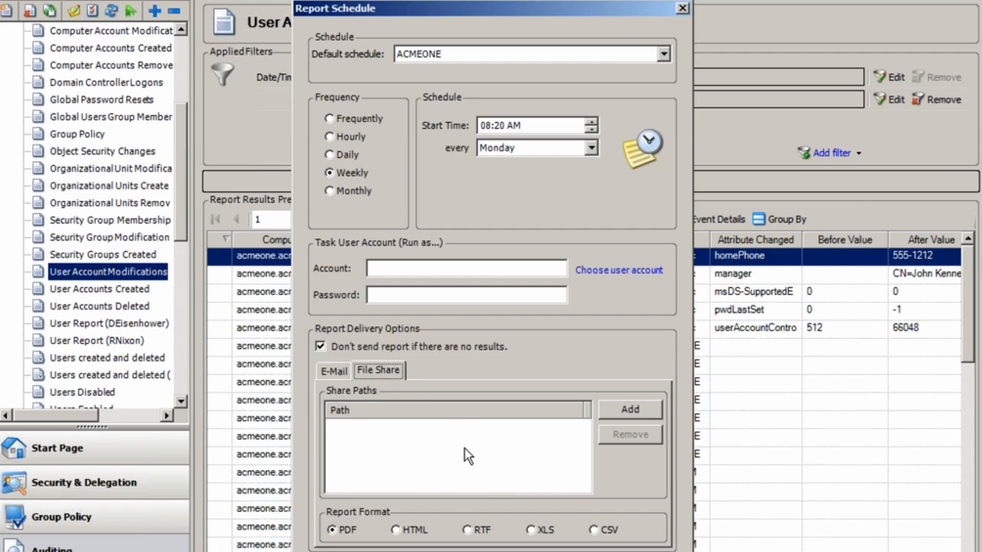
left_click(681, 8)
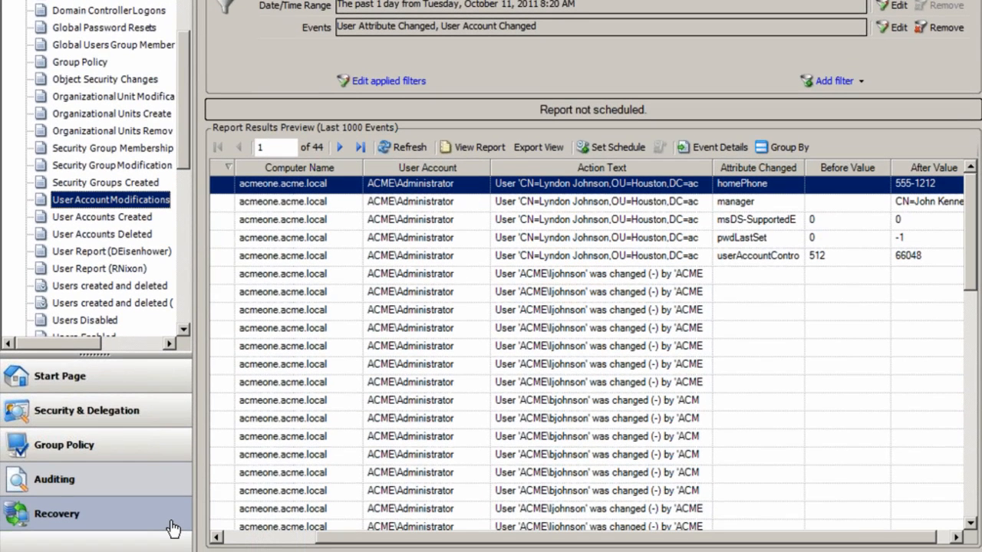
mouse_move(150, 521)
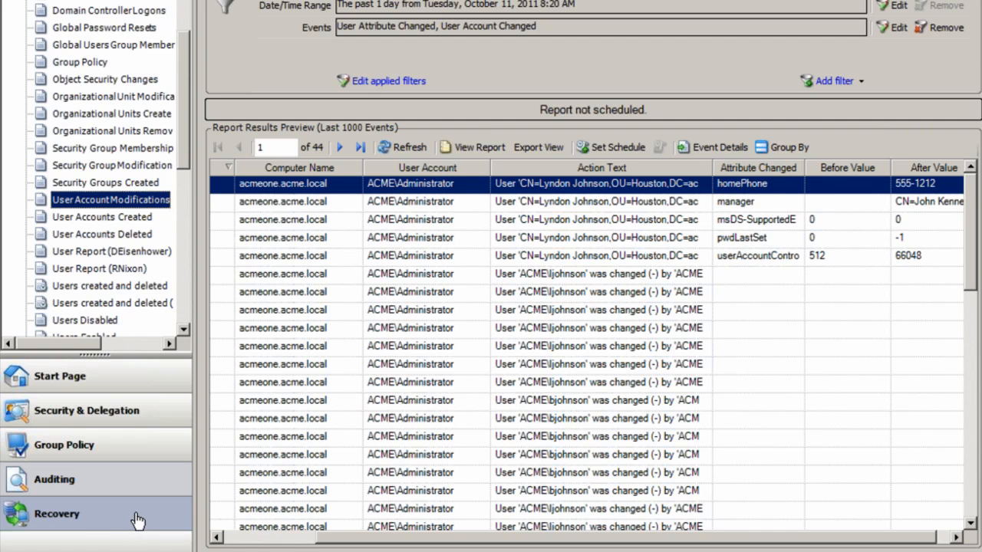
Show the Recovery module's AD Object Restore with its list of backup archives.
left_click(57, 514)
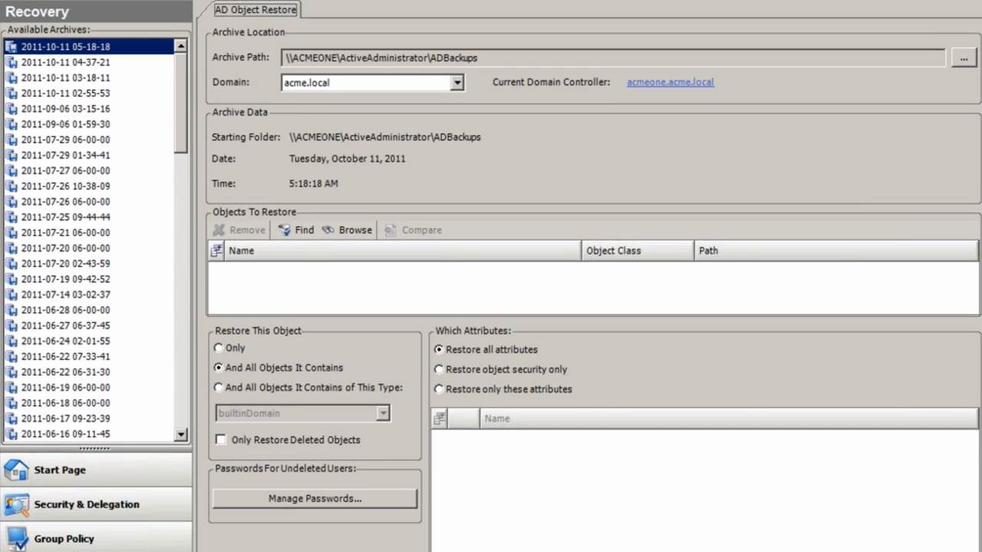
mouse_move(297, 264)
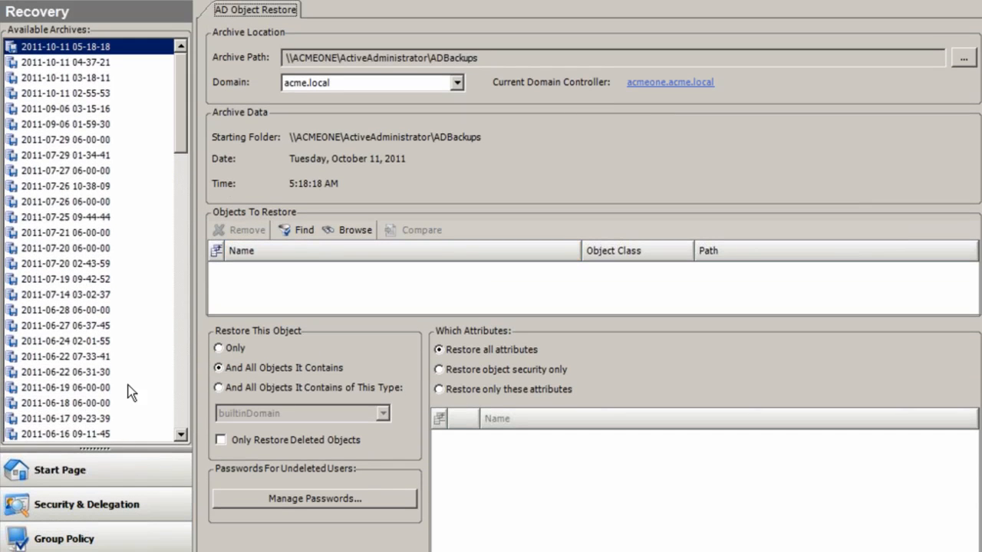
Delete the Houston OU in Security & Delegation and view the acme domain without it.
left_click(86, 503)
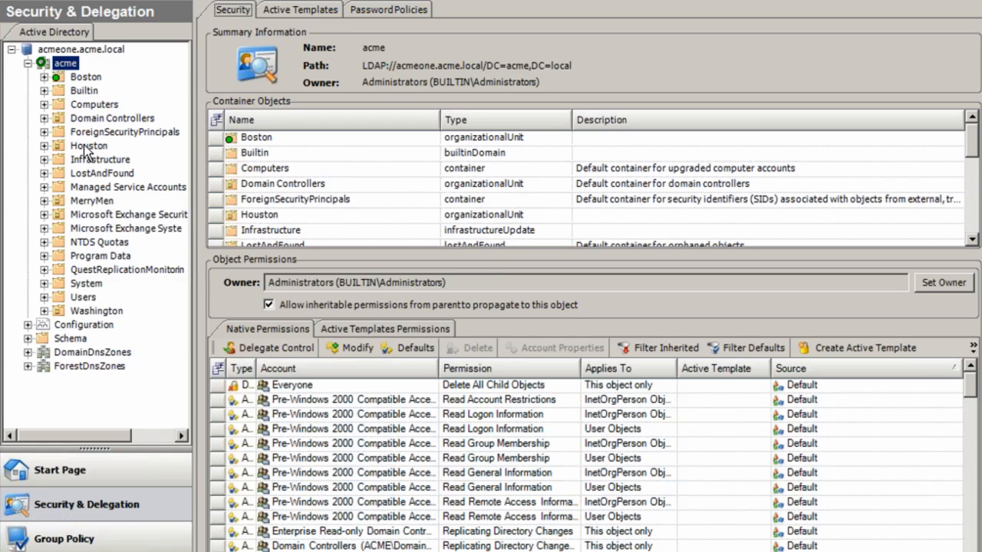
right_click(89, 145)
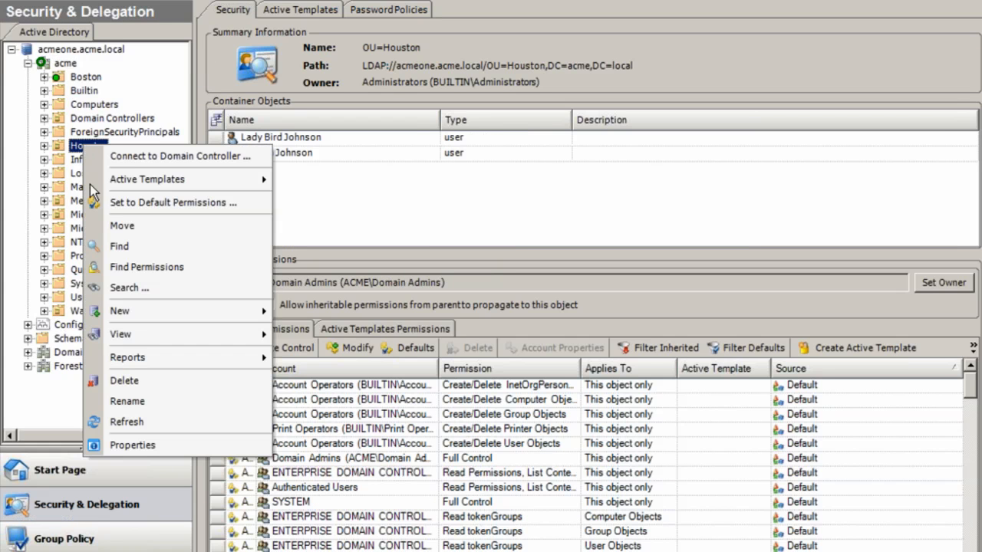
mouse_move(126, 380)
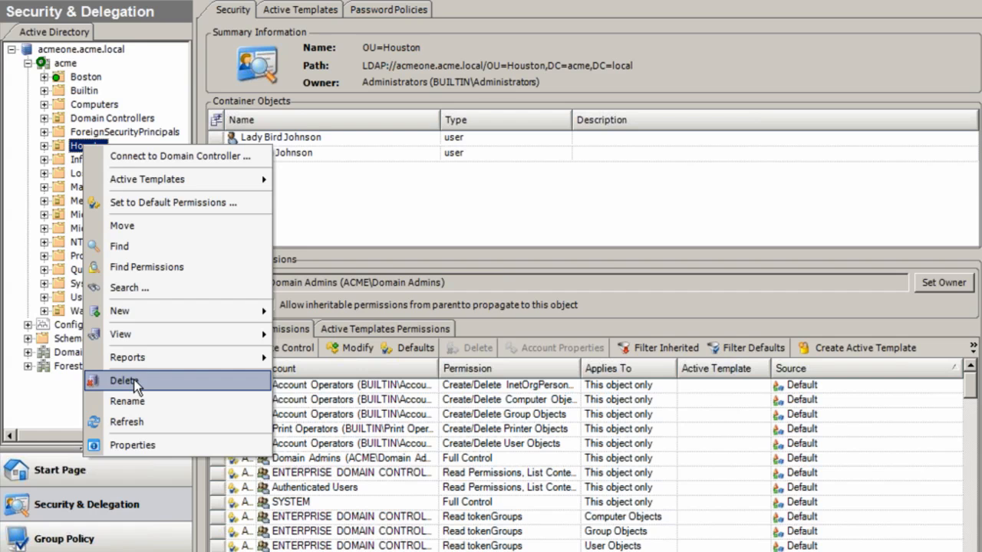
left_click(124, 381)
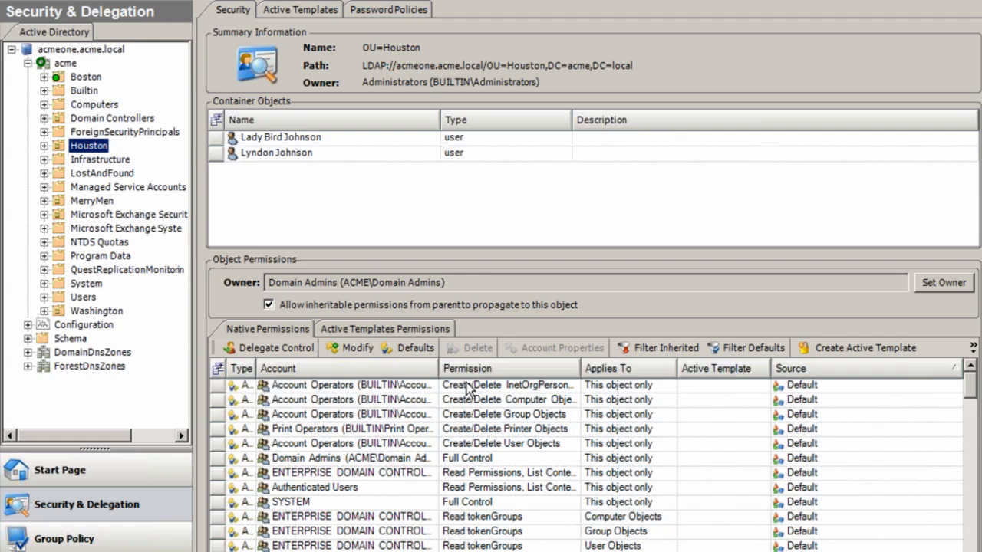
left_click(65, 63)
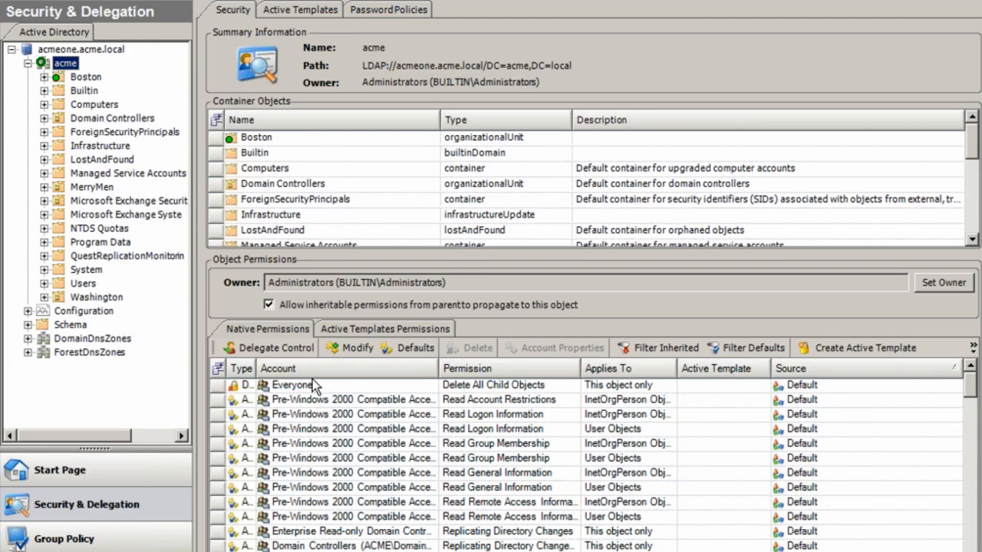
mouse_move(289, 368)
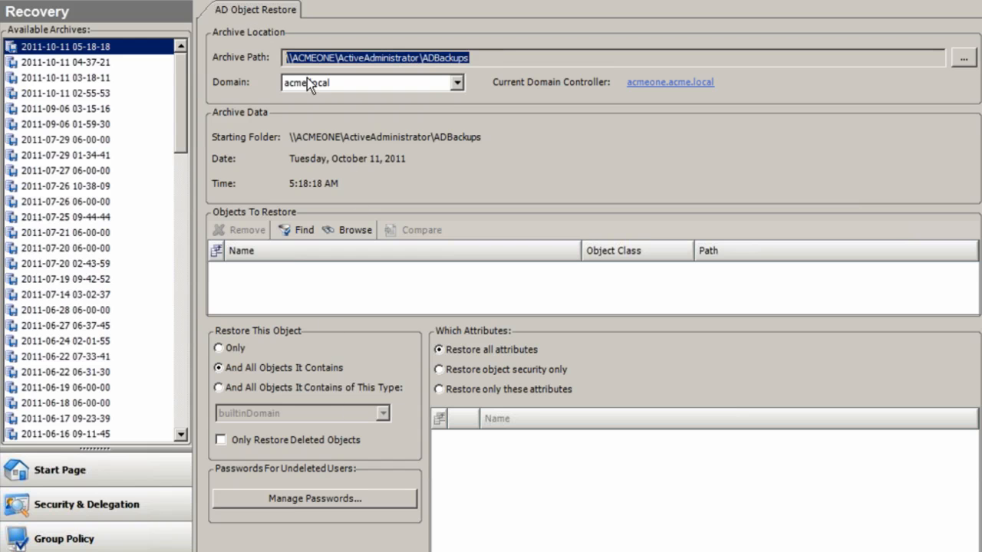
Browse the latest archive under acme.local and mark the Houston OU for restoring.
left_click(474, 58)
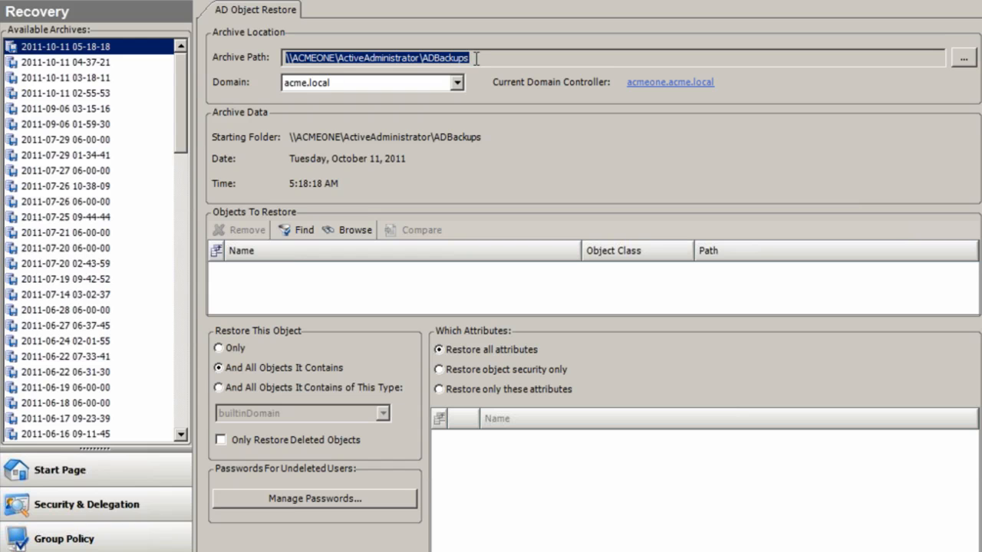
left_click(472, 58)
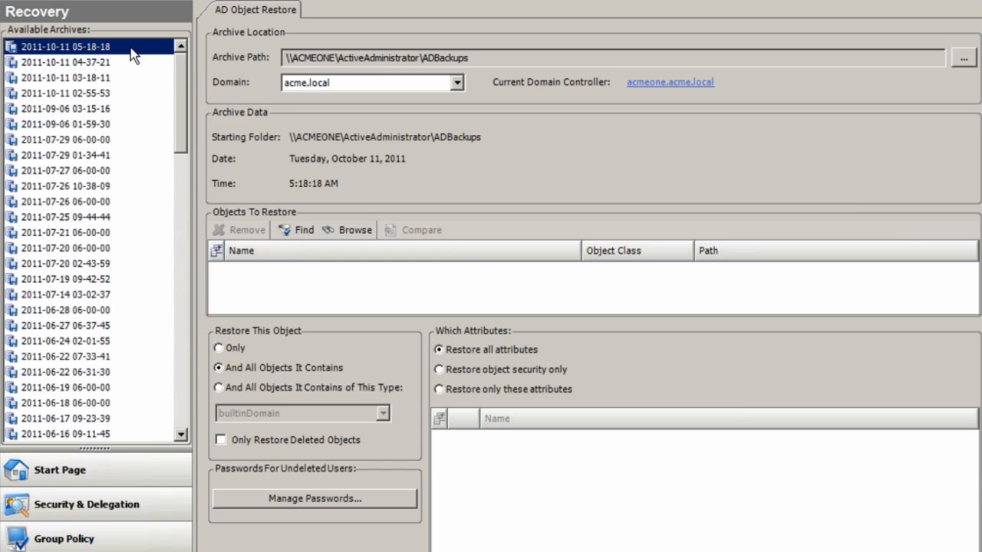
mouse_move(353, 230)
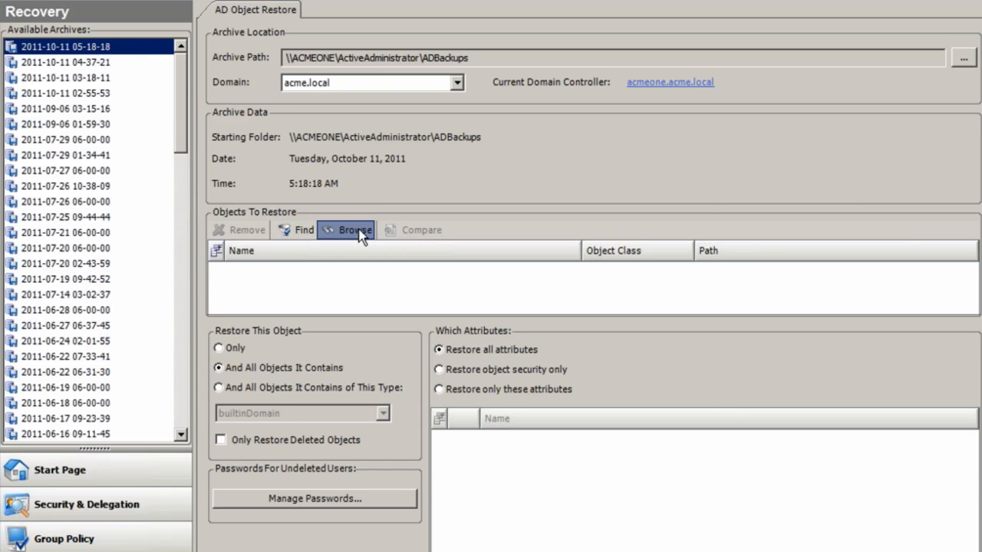
left_click(346, 230)
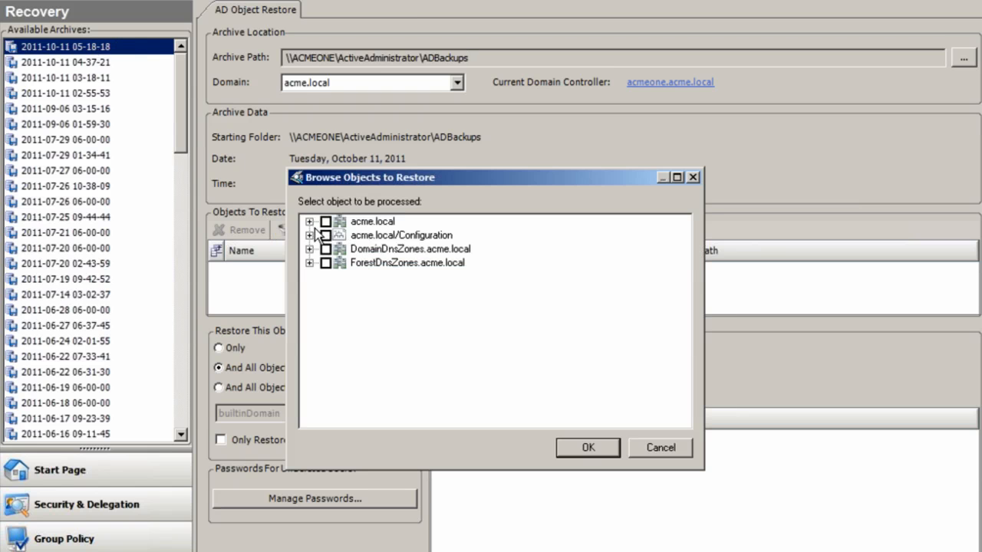
mouse_move(372, 246)
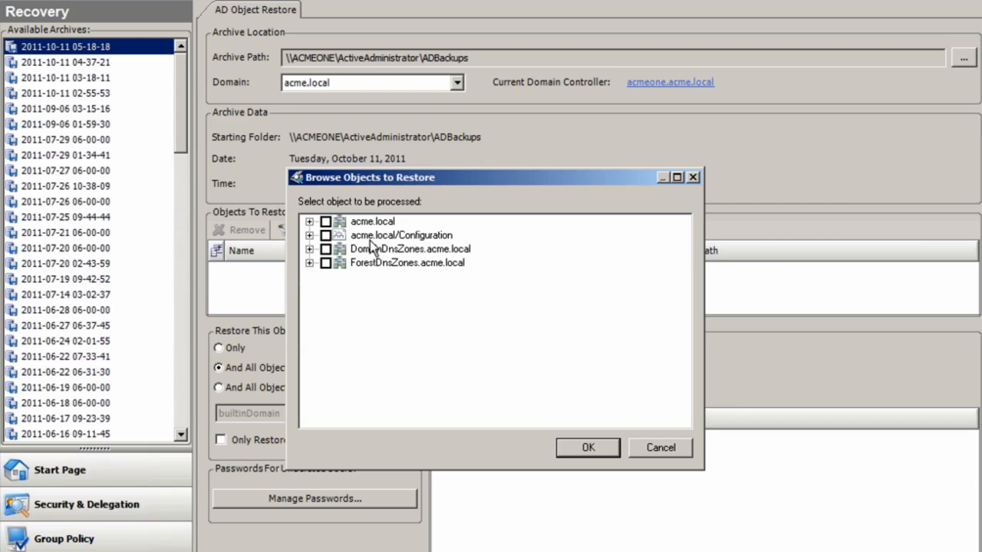
mouse_move(340, 263)
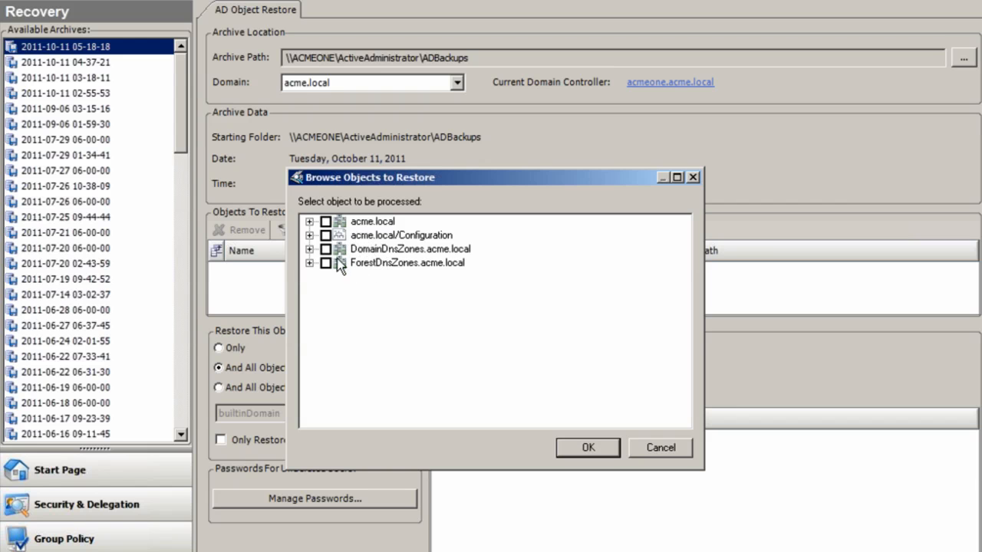
left_click(310, 221)
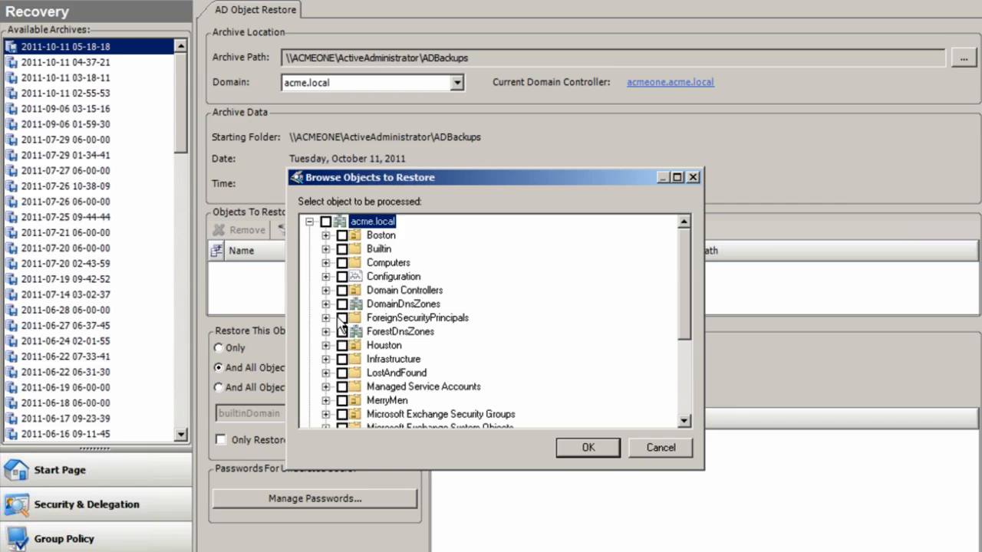
left_click(325, 345)
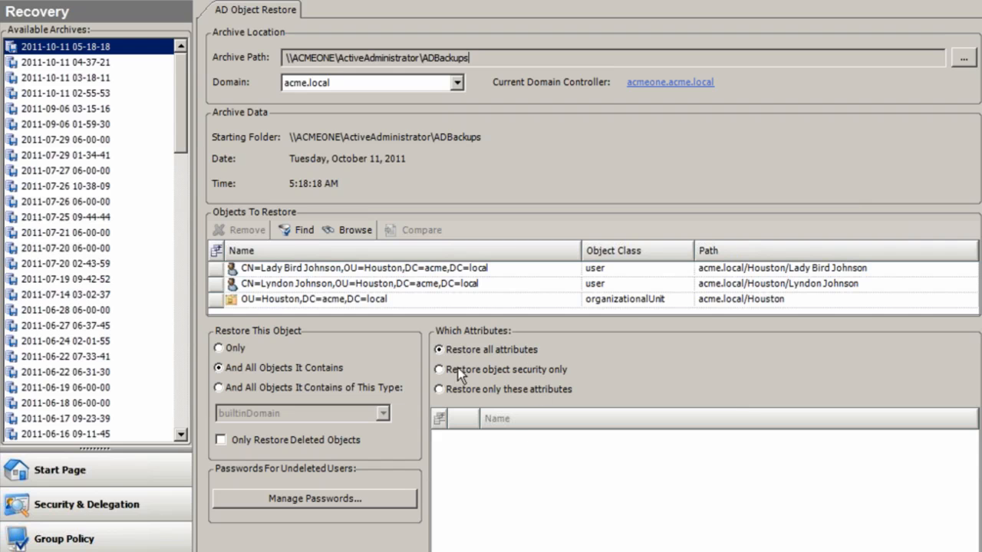
mouse_move(497, 391)
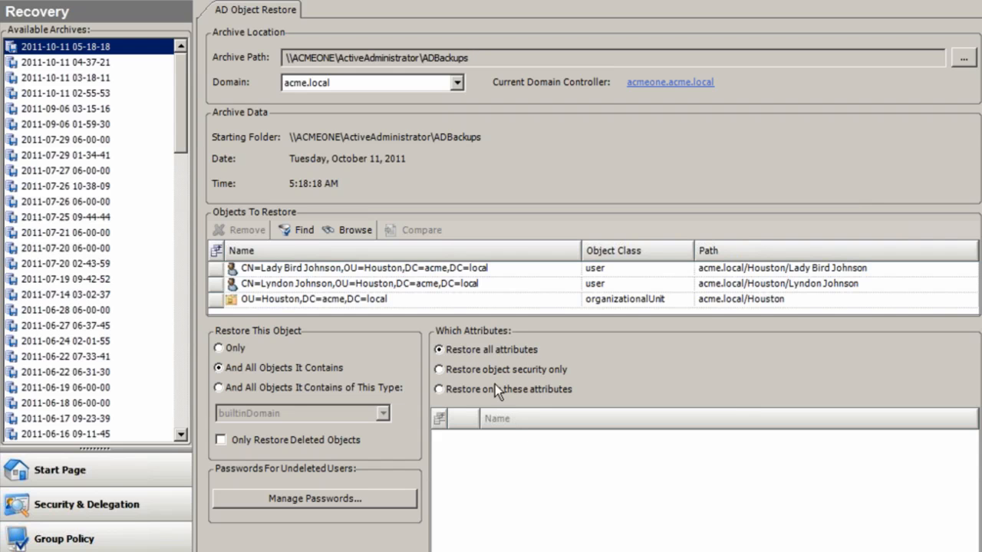
mouse_move(365, 277)
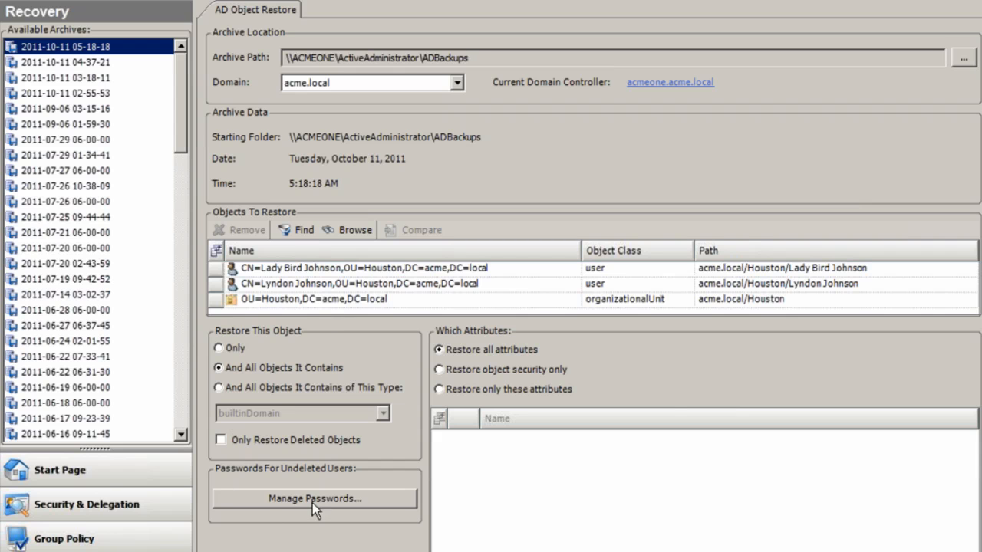
Keep passwords recovered from Active Directory with forced change at next logon.
left_click(313, 499)
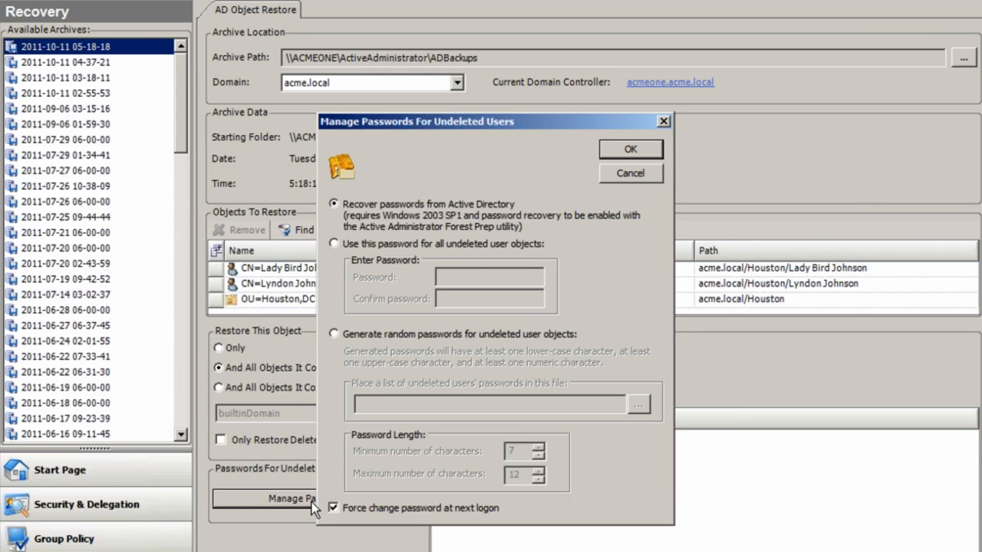
mouse_move(412, 207)
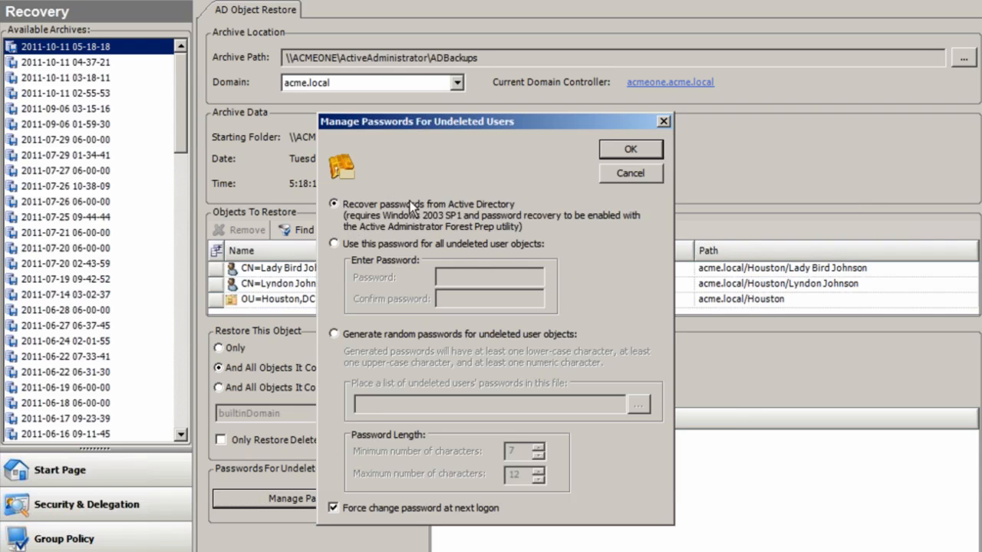
mouse_move(356, 242)
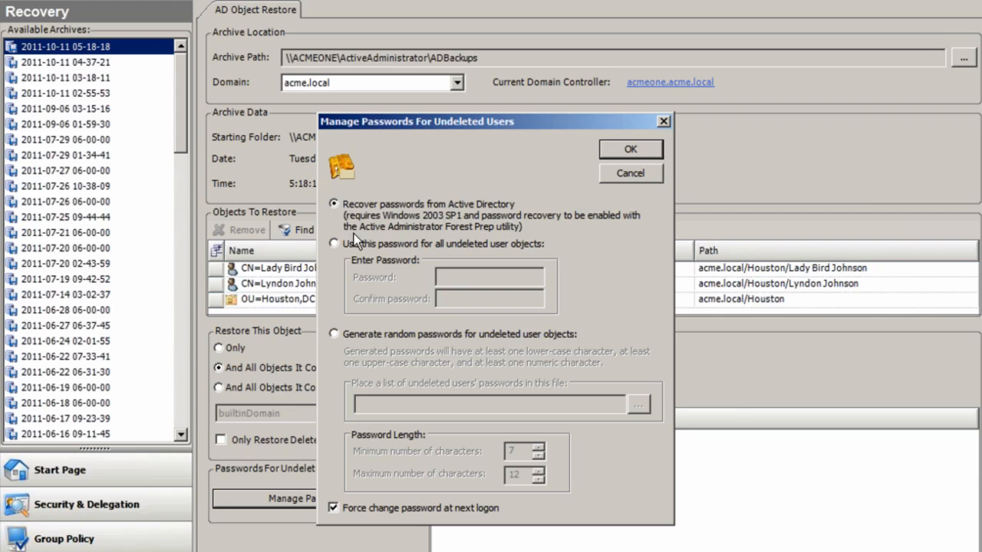
mouse_move(354, 247)
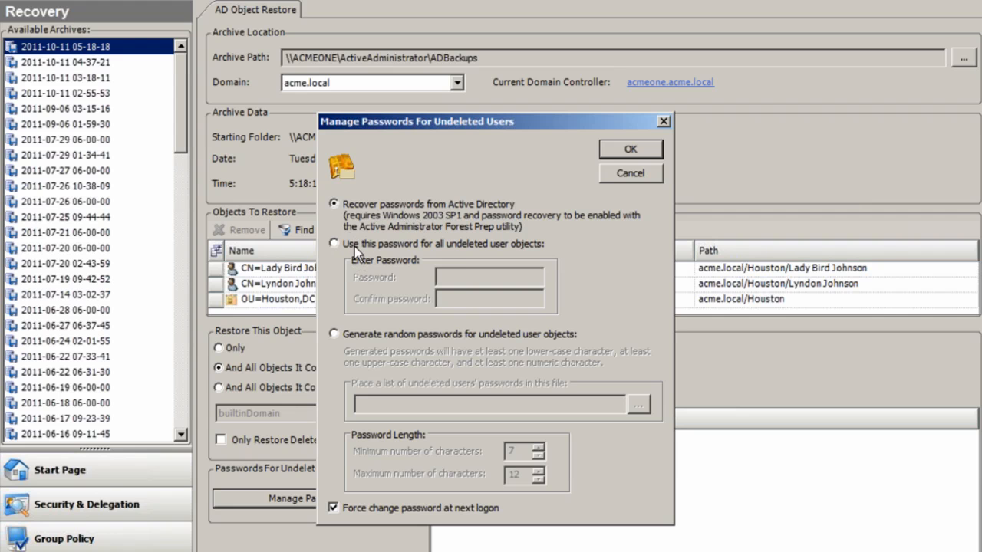
mouse_move(344, 201)
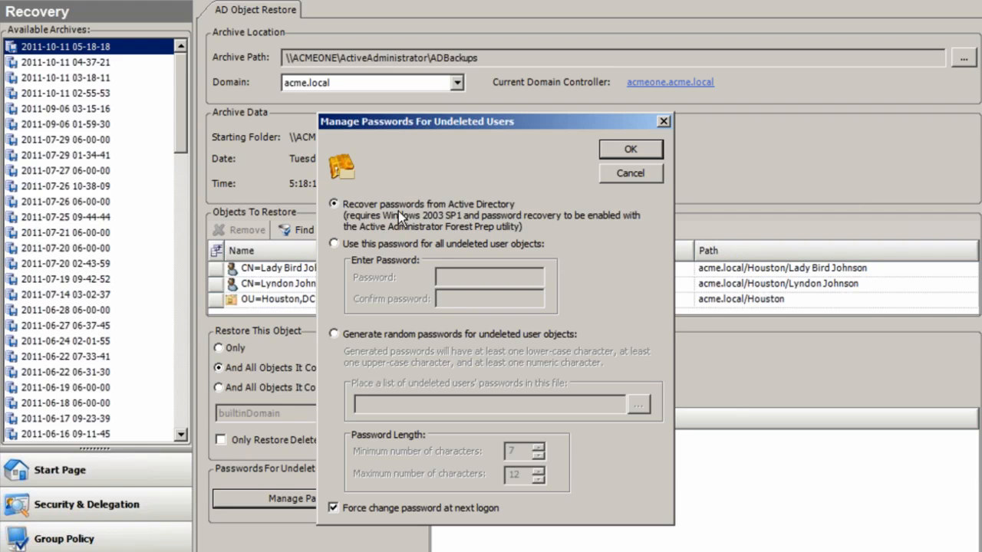
left_click(629, 149)
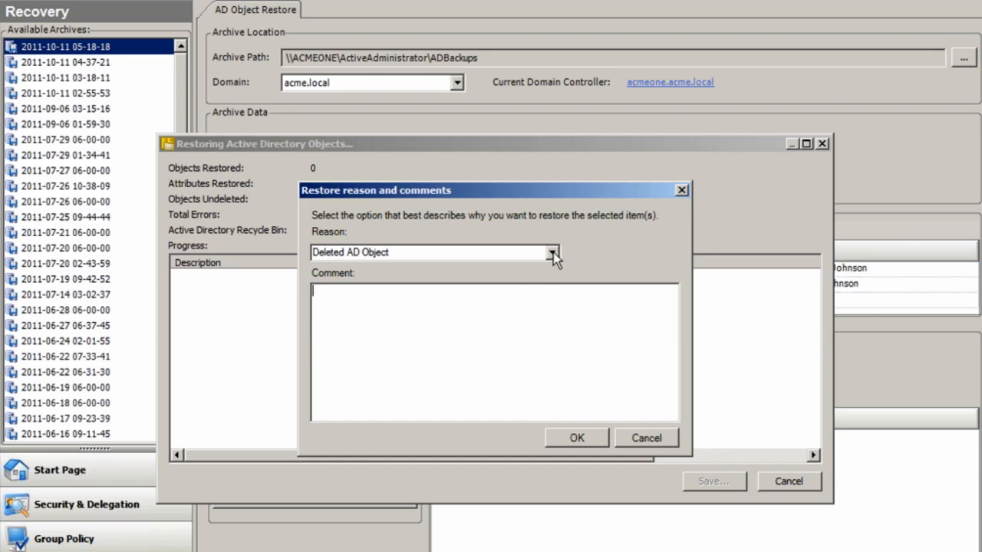
Confirm the restore with reason Deleted AD Object and comment 'Accidental delete'.
left_click(552, 251)
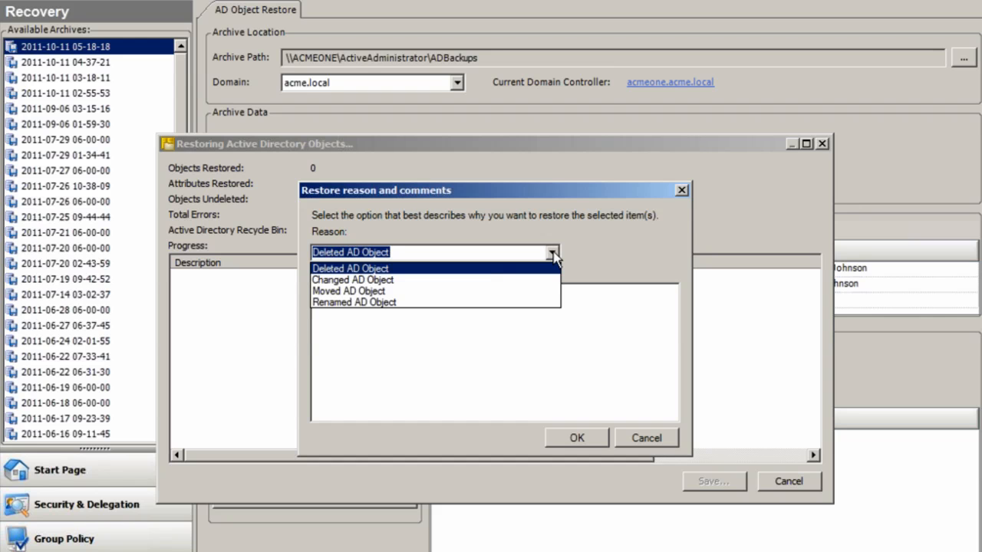
left_click(350, 266)
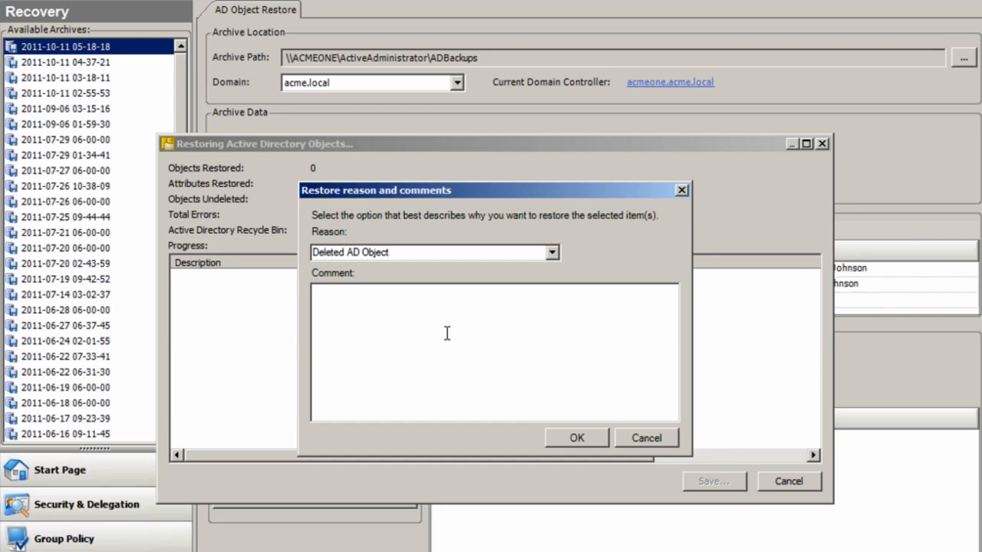
type("Accidental d")
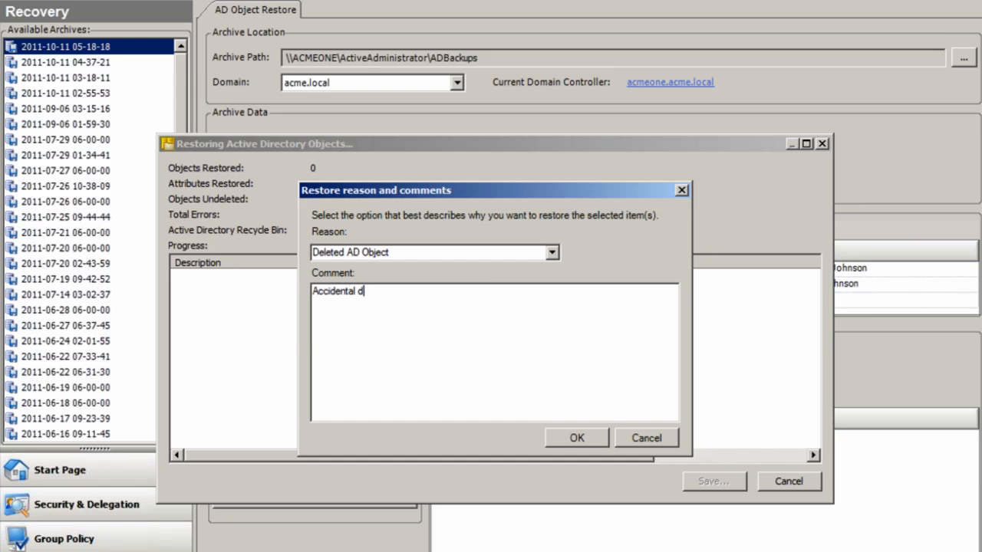
type("elete")
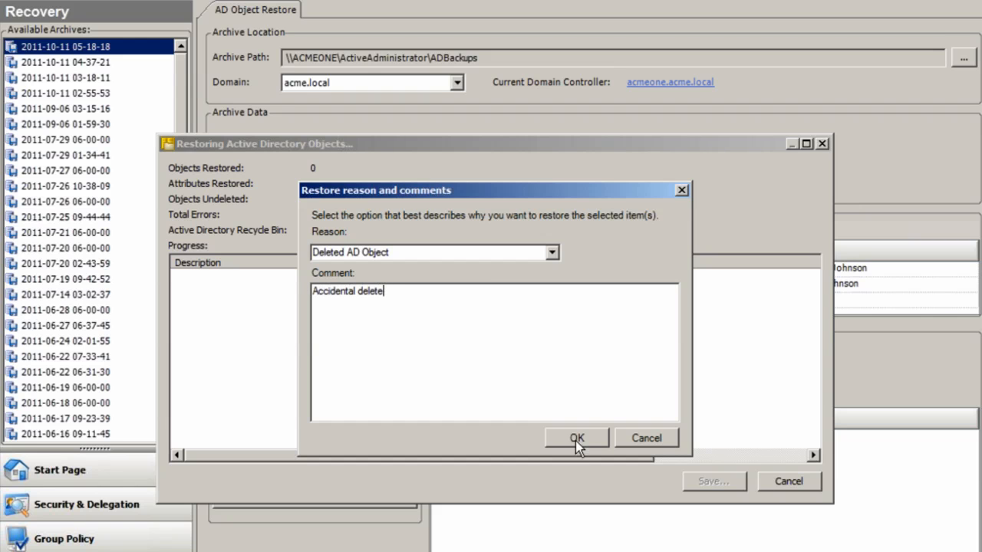
left_click(576, 439)
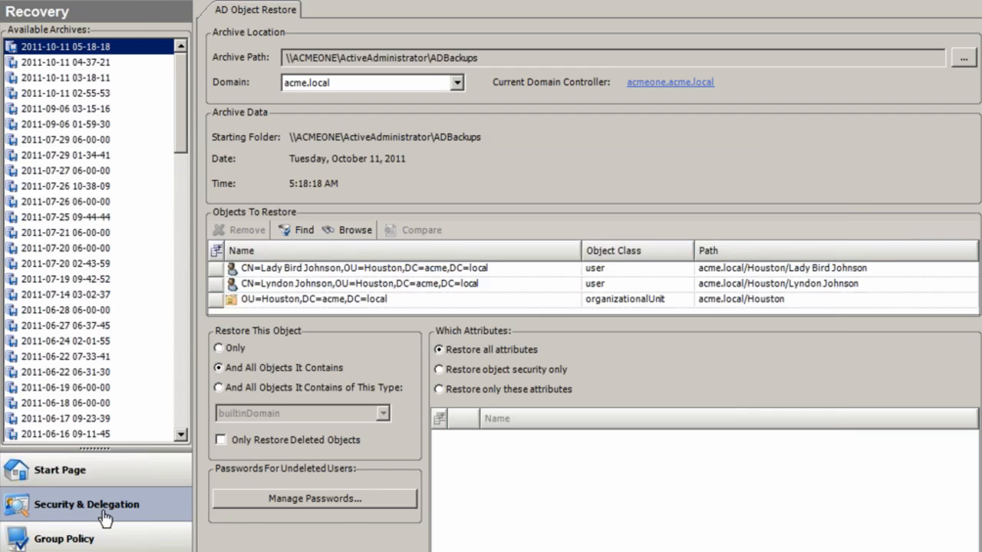
Refresh the acme domain tree and expand restored Houston to its first user.
left_click(86, 503)
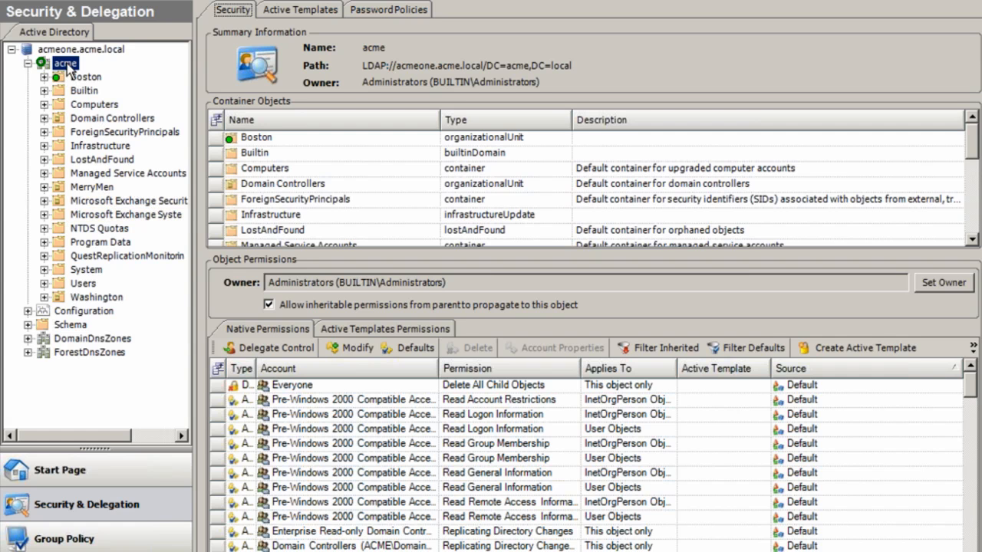
right_click(64, 61)
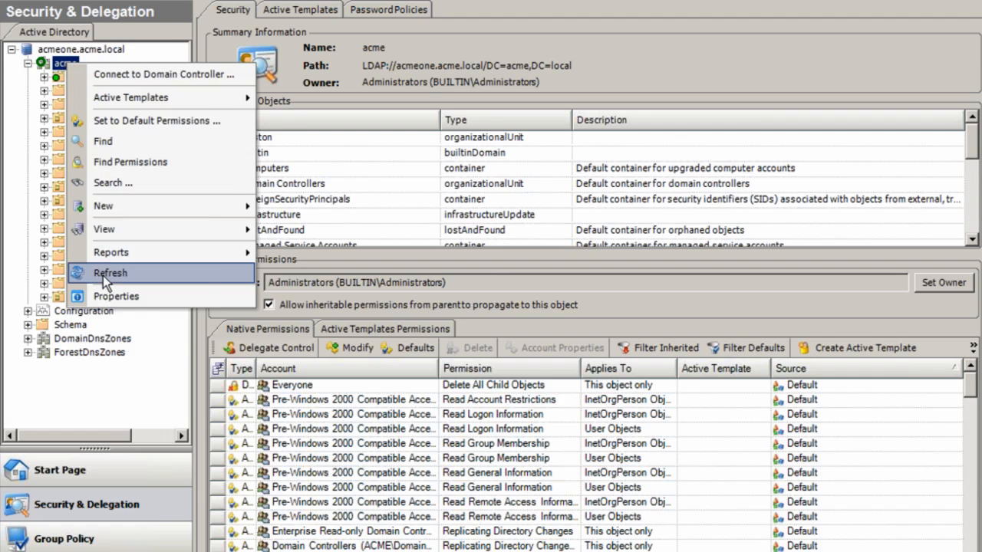
left_click(111, 273)
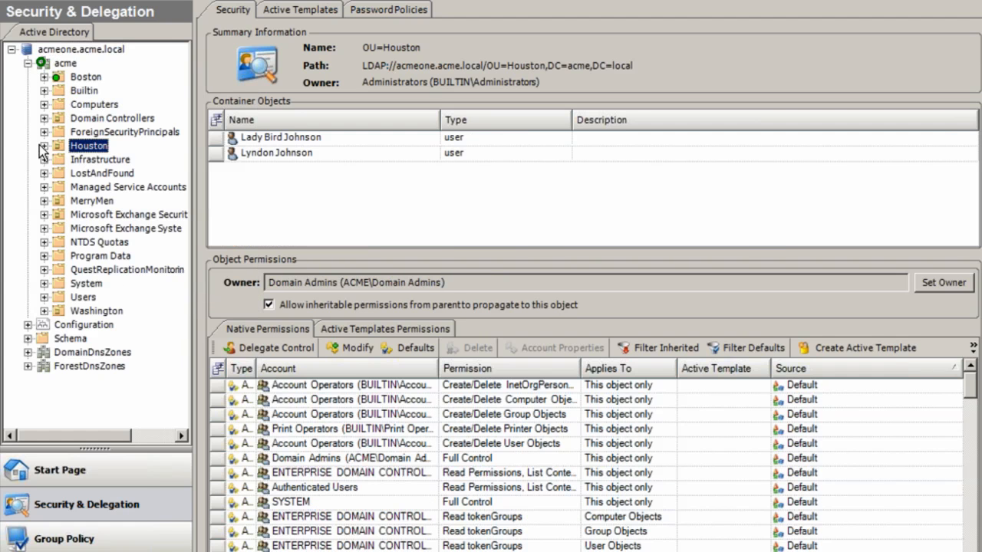
left_click(44, 144)
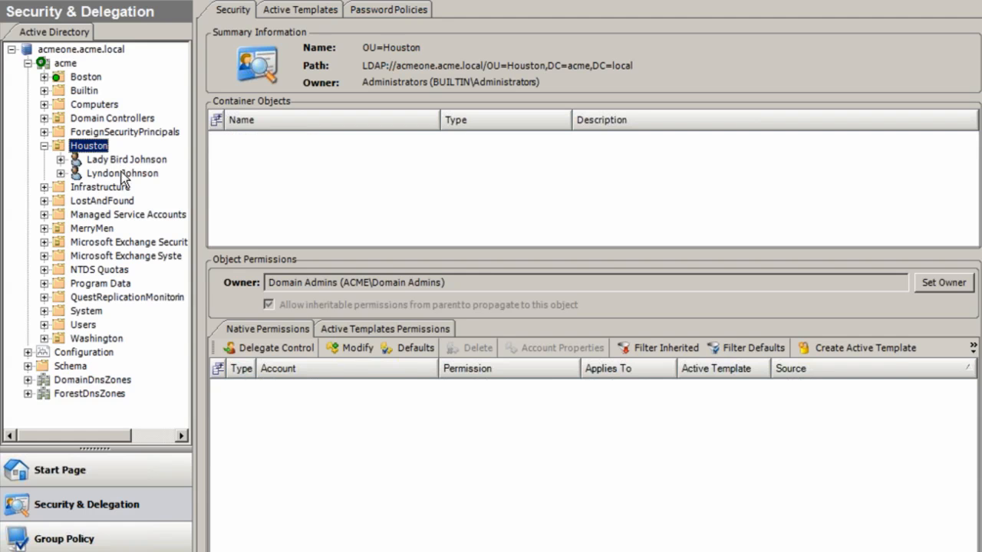
left_click(126, 158)
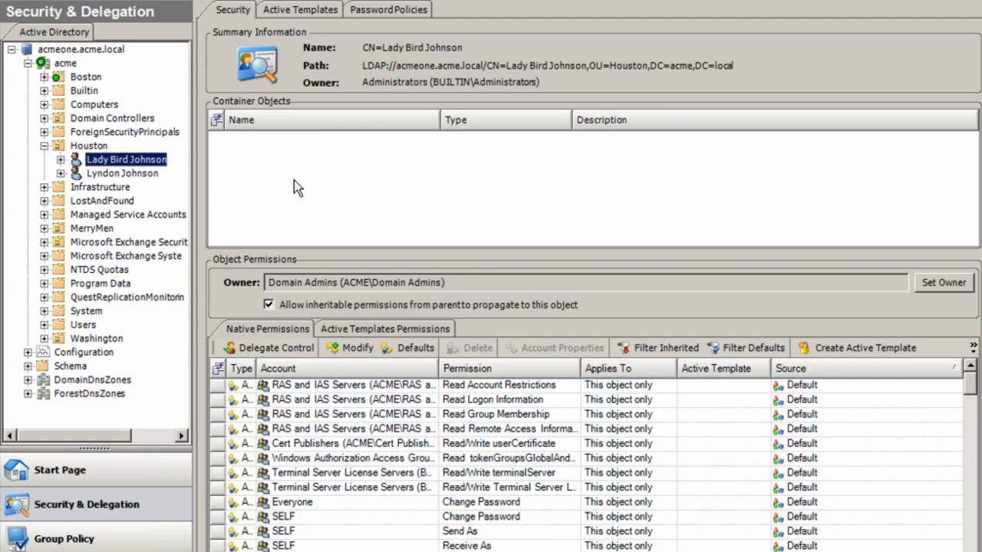